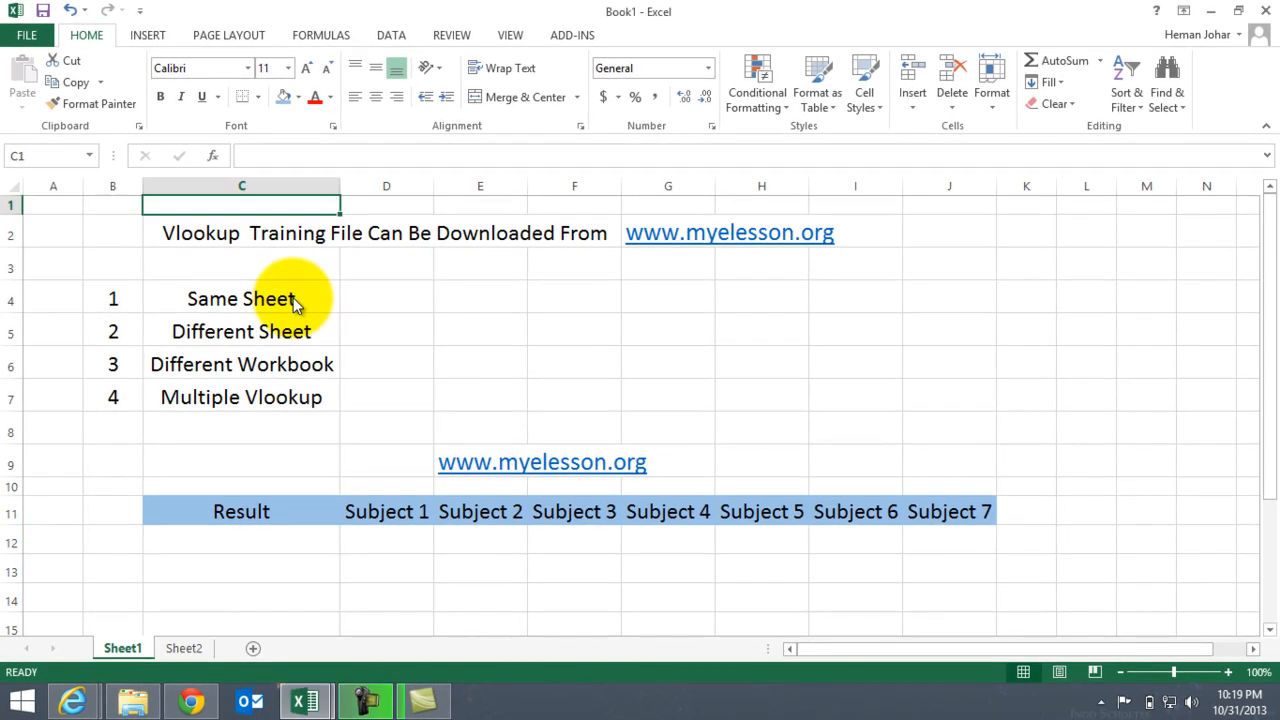
Review the Same Sheet and Different Workbook lookup cases and bring the marks table into view
click(241, 298)
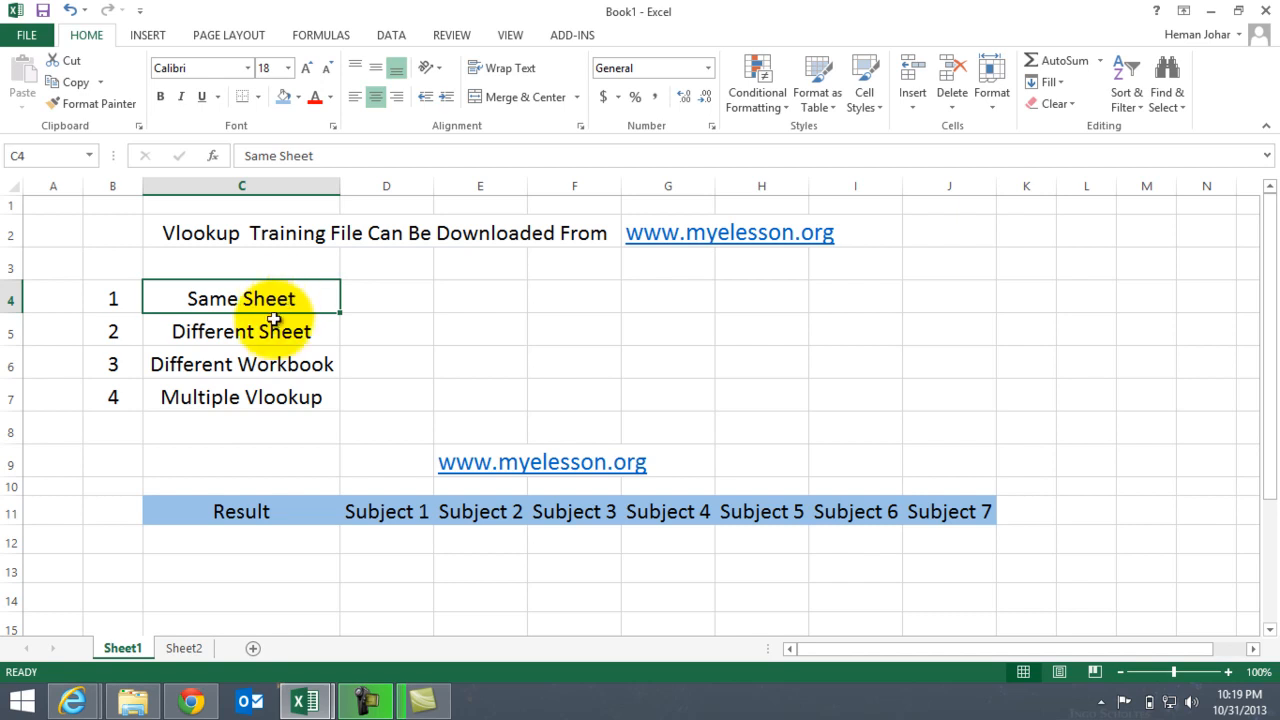
click(270, 364)
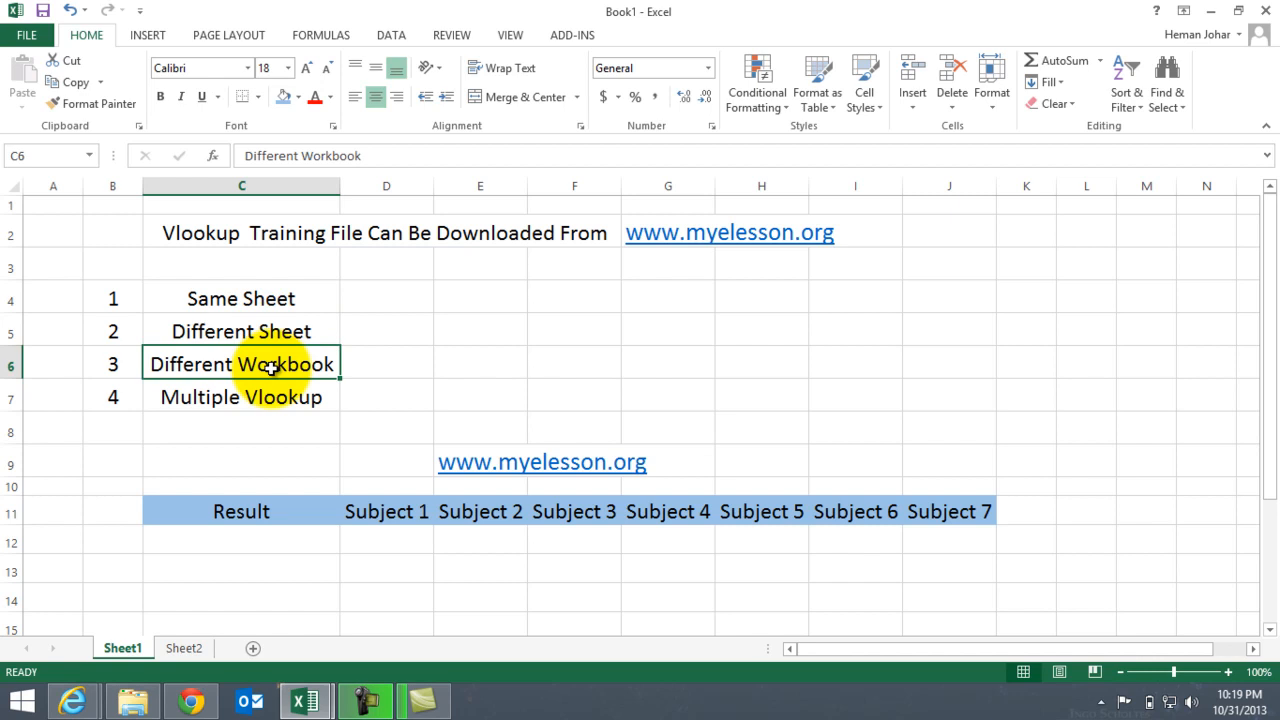
click(240, 397)
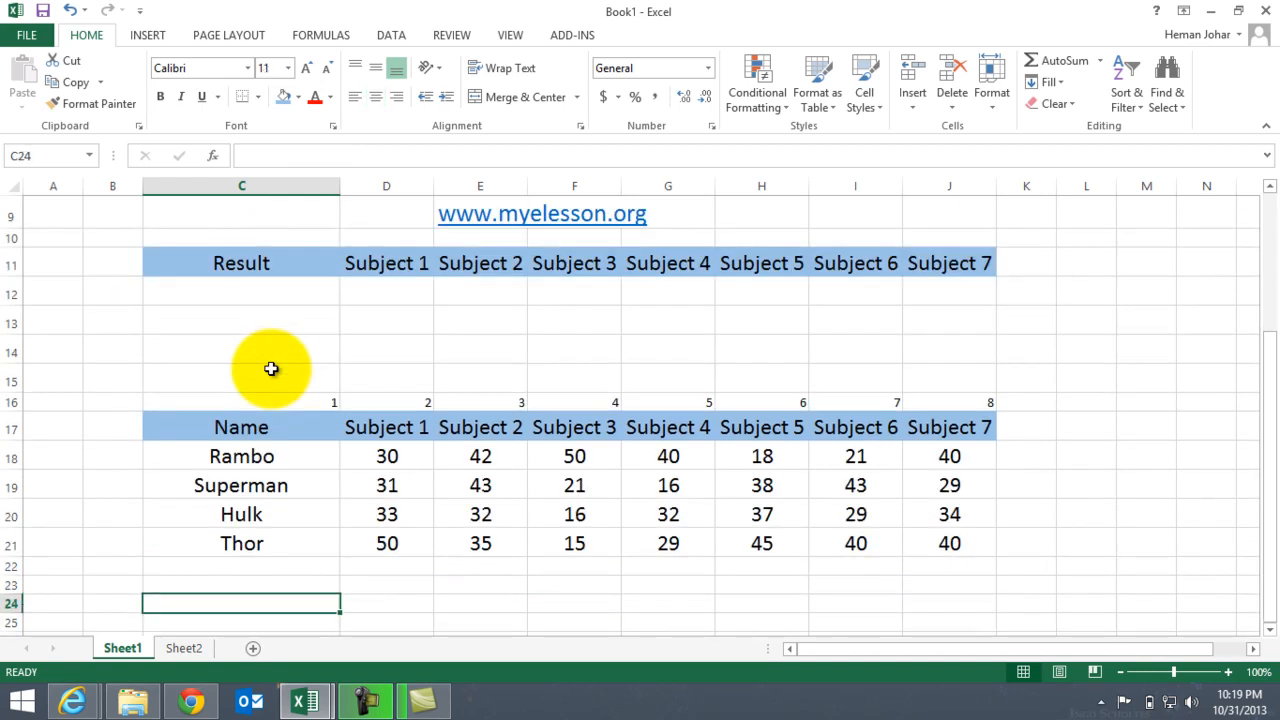
click(241, 427)
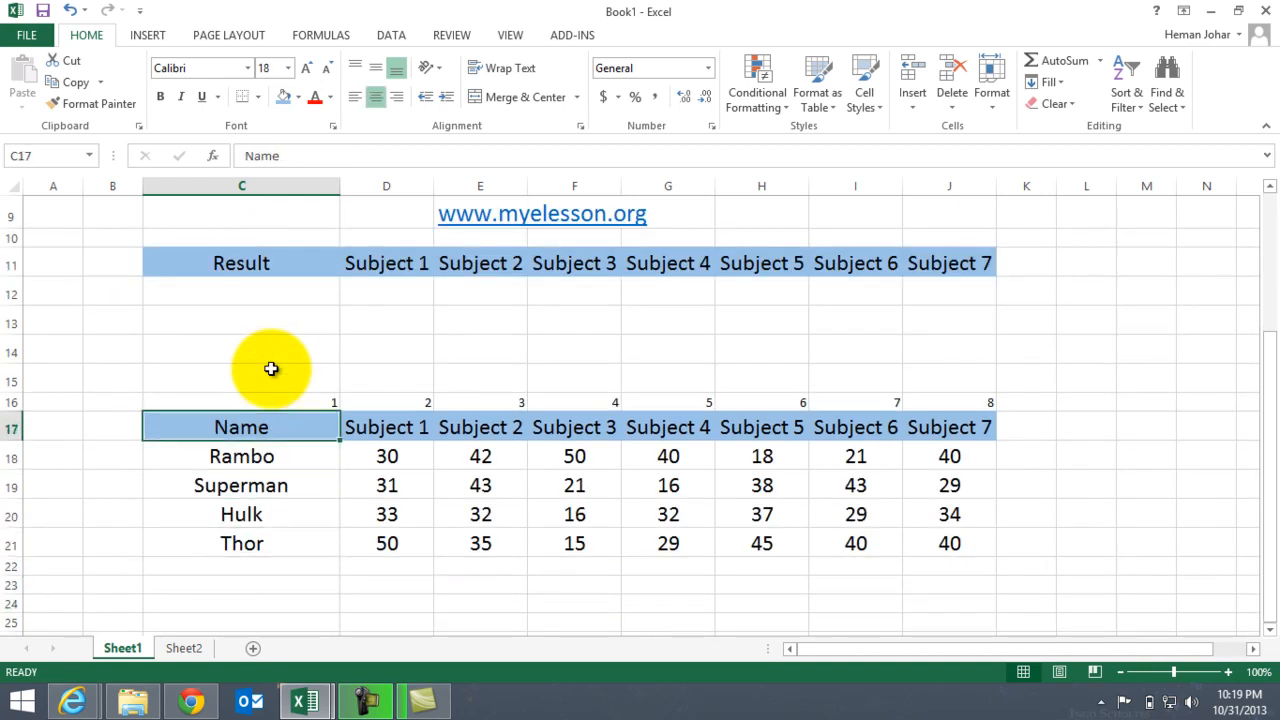
click(241, 456)
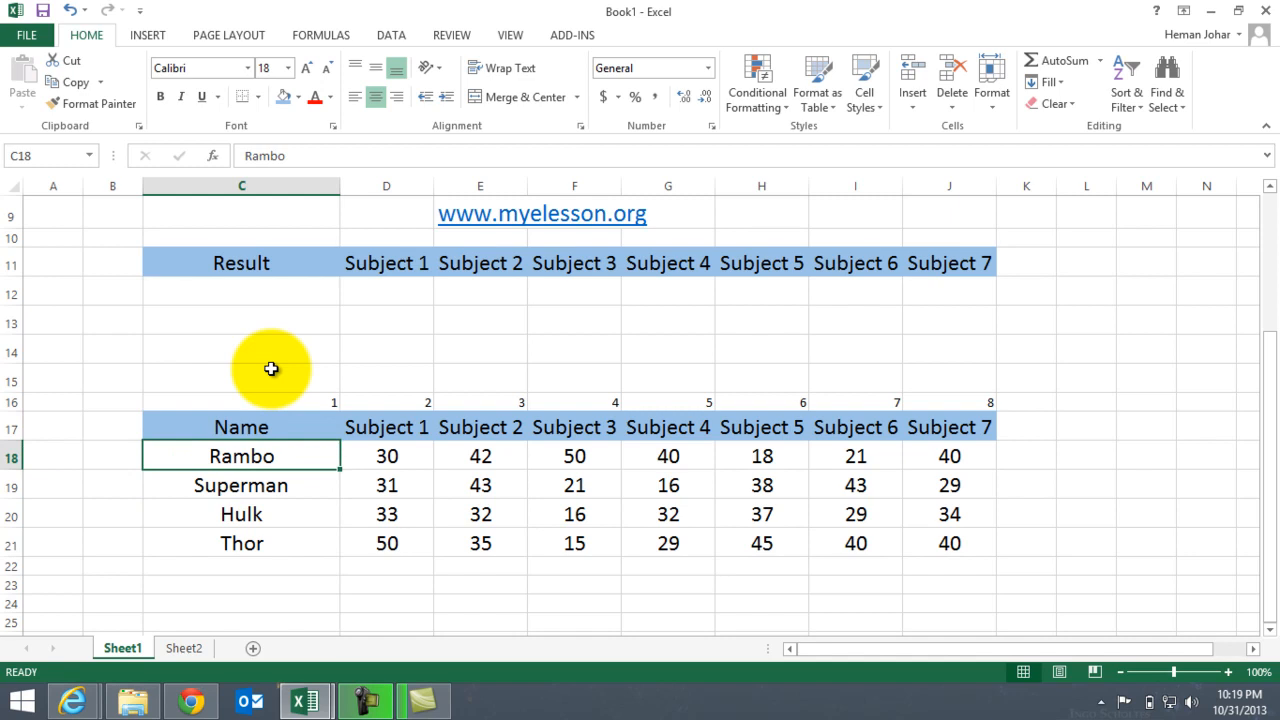
click(241, 543)
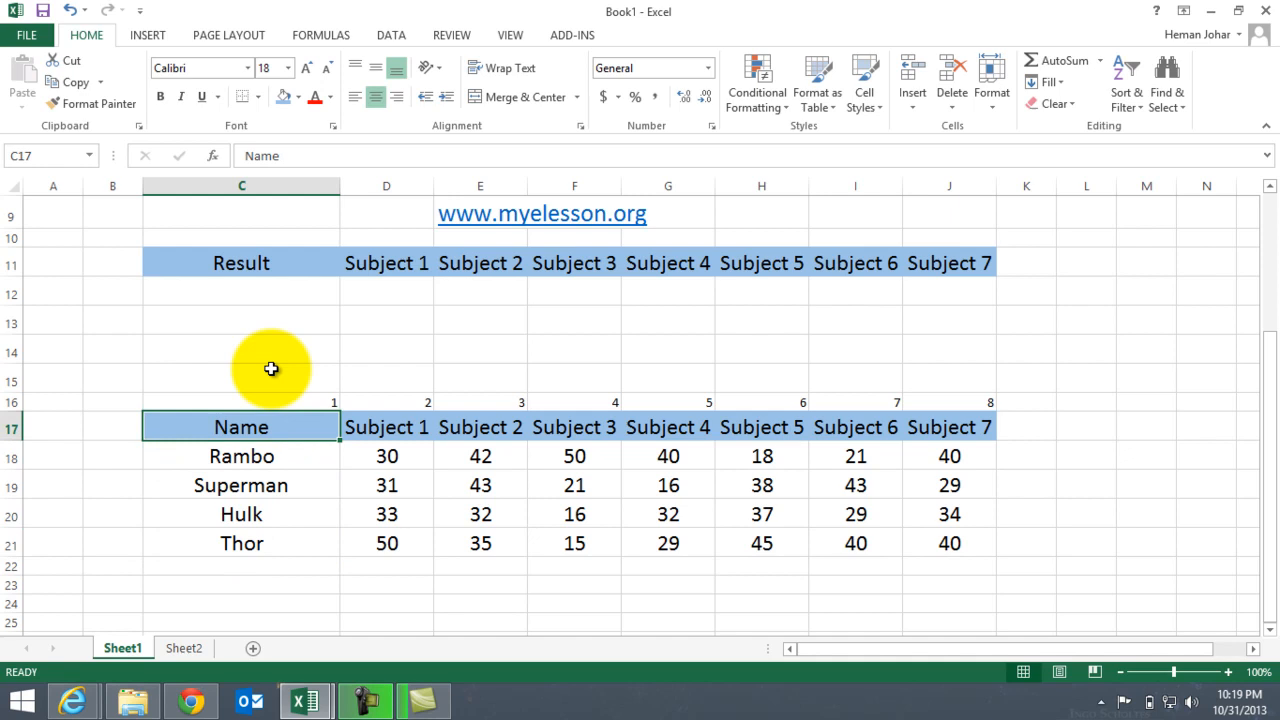
click(480, 427)
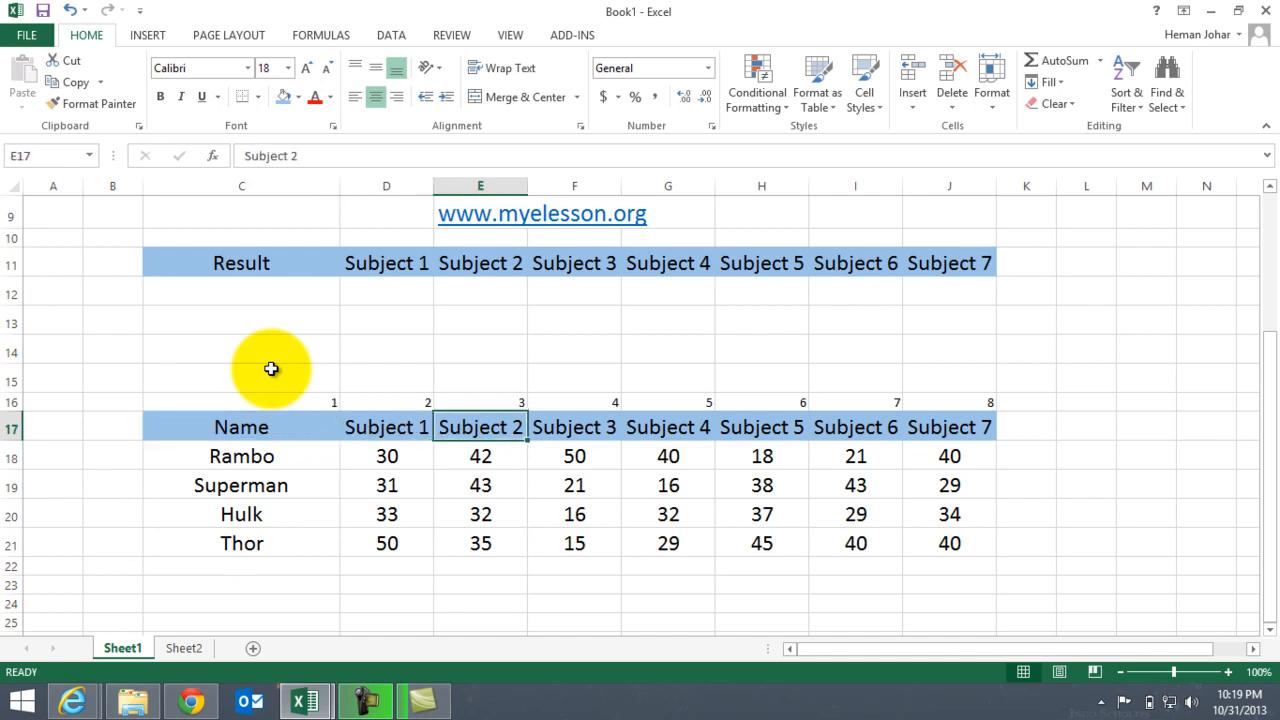
click(574, 484)
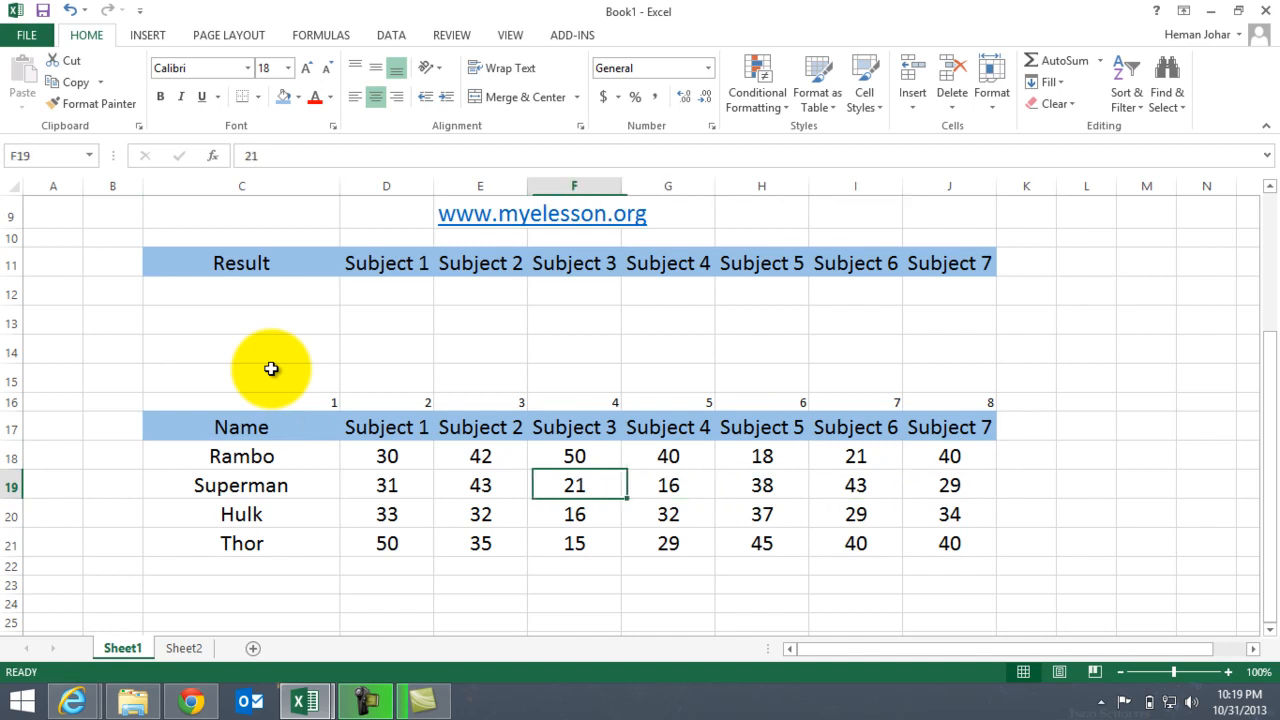
click(480, 485)
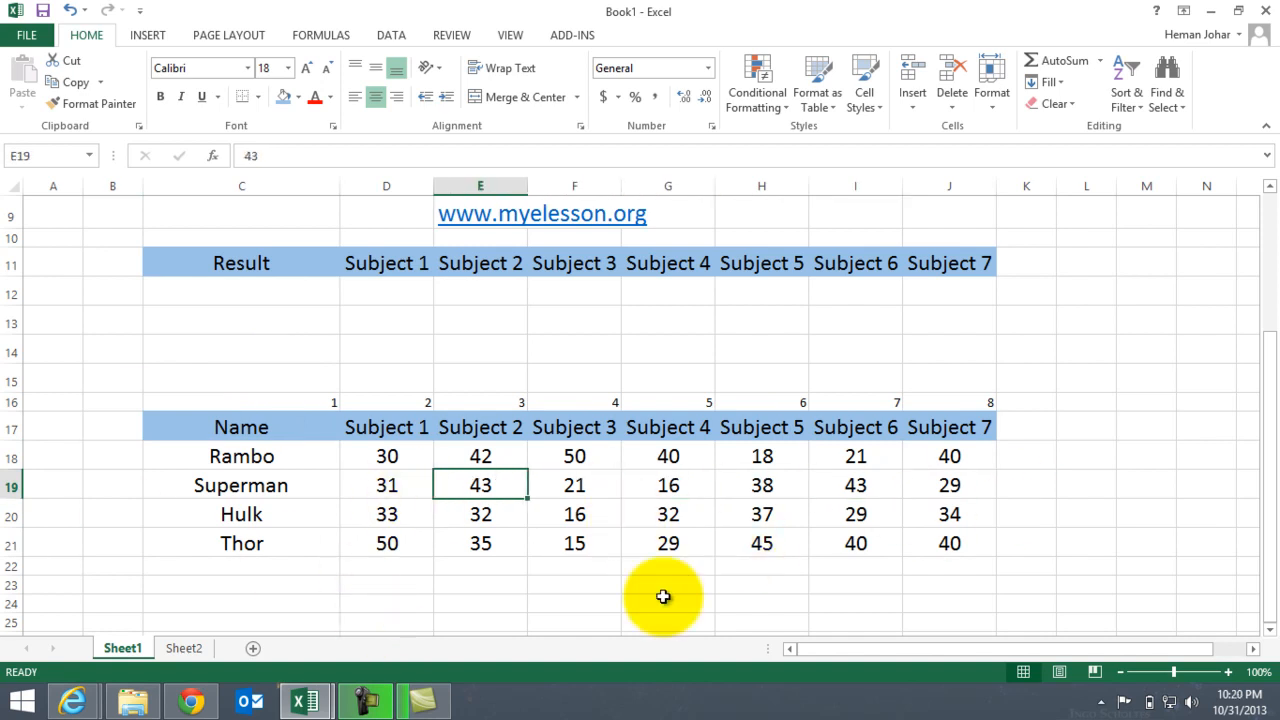
click(386, 485)
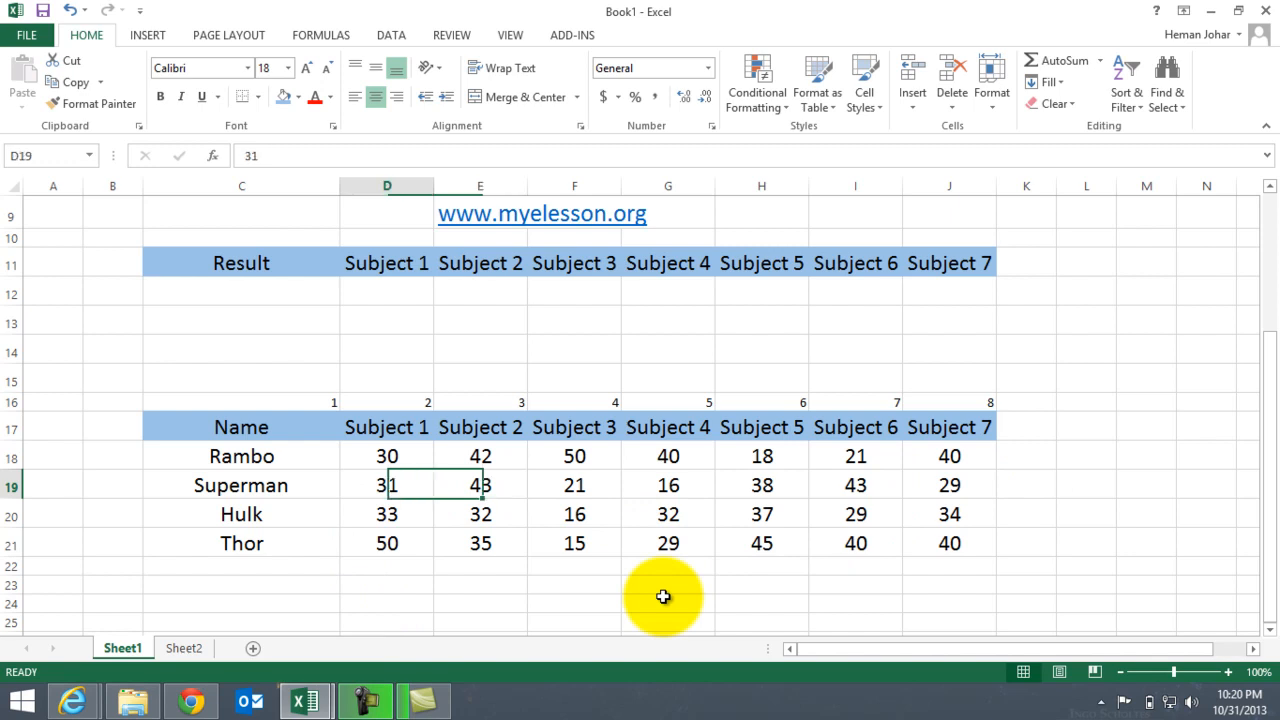
click(241, 291)
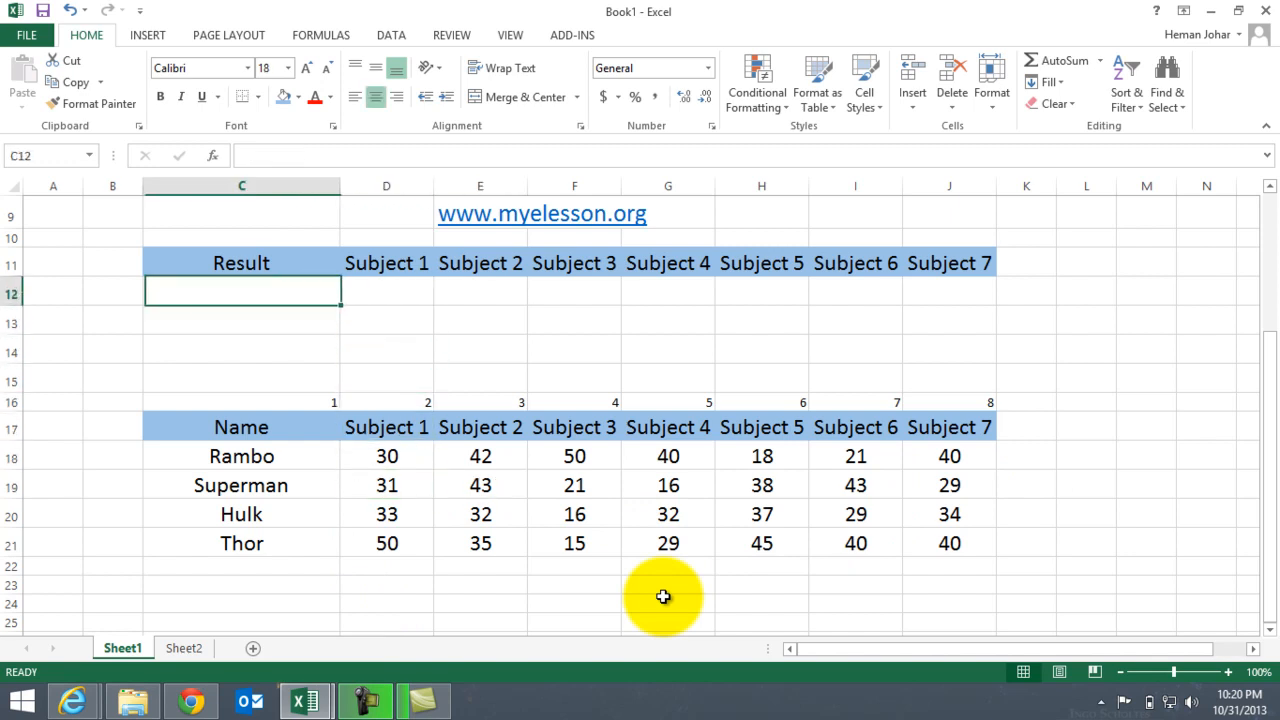
mouse_move(362, 554)
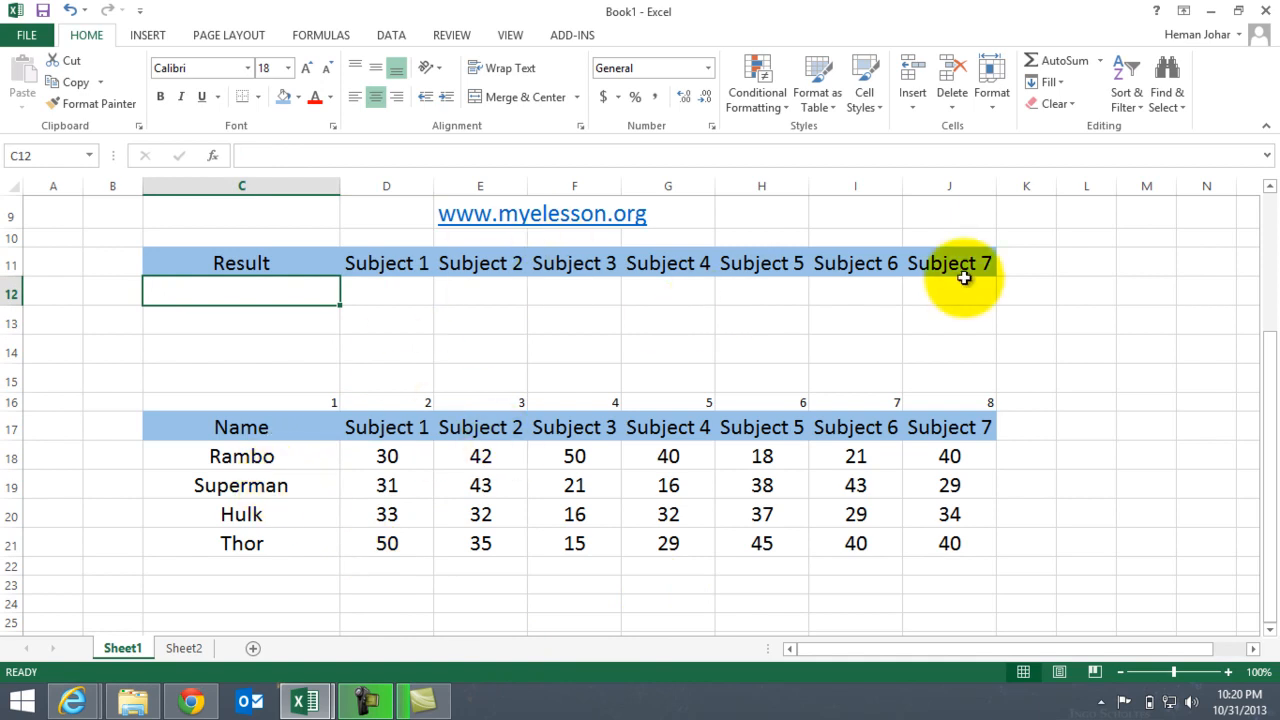
mouse_move(660, 345)
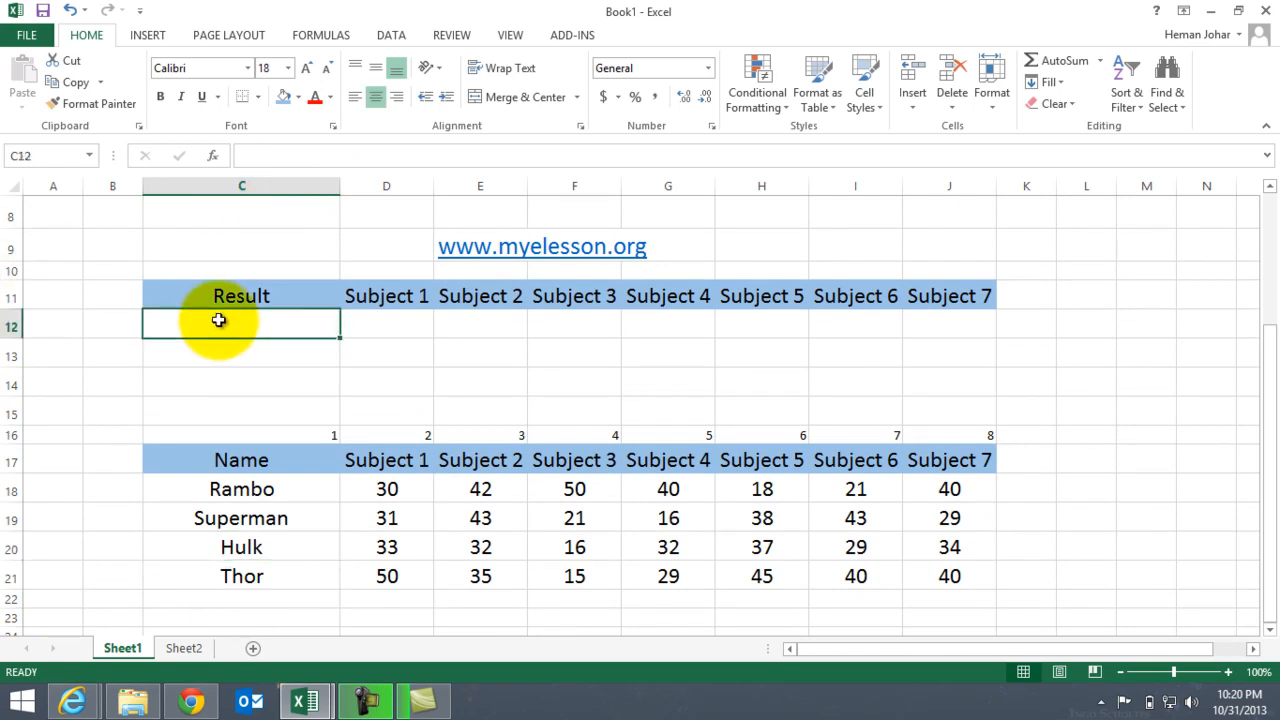
Enter Thor as the lookup name in C12 and move to the Subject 1 result cell D12
text(Superman)
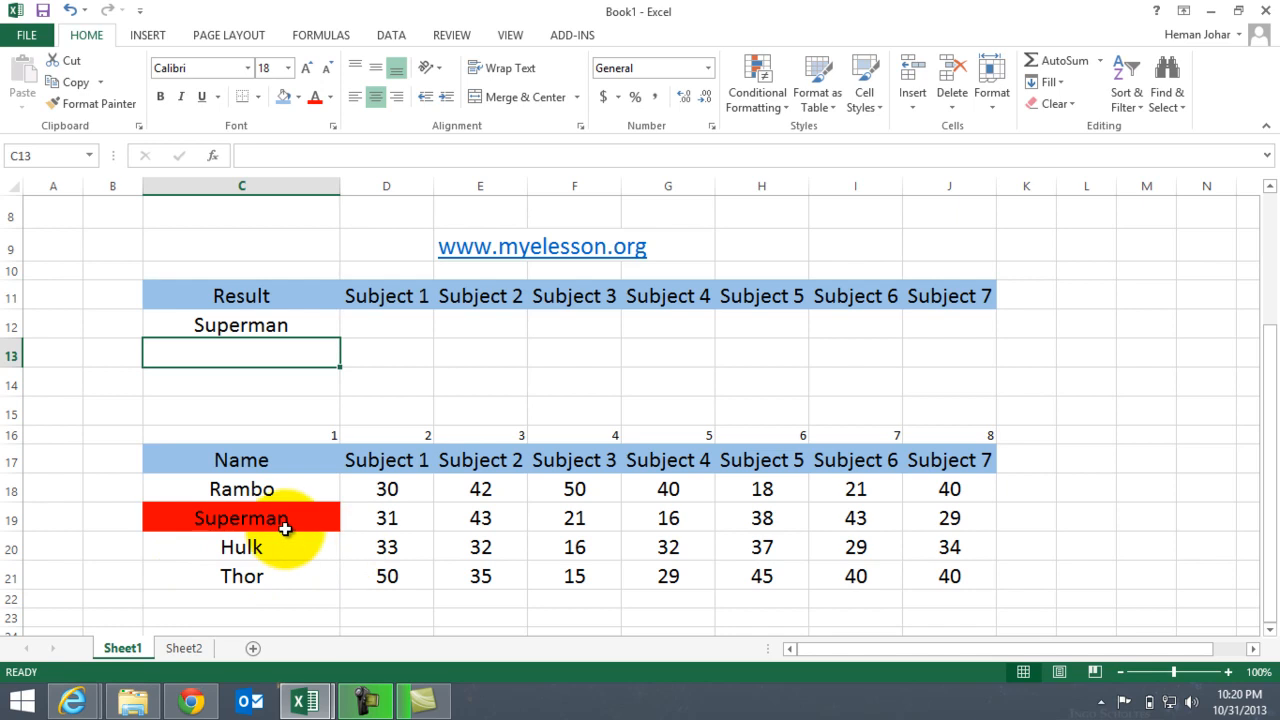
click(240, 324)
text(Thor)
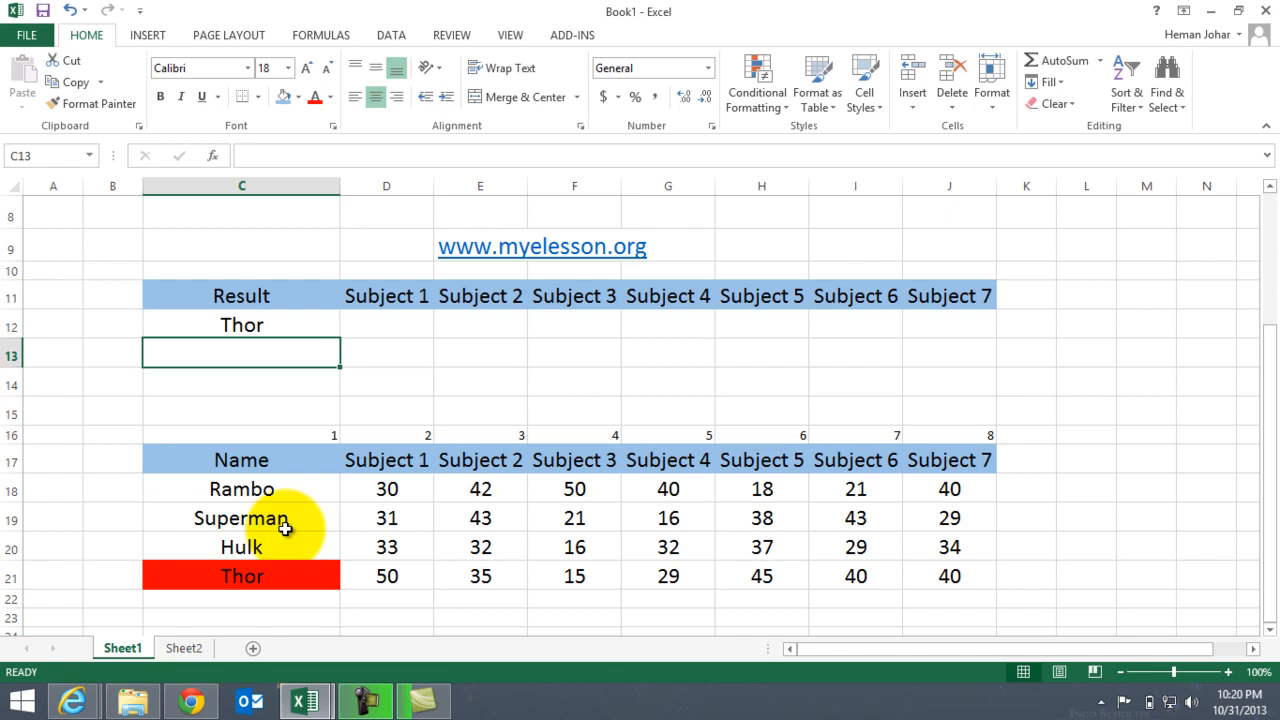
click(241, 324)
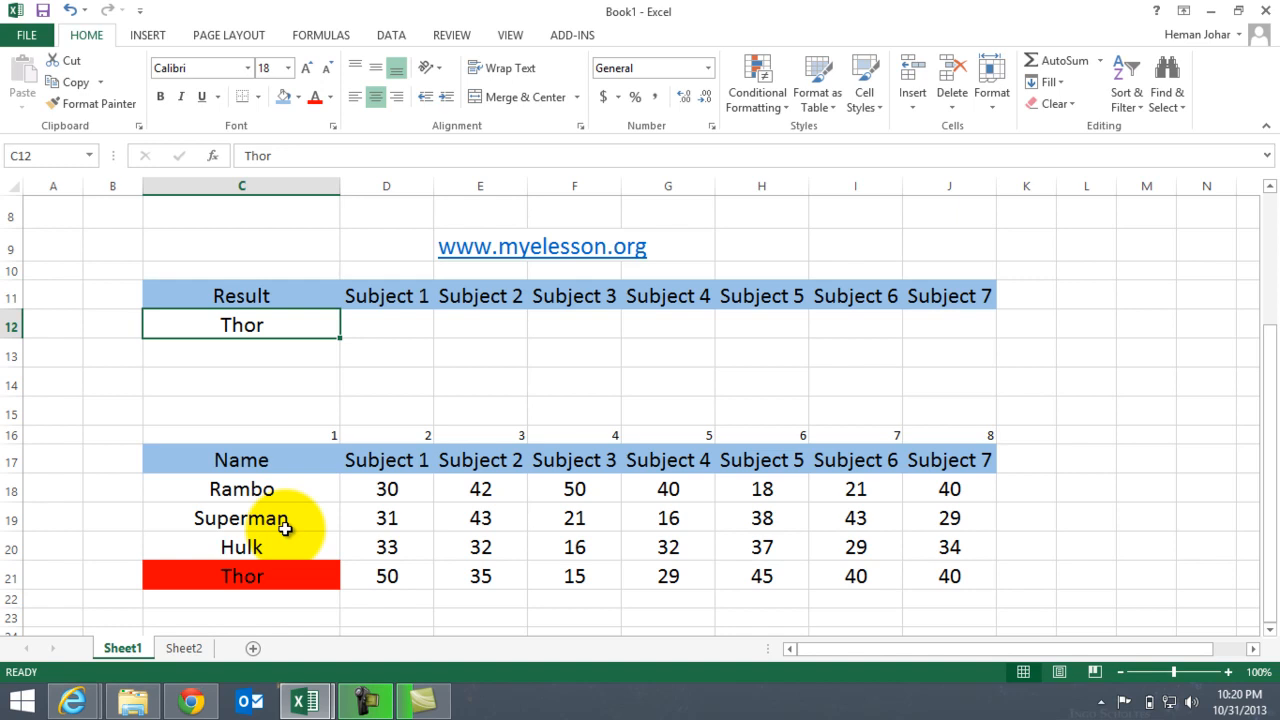
click(386, 324)
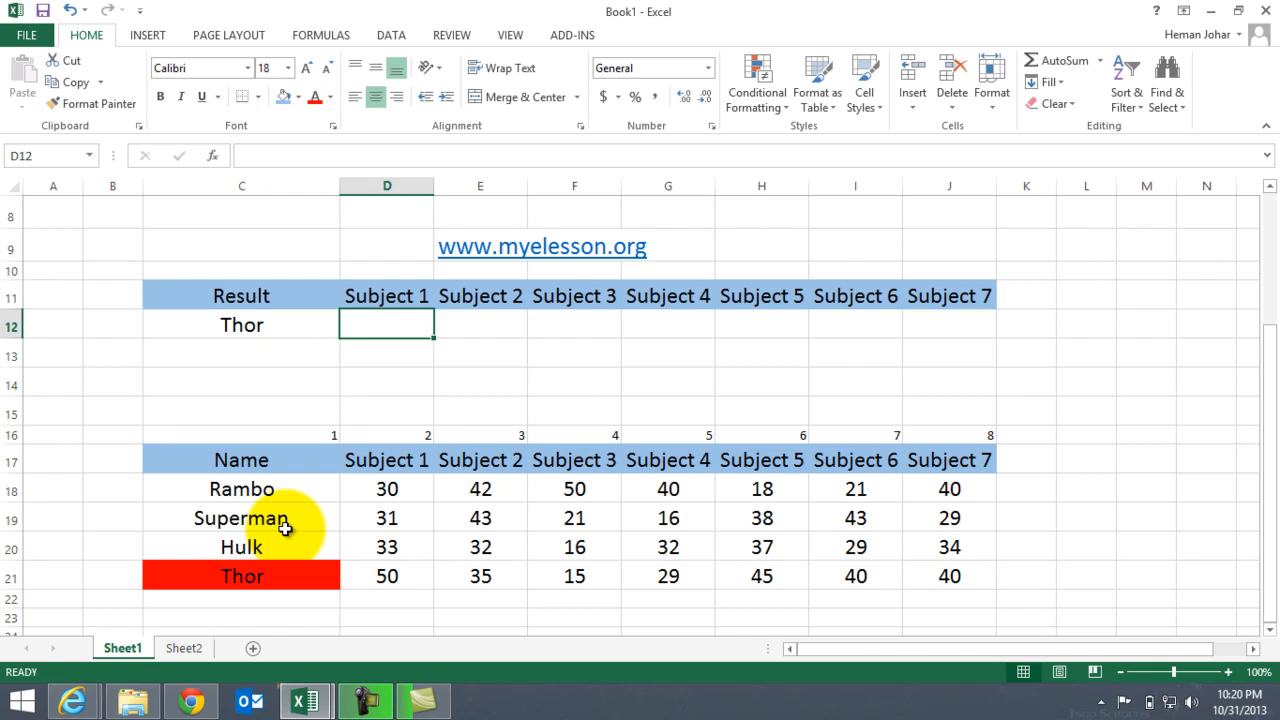
Start =VLOOKUP( in D12 with C12 as lookup value and C17:J21 as table range
text(=vlo)
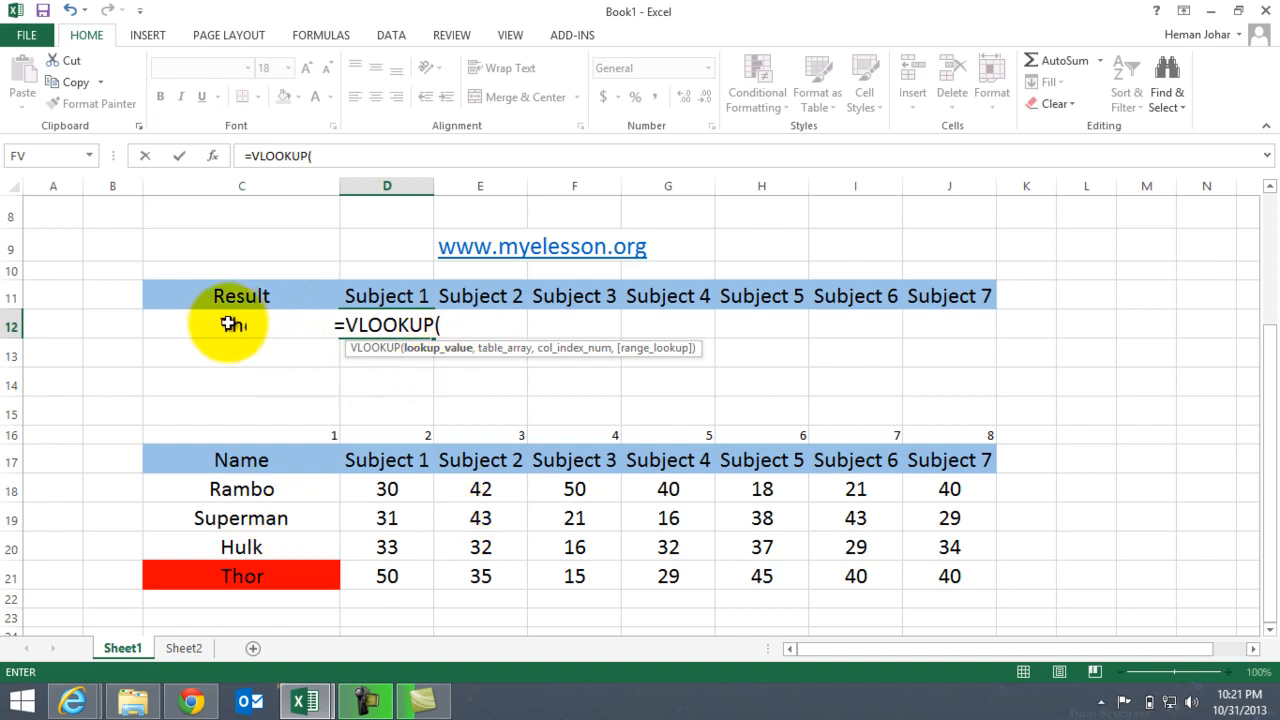
click(228, 324)
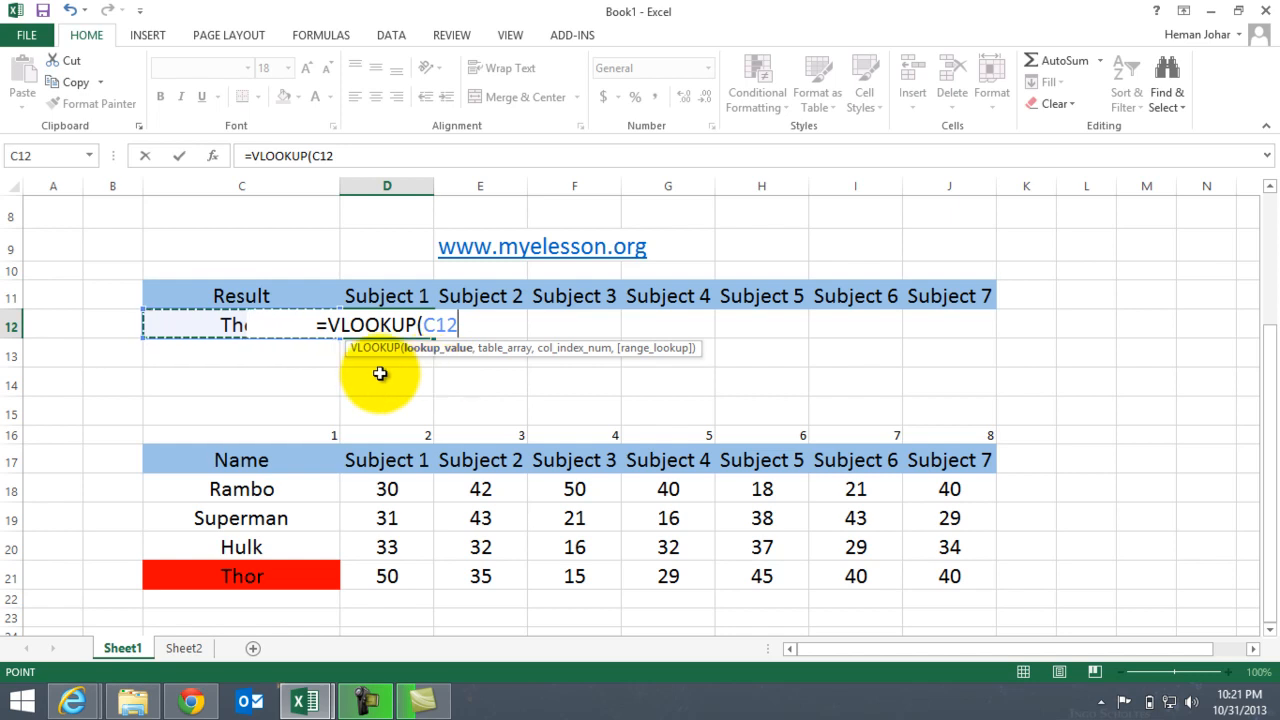
text(,)
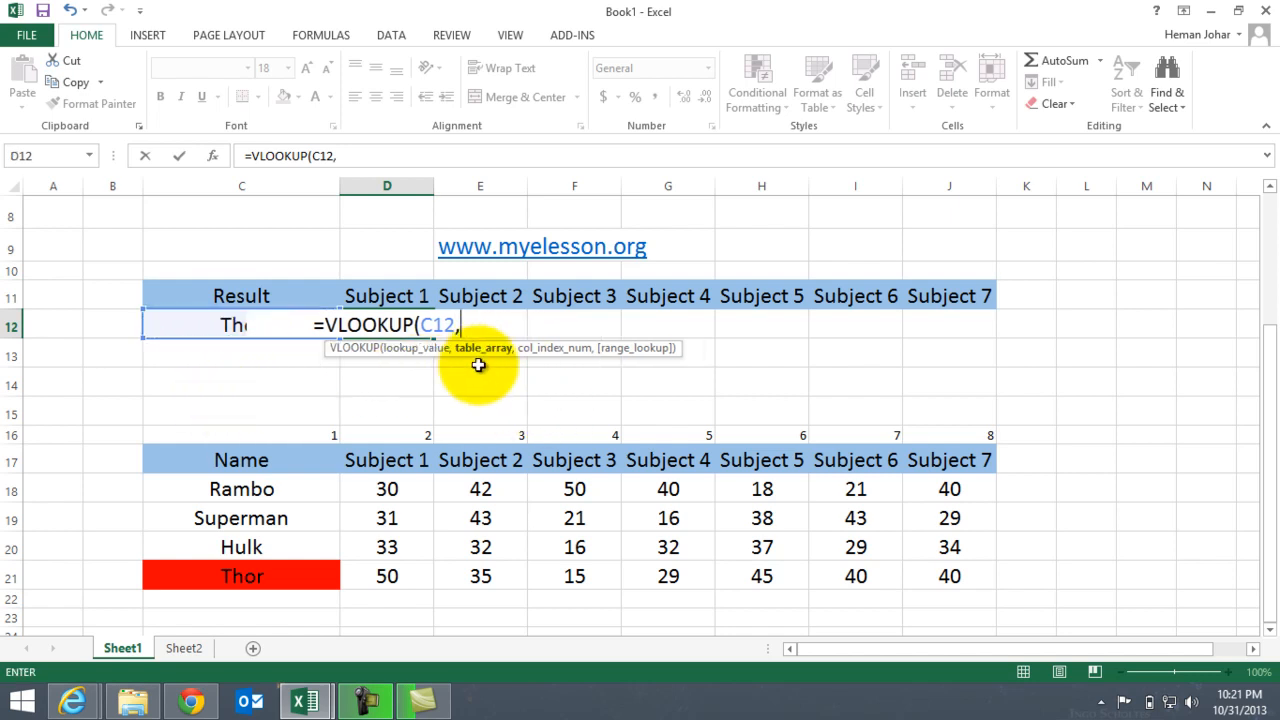
drag(241, 459, 480, 459)
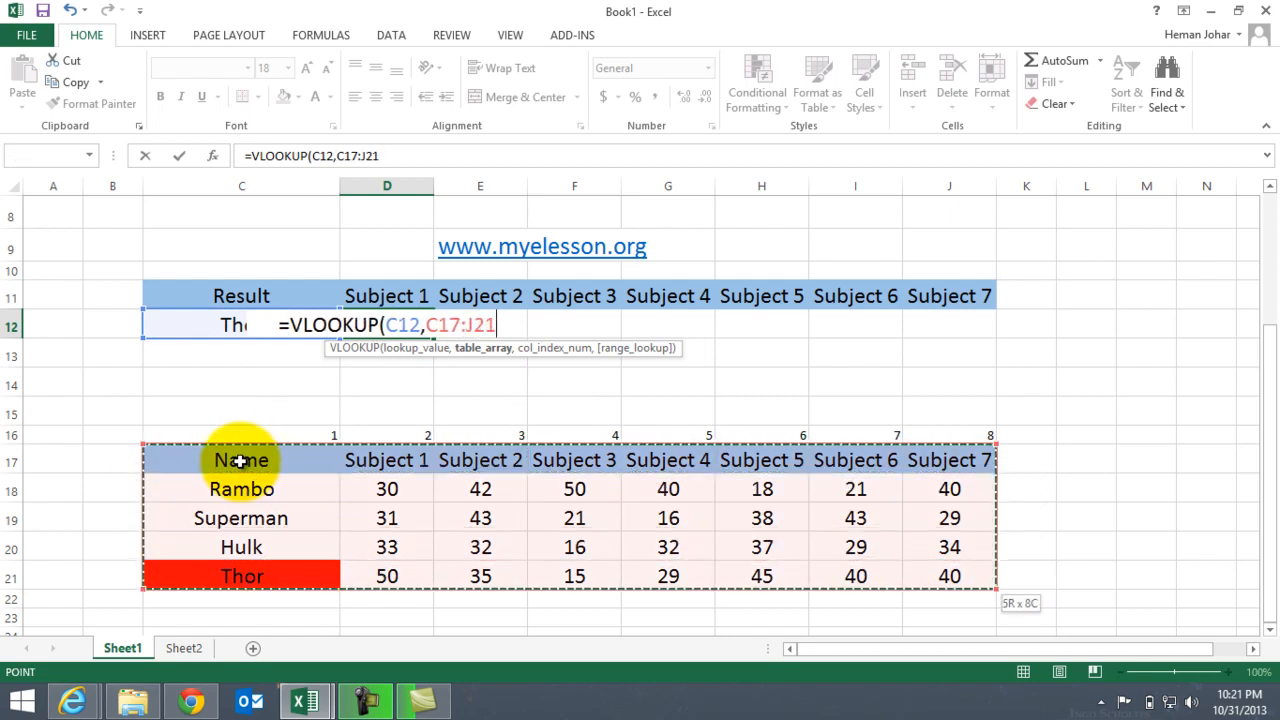
mouse_move(988, 510)
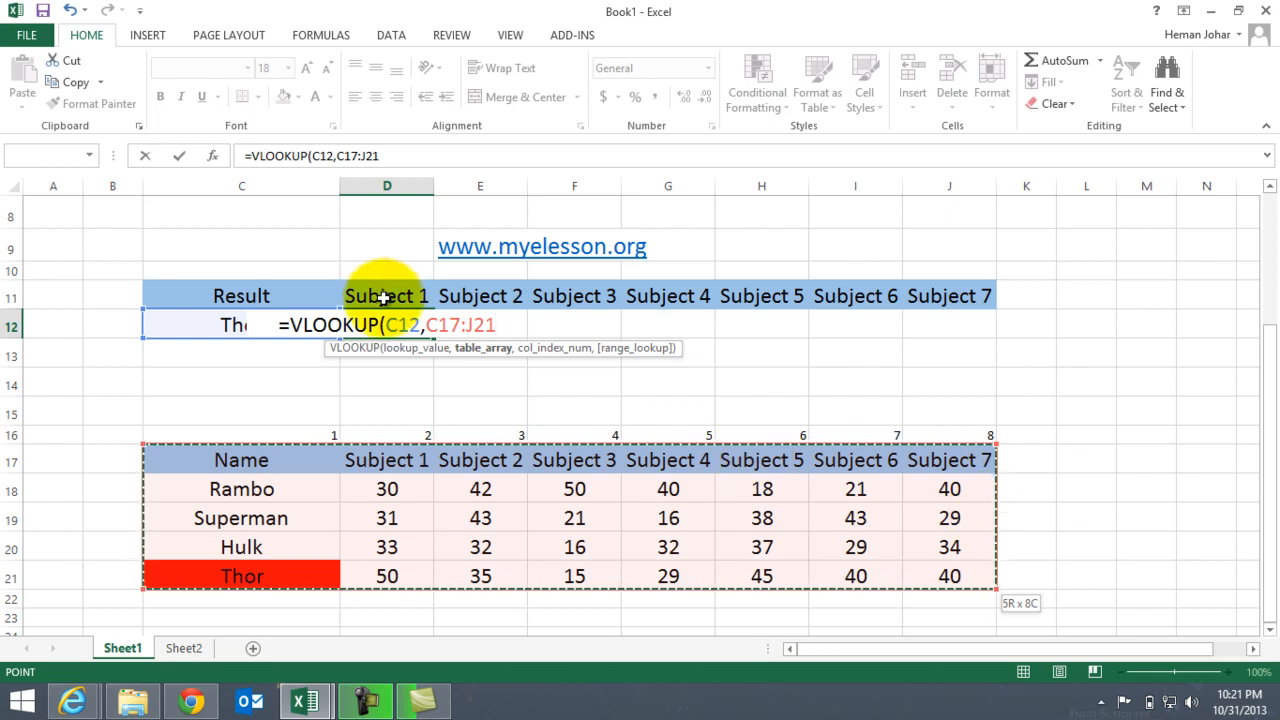
mouse_move(262, 420)
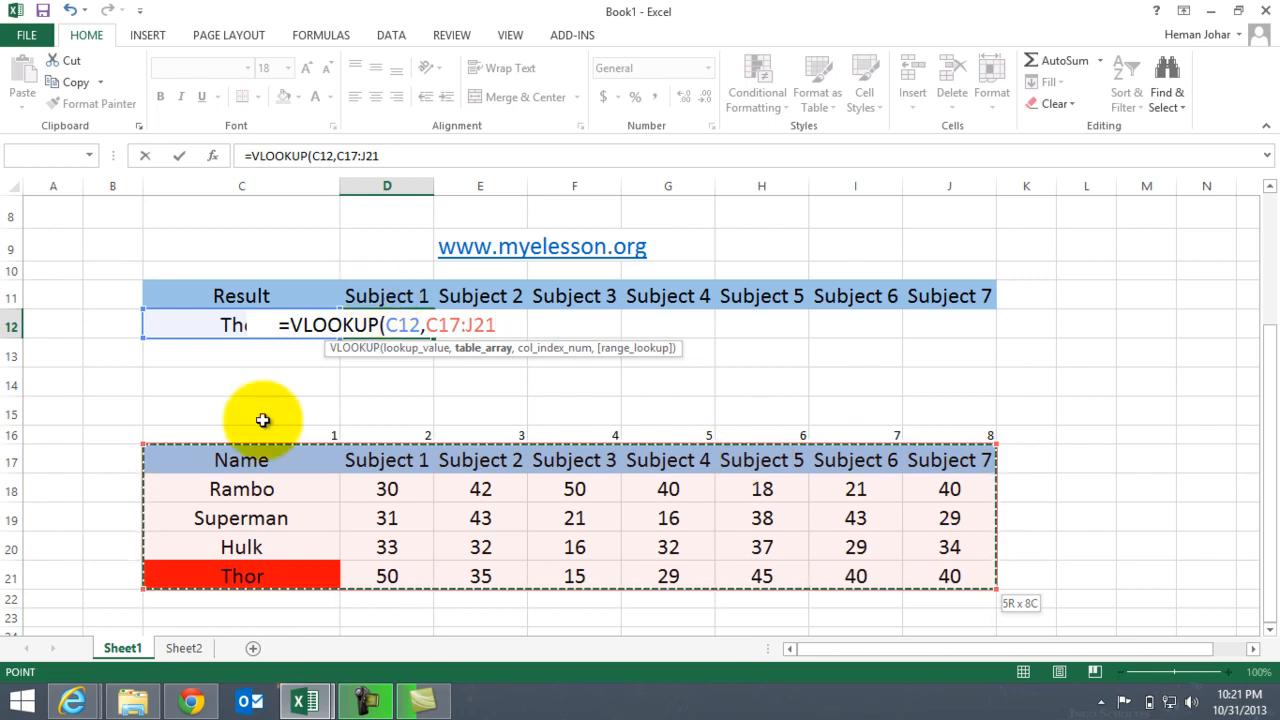
Finish =VLOOKUP(C12,C17:J21,2,0) so Thor's Subject 1 mark 50 appears
text(,)
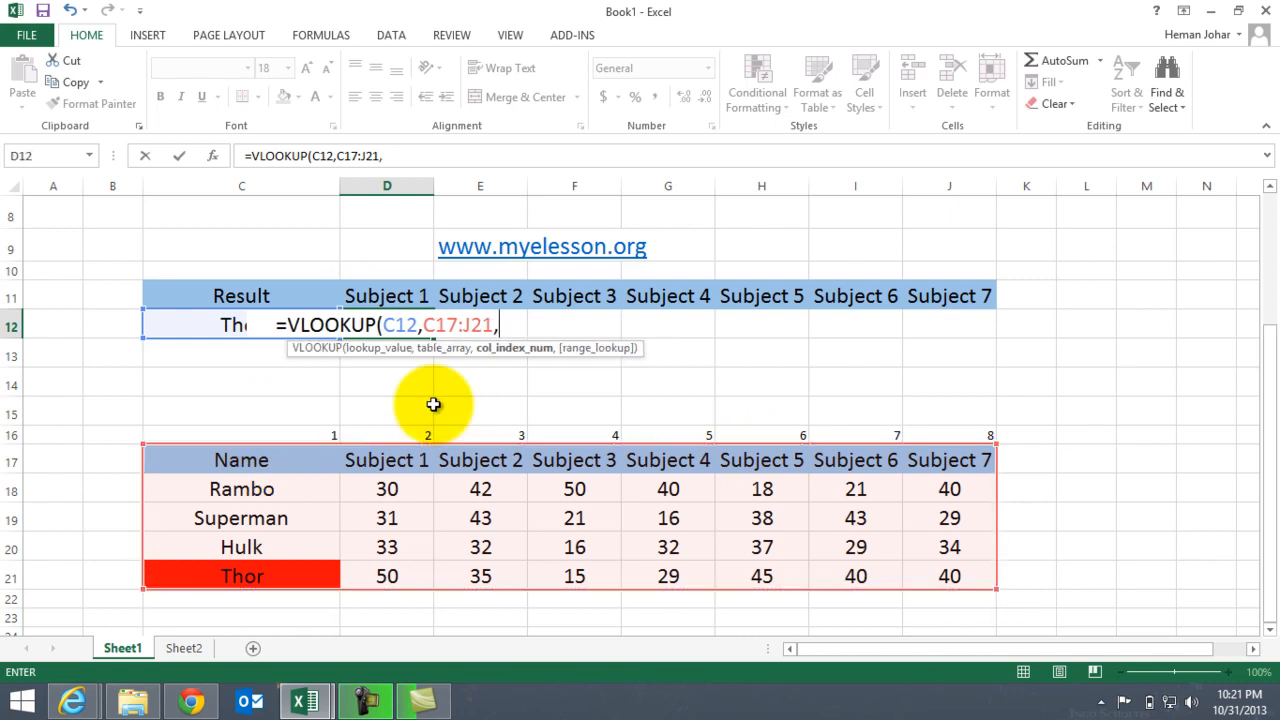
mouse_move(507, 357)
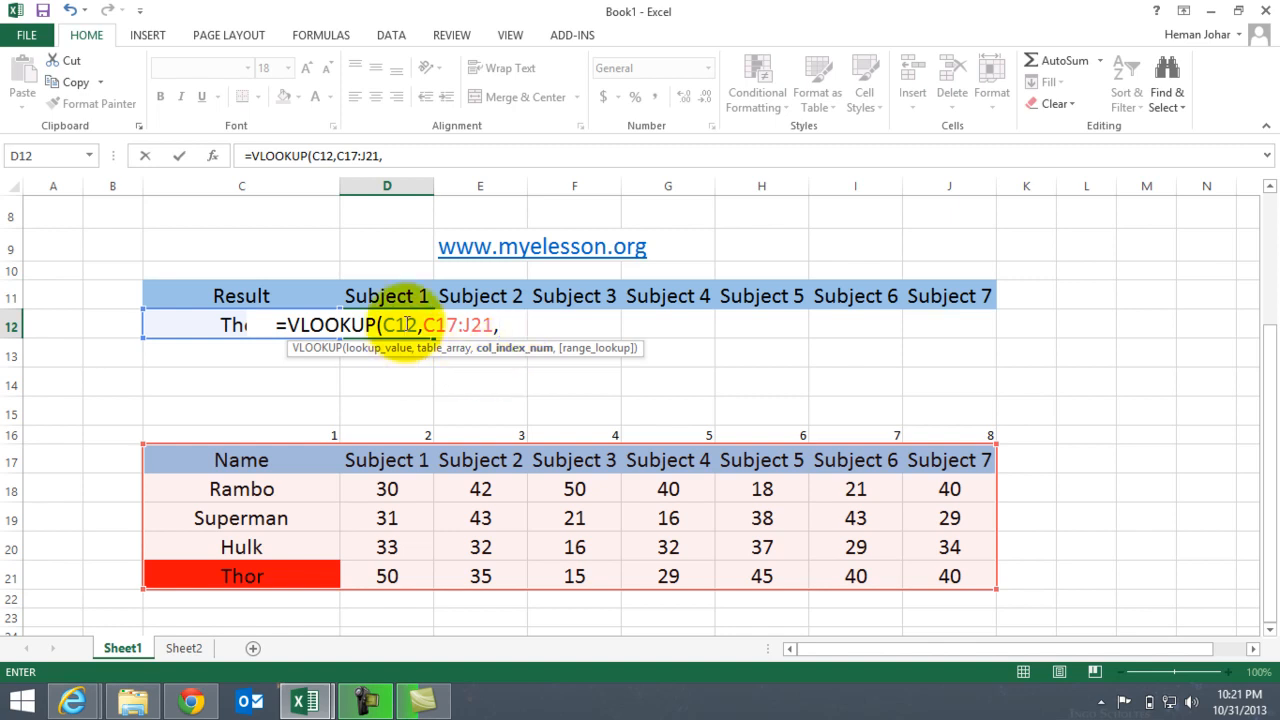
mouse_move(259, 415)
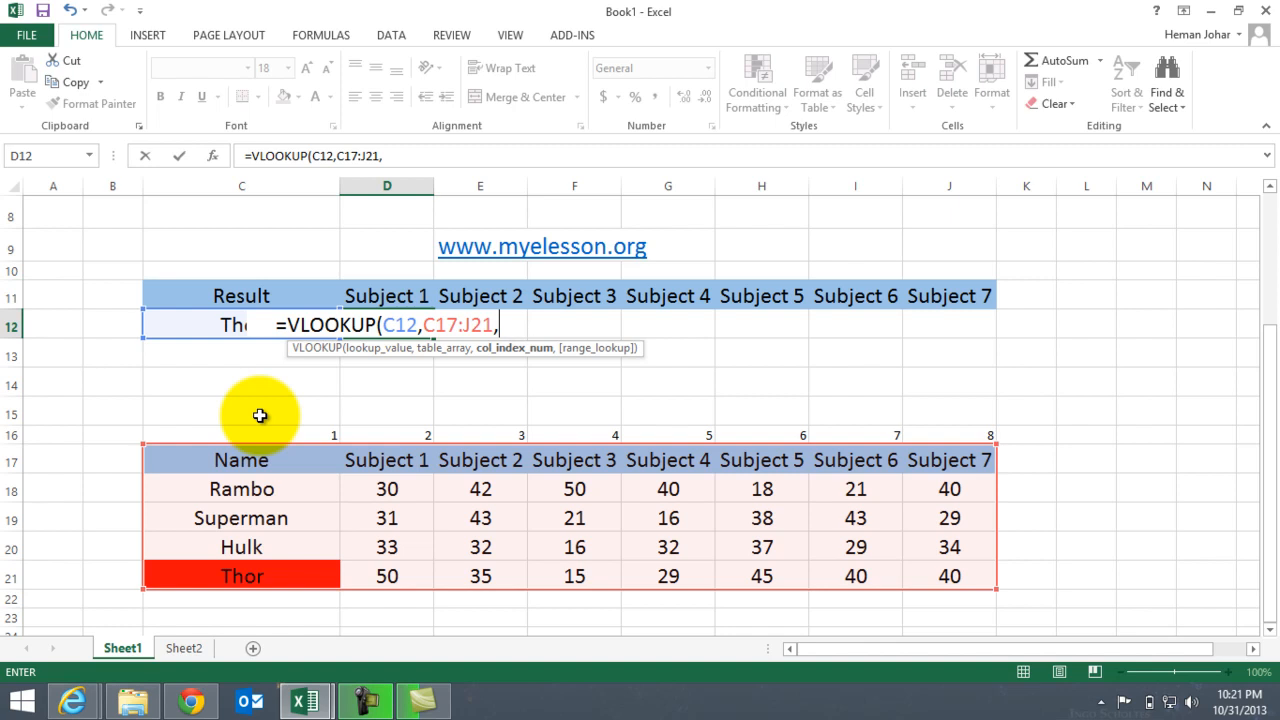
mouse_move(241, 423)
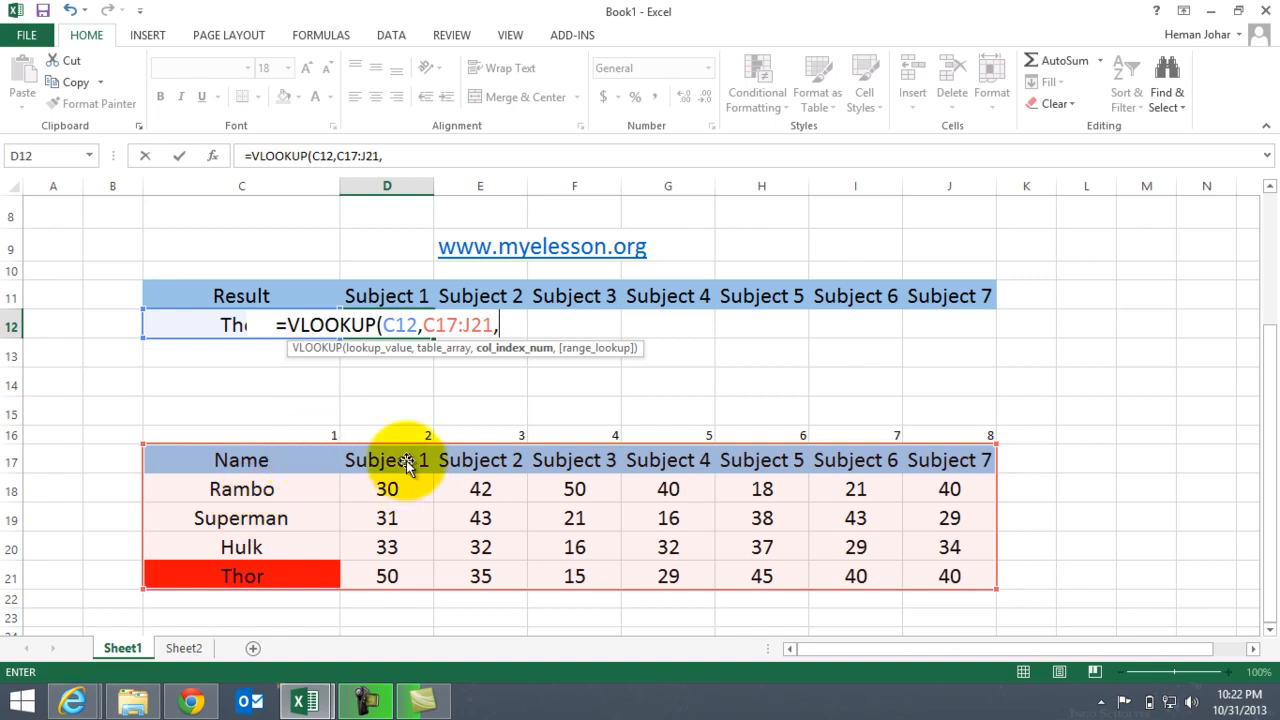
text(2)
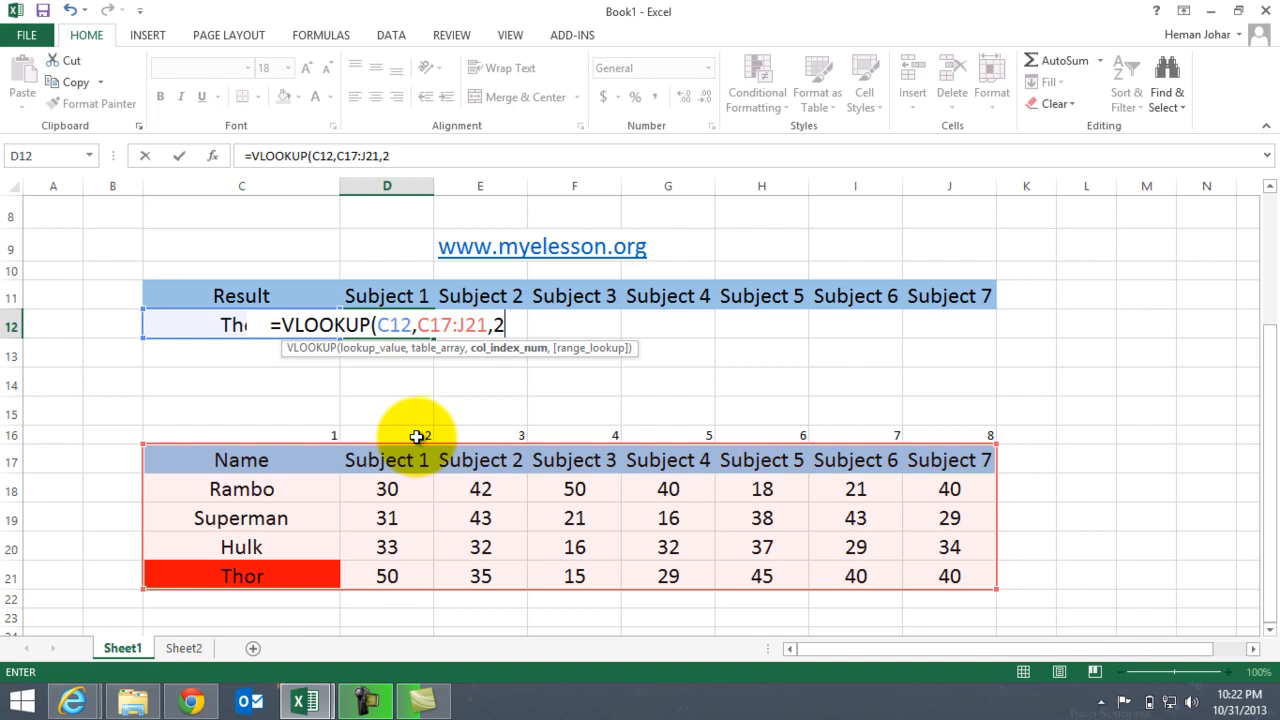
text(,)
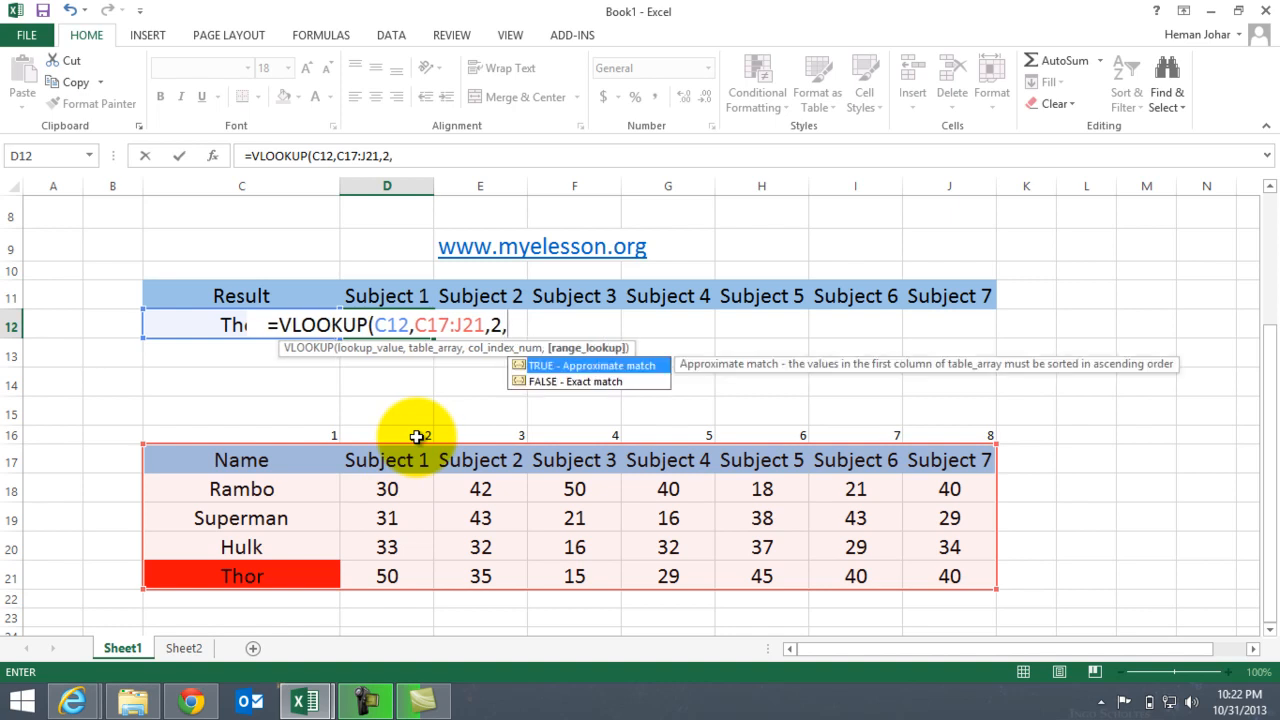
text(0)
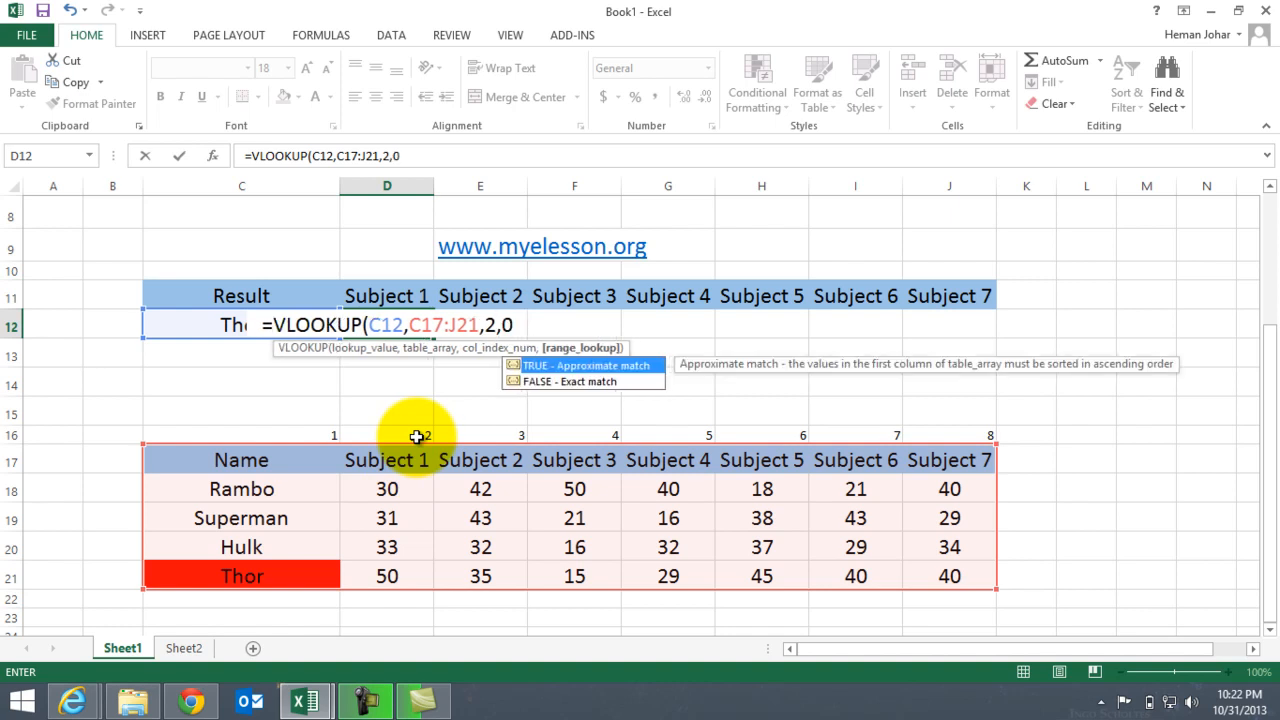
key(Enter)
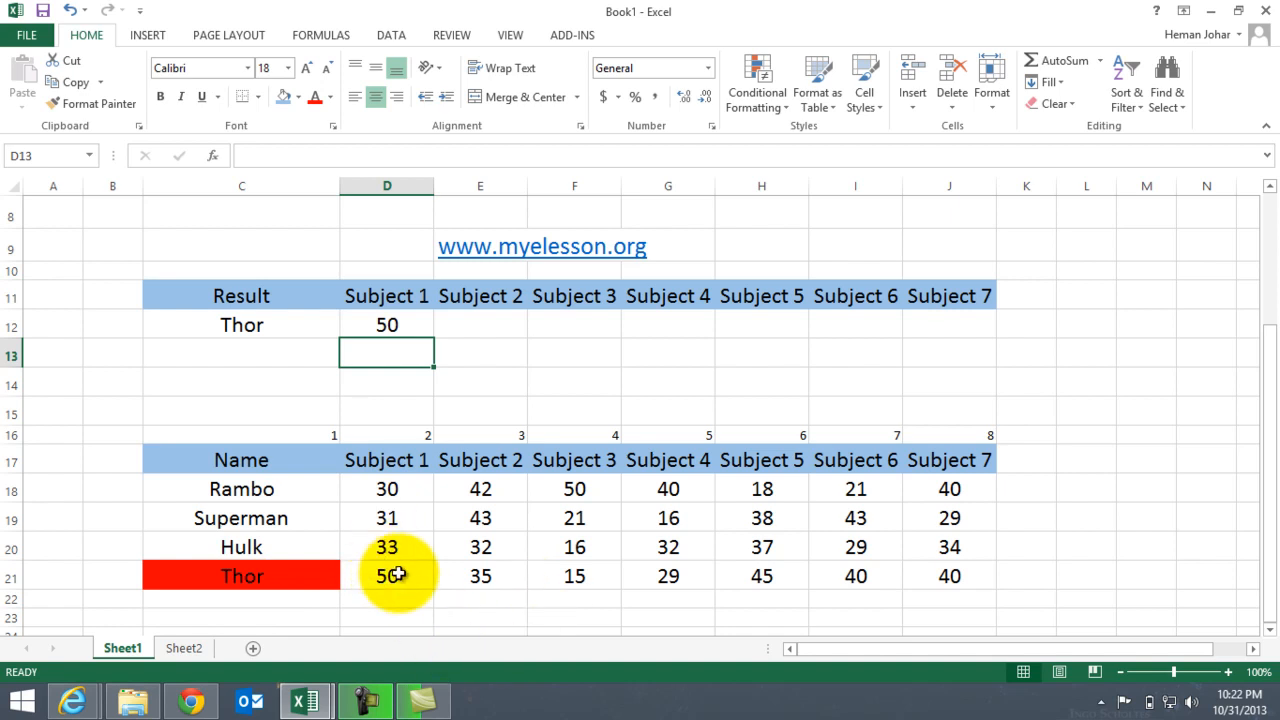
Change the result-row name in C12 to Hulk so Subject 1 shows 33
click(241, 324)
text(Hulk)
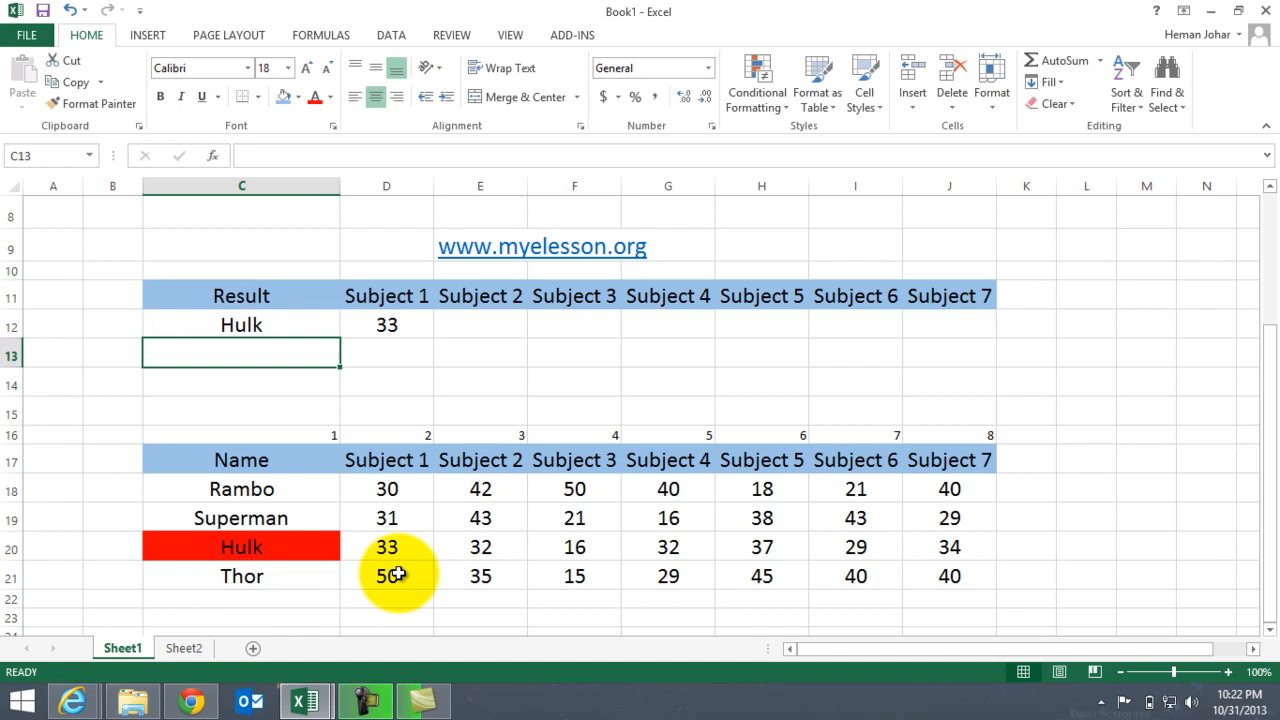
mouse_move(410, 547)
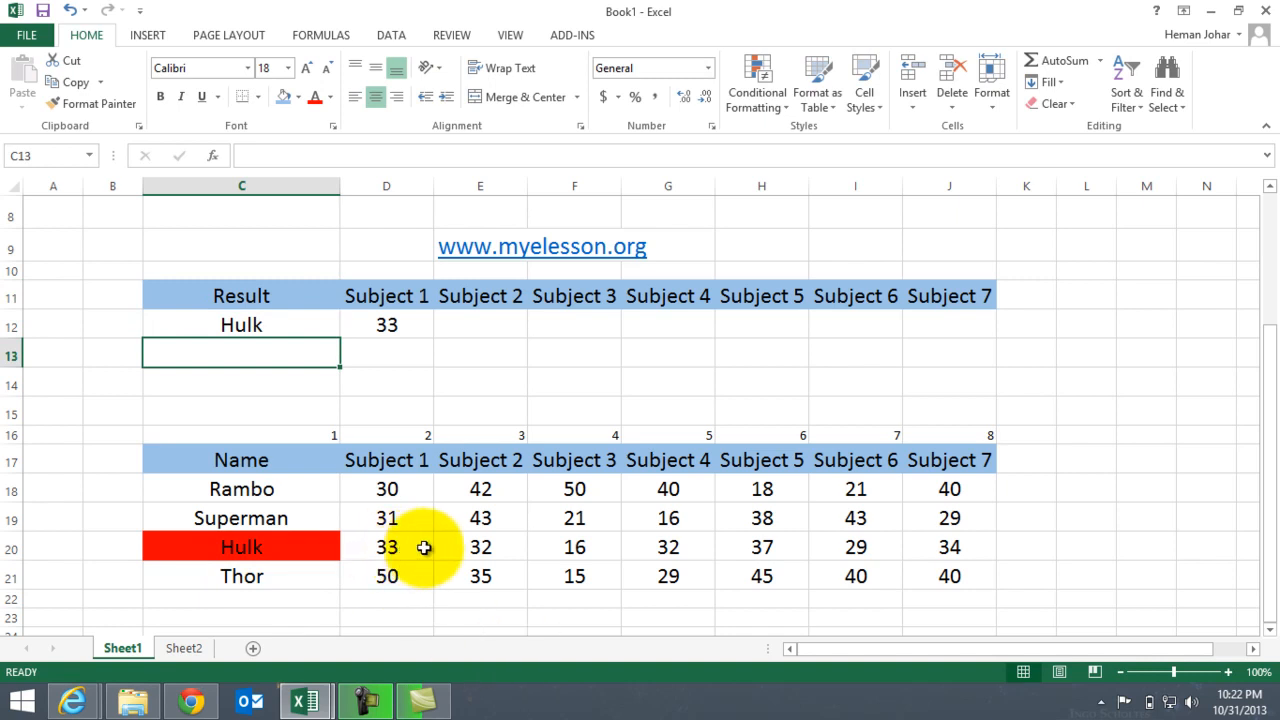
click(241, 324)
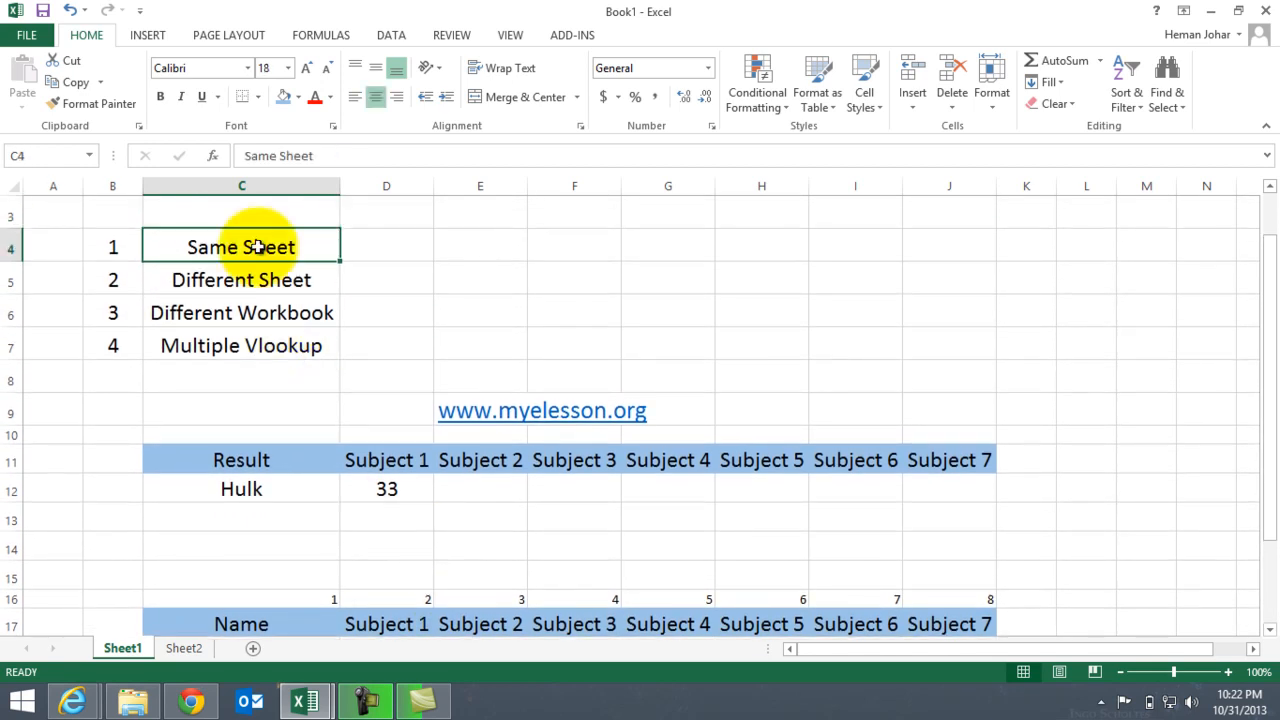
mouse_move(296, 531)
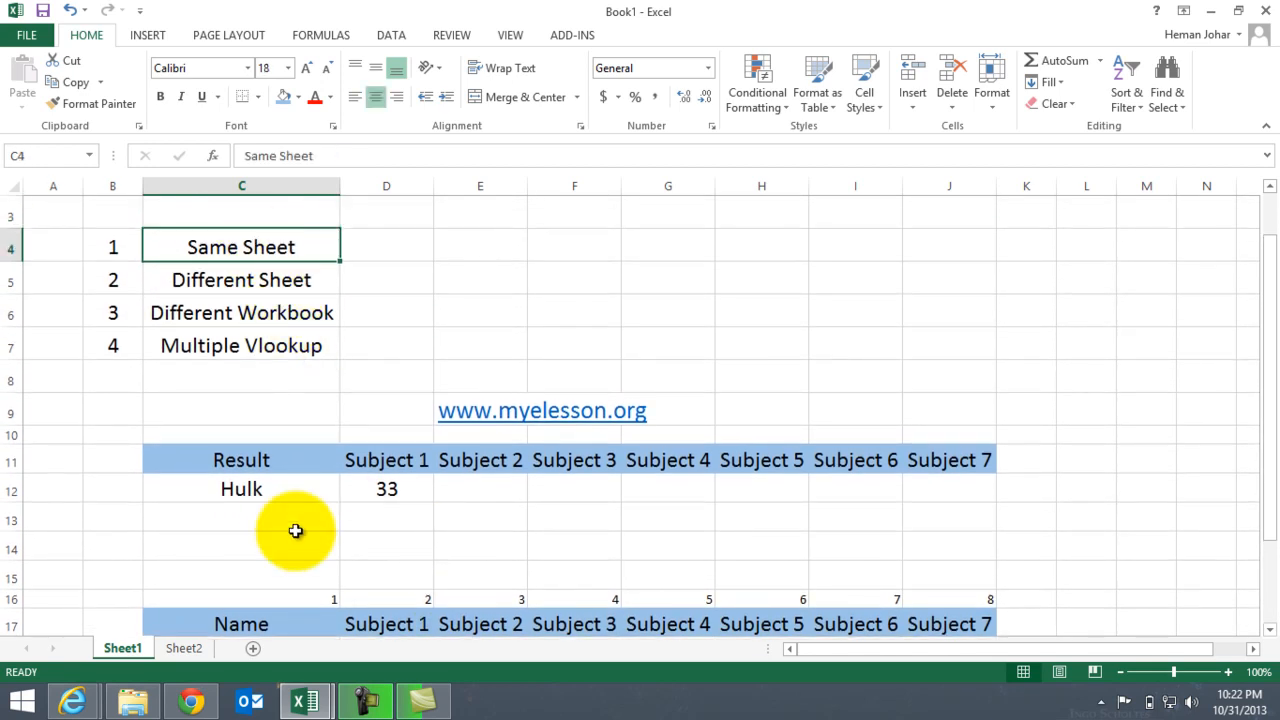
Clear Hulk and 33 from C12:D12, view the marks table on Sheet2, and return to Sheet1
click(386, 489)
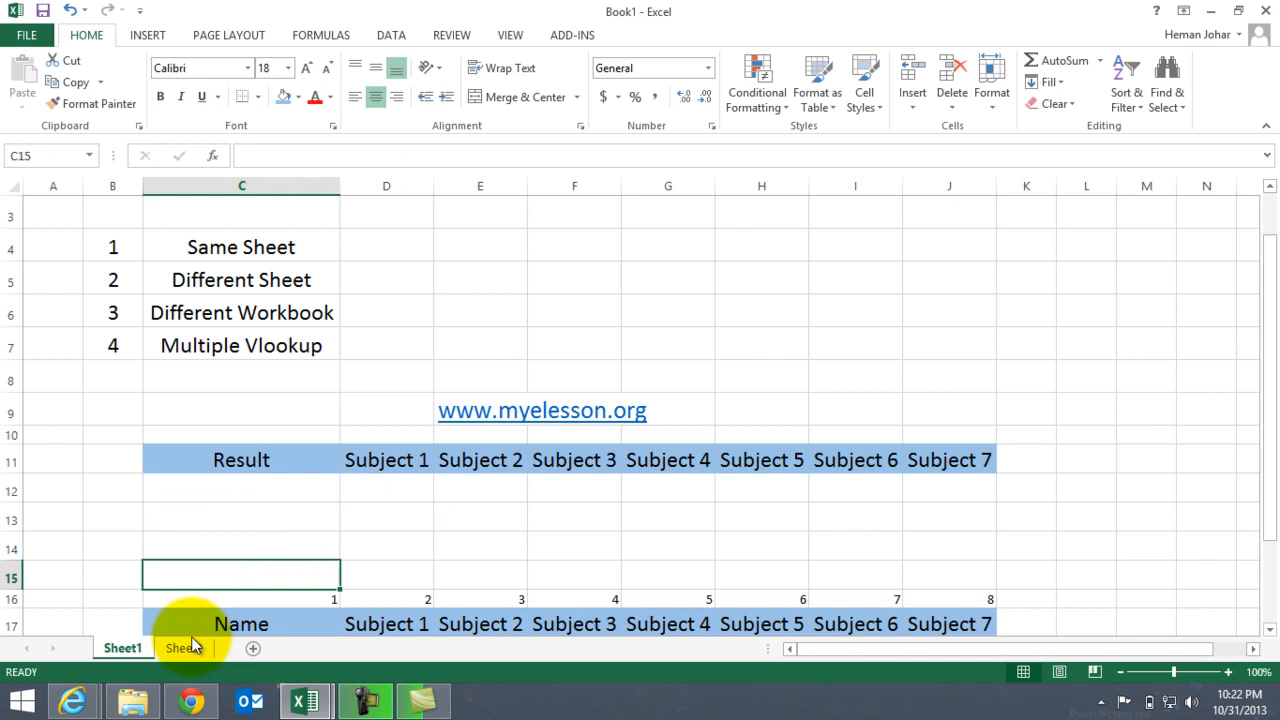
click(185, 648)
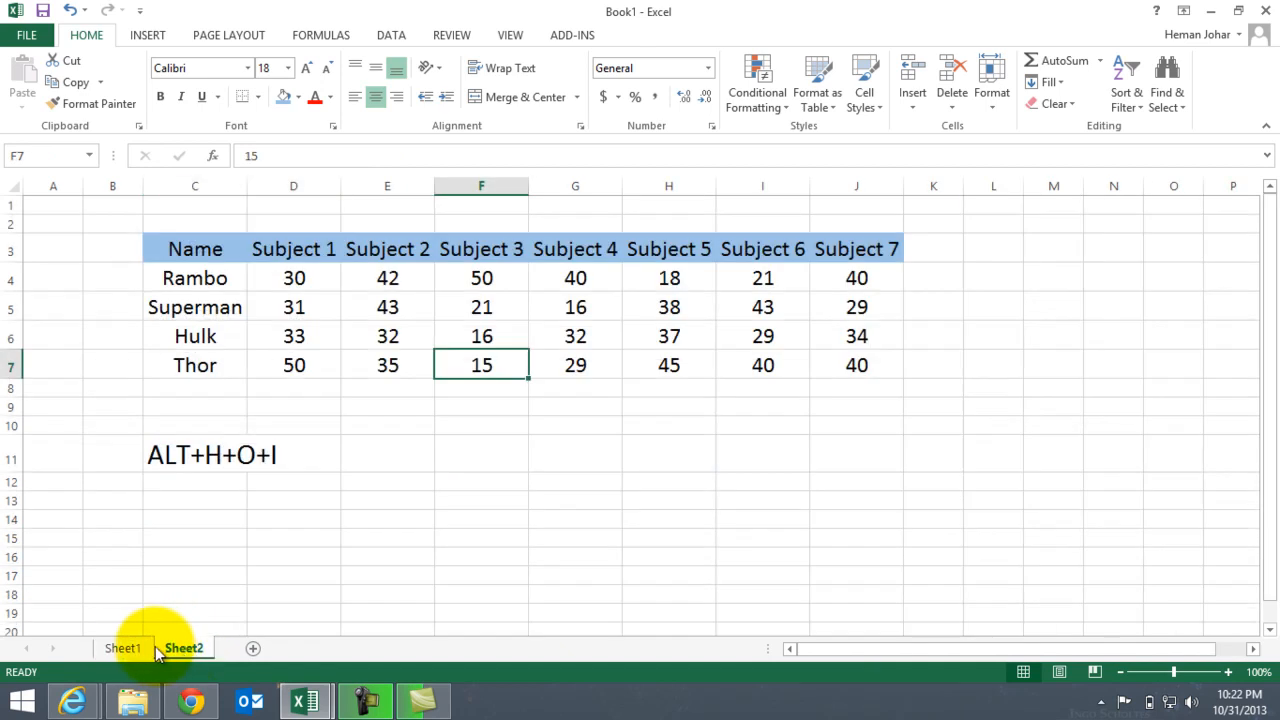
click(123, 648)
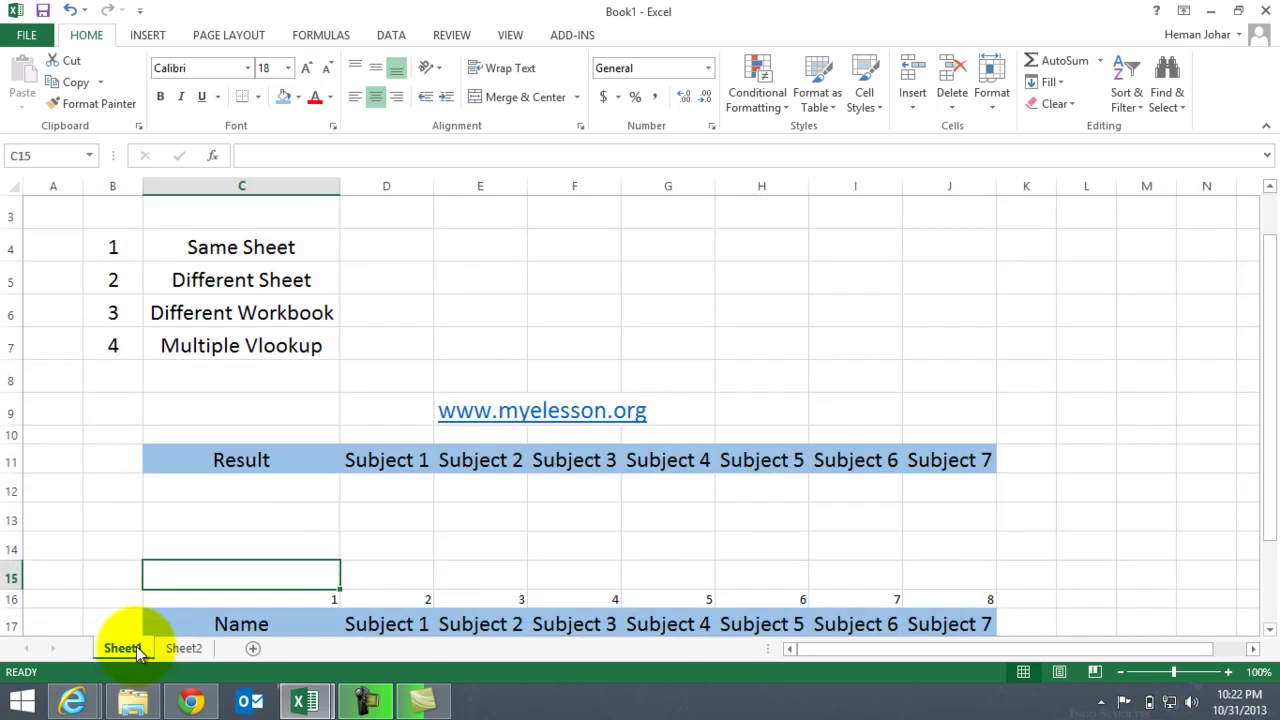
click(182, 648)
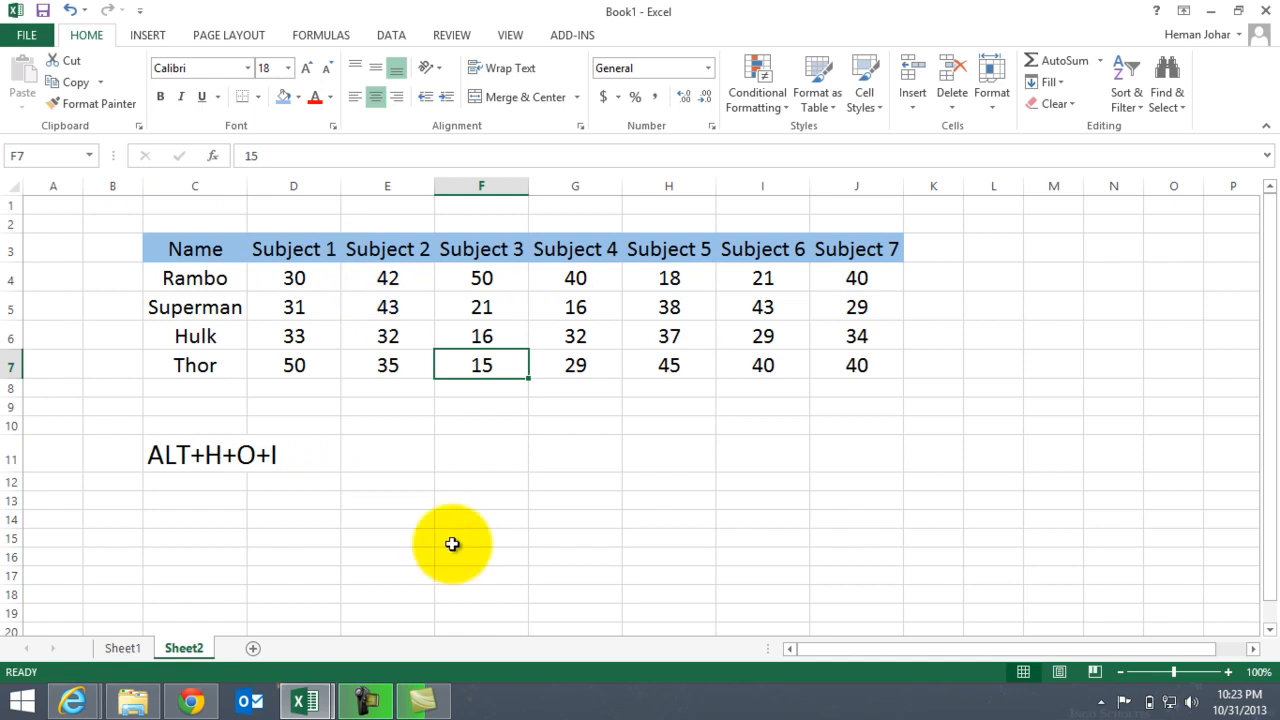
mouse_move(139, 621)
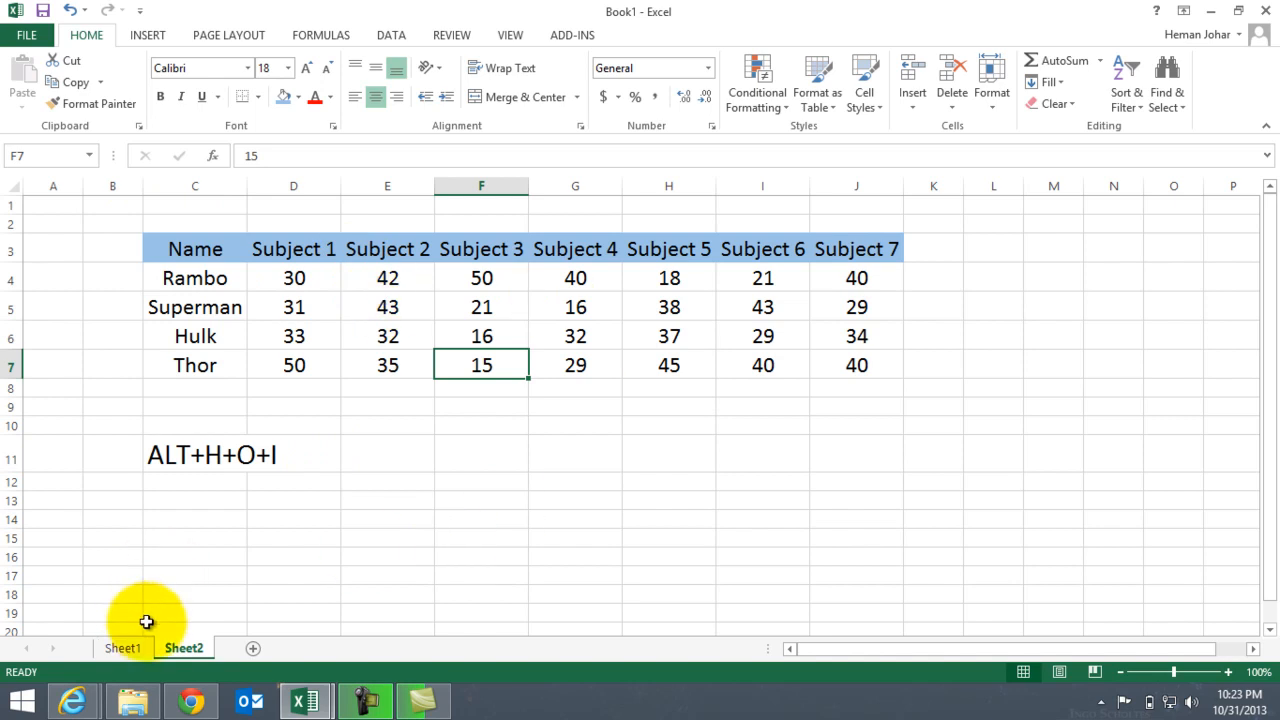
click(120, 648)
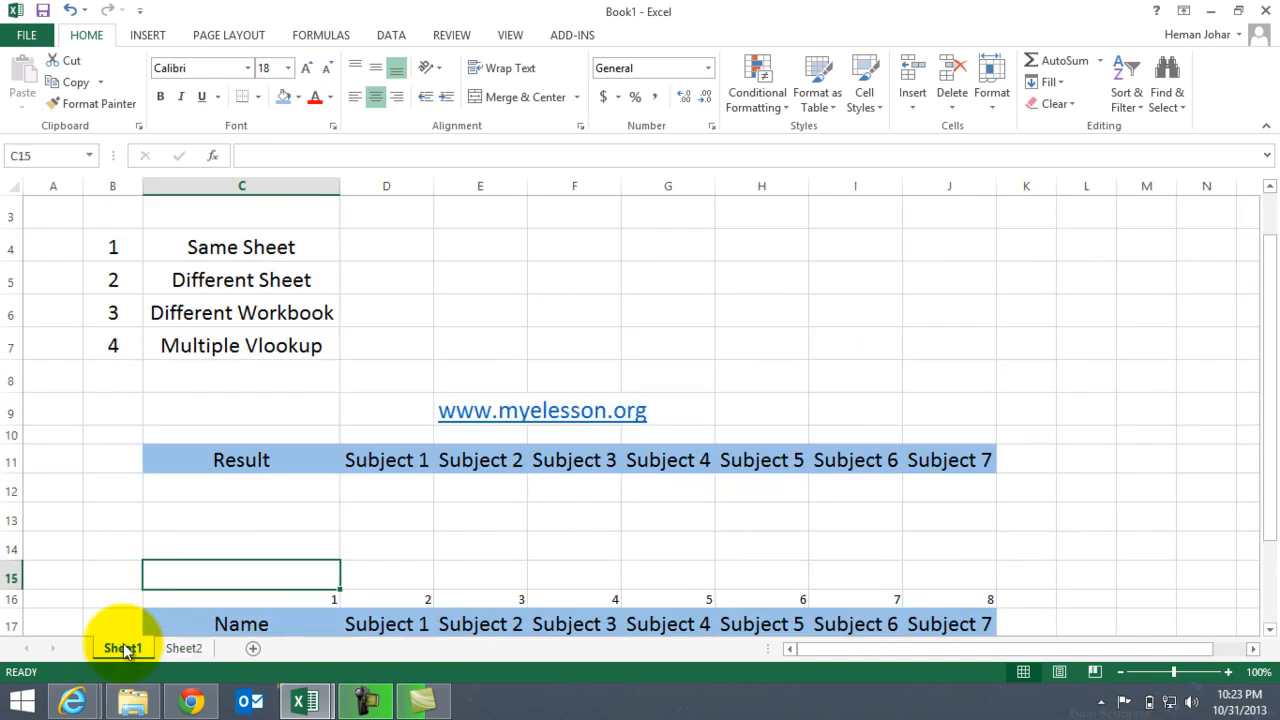
Enter Superman as the result-row name in C12
click(258, 488)
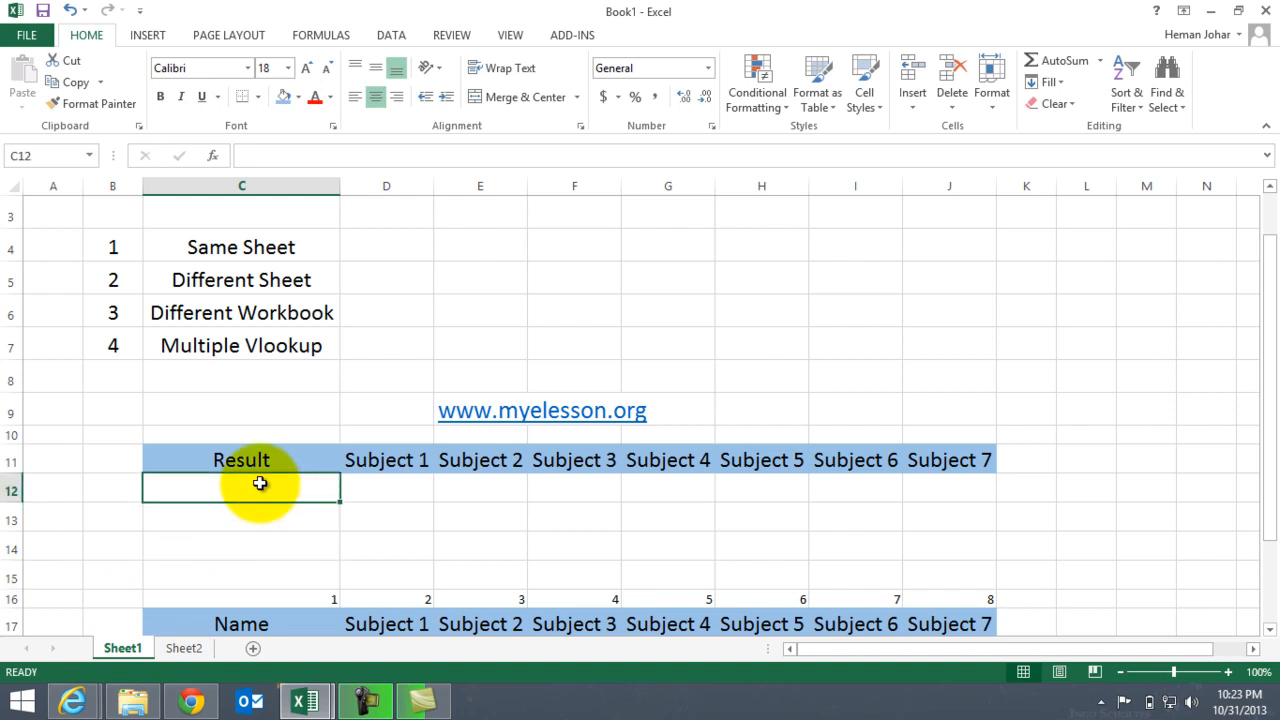
double_click(241, 488)
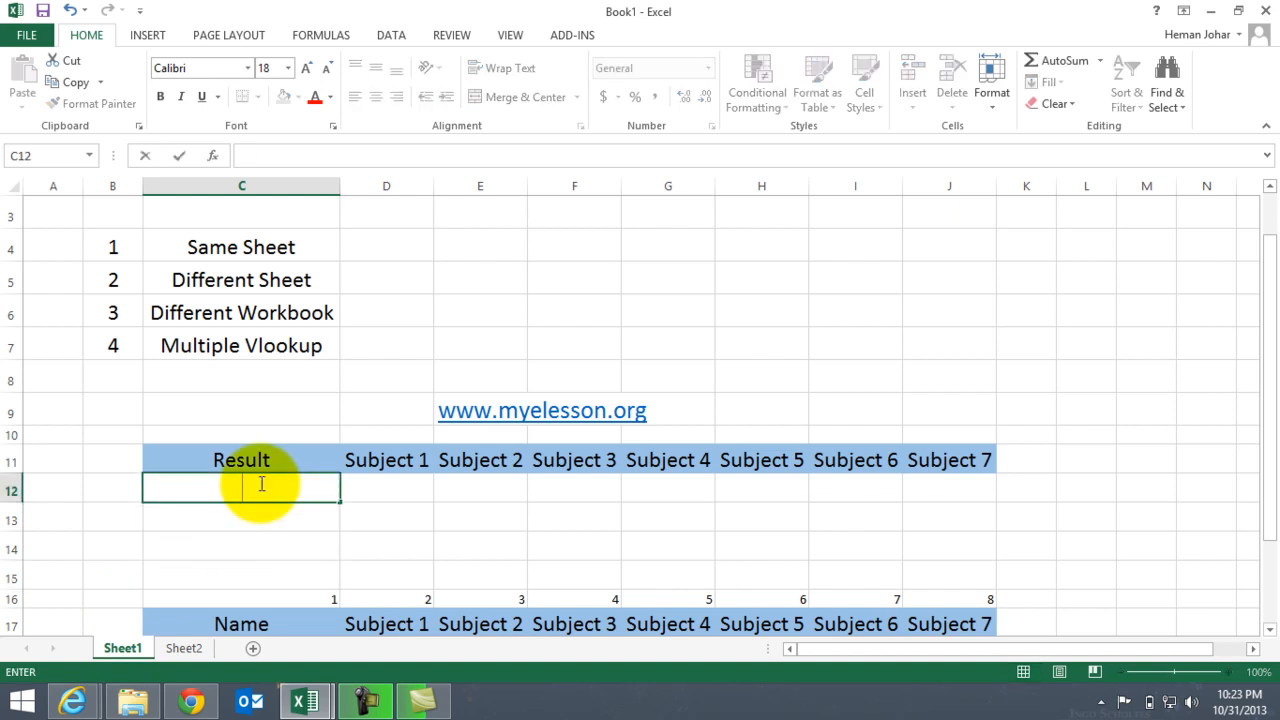
text(S)
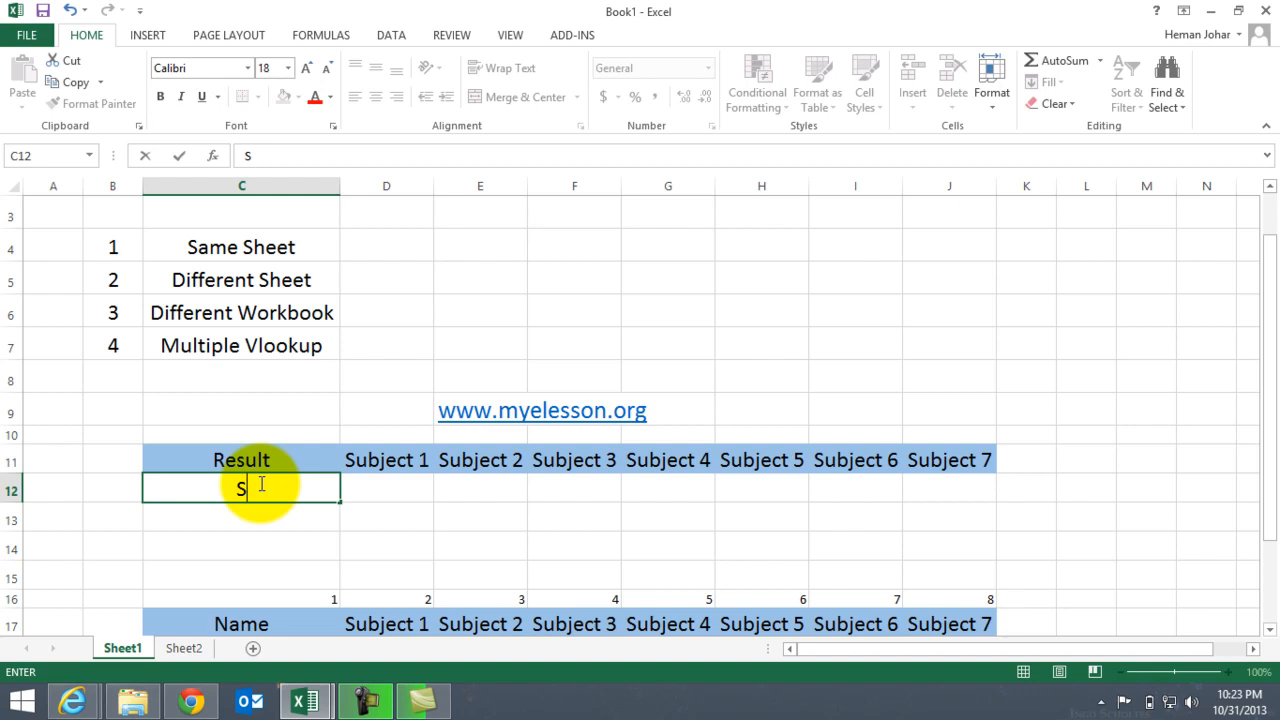
text(uperman)
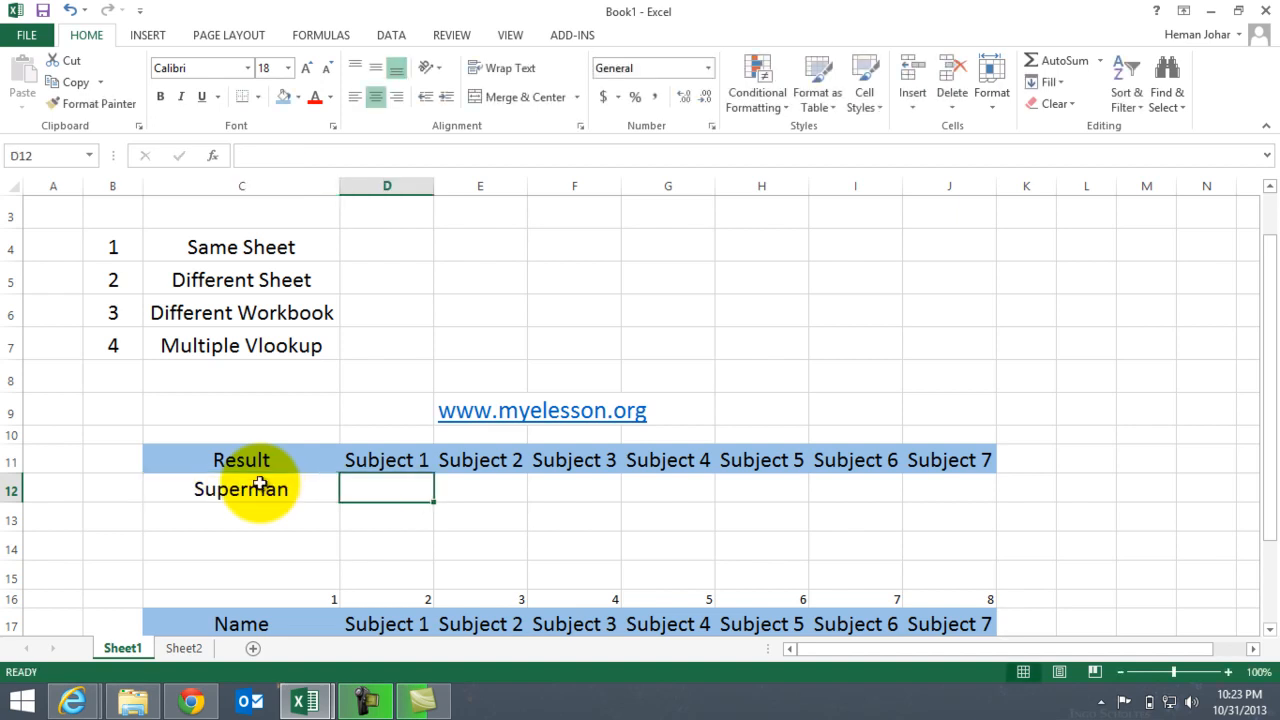
Start =VLOOKUP( in the Subject 3 cell F12 using C12 as lookup value
click(573, 489)
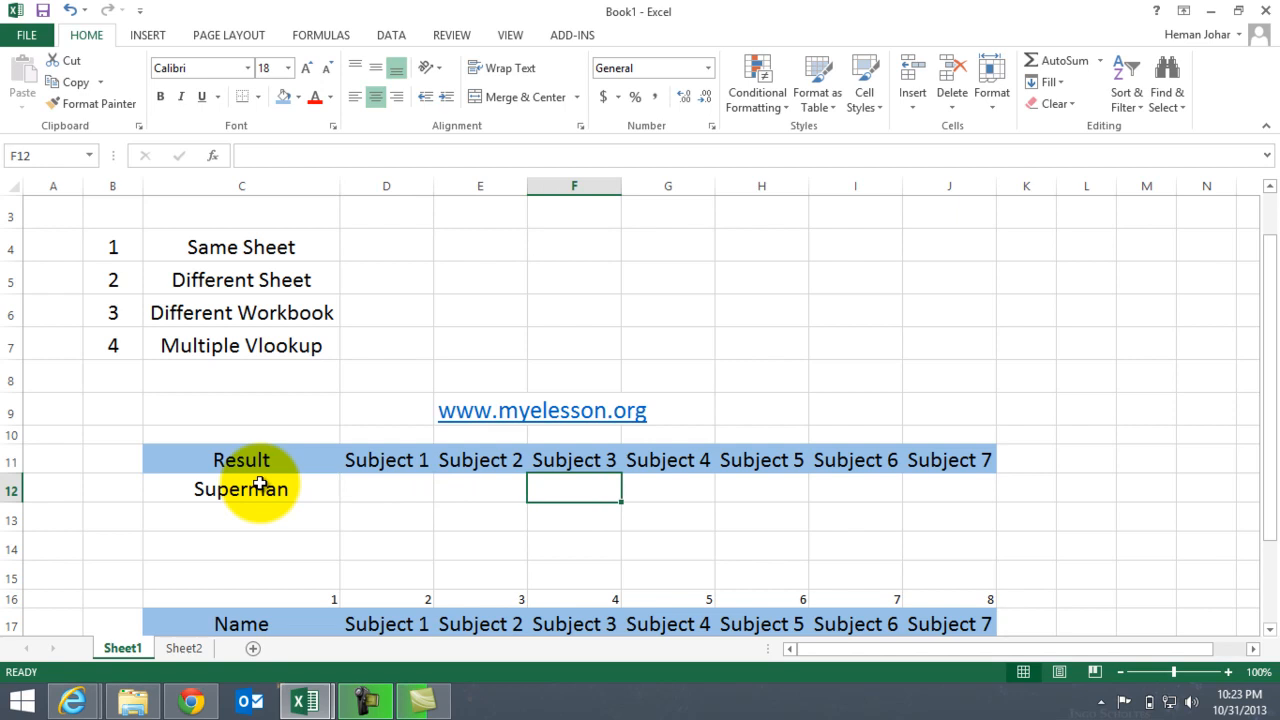
text(=)
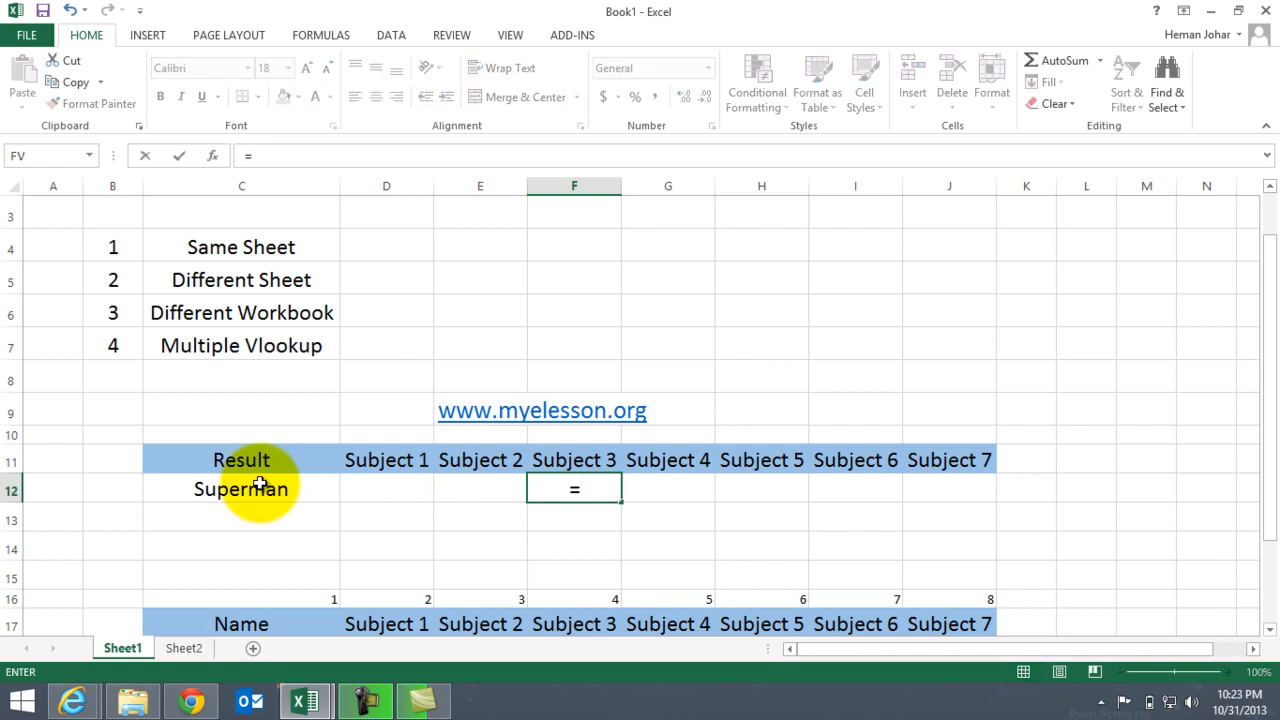
text(VLOOKUP()
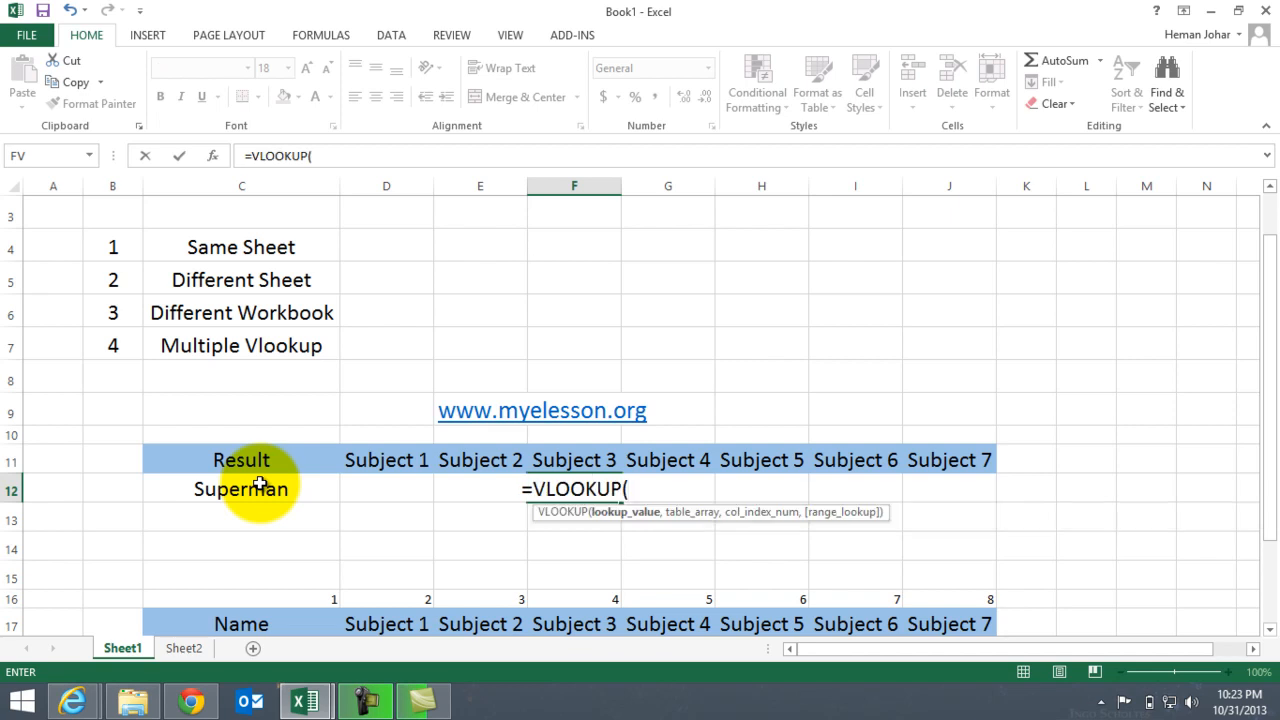
click(240, 489)
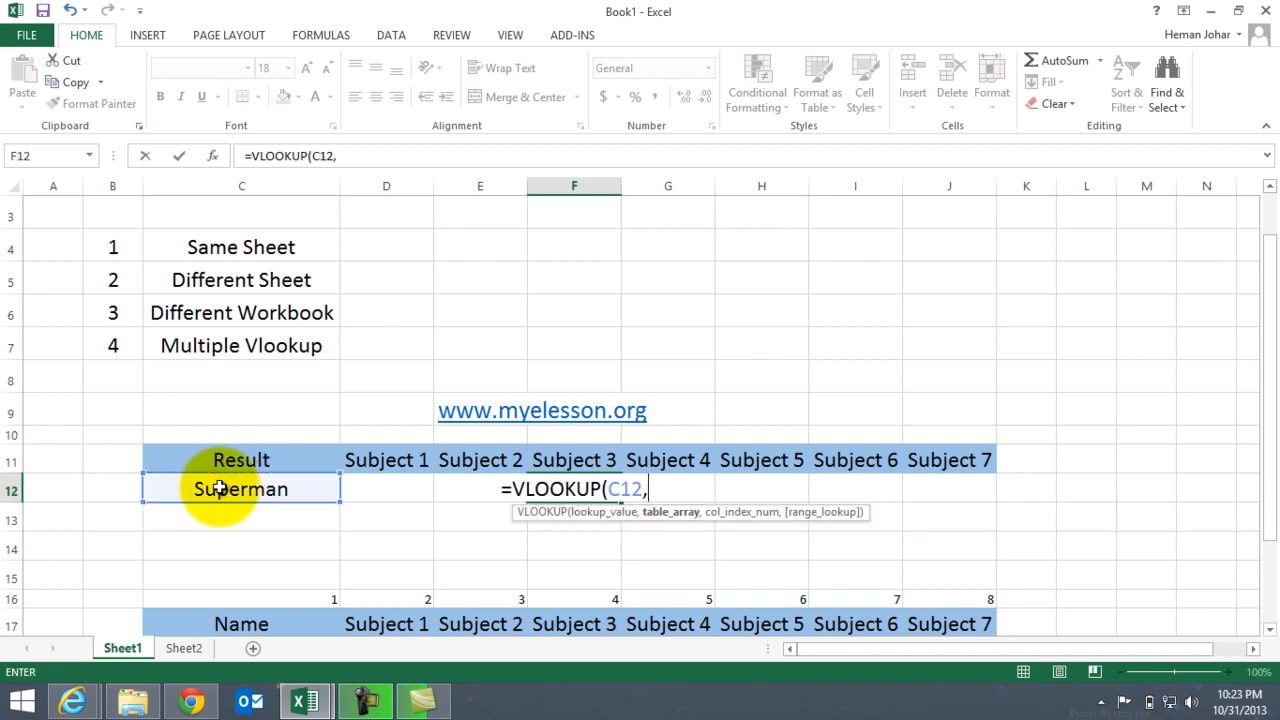
mouse_move(663, 525)
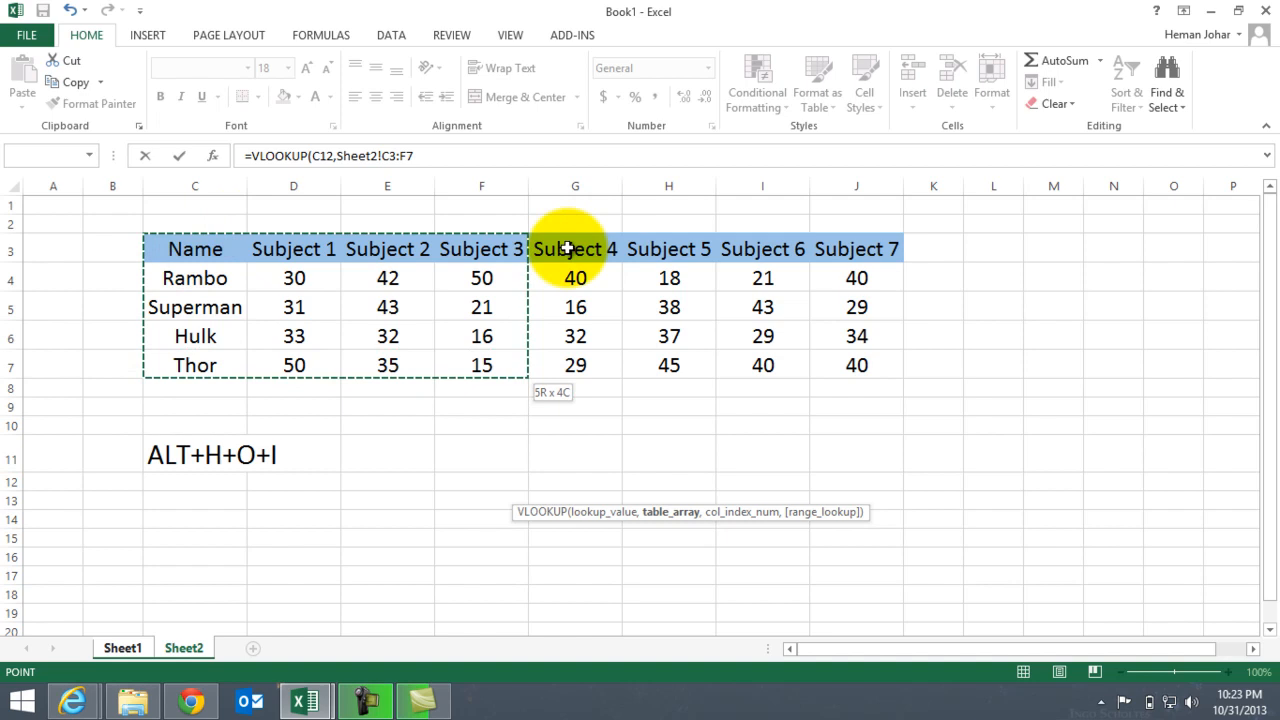
mouse_move(330, 399)
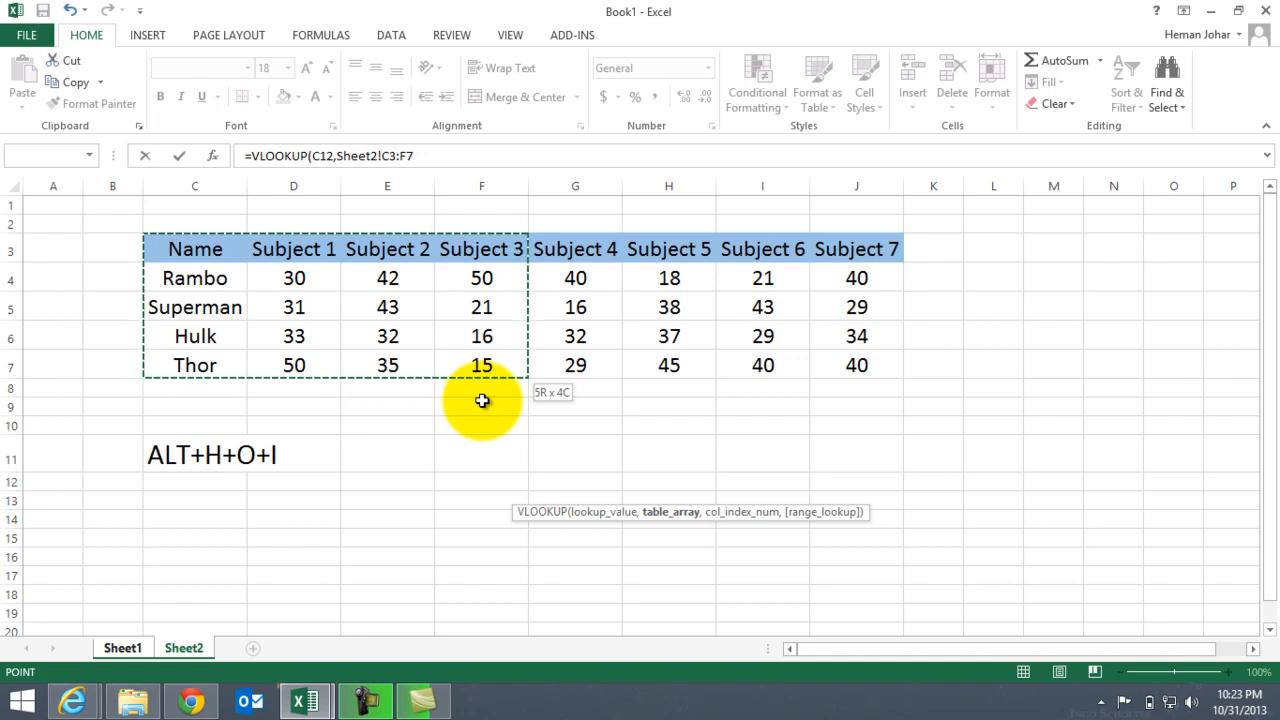
mouse_move(538, 401)
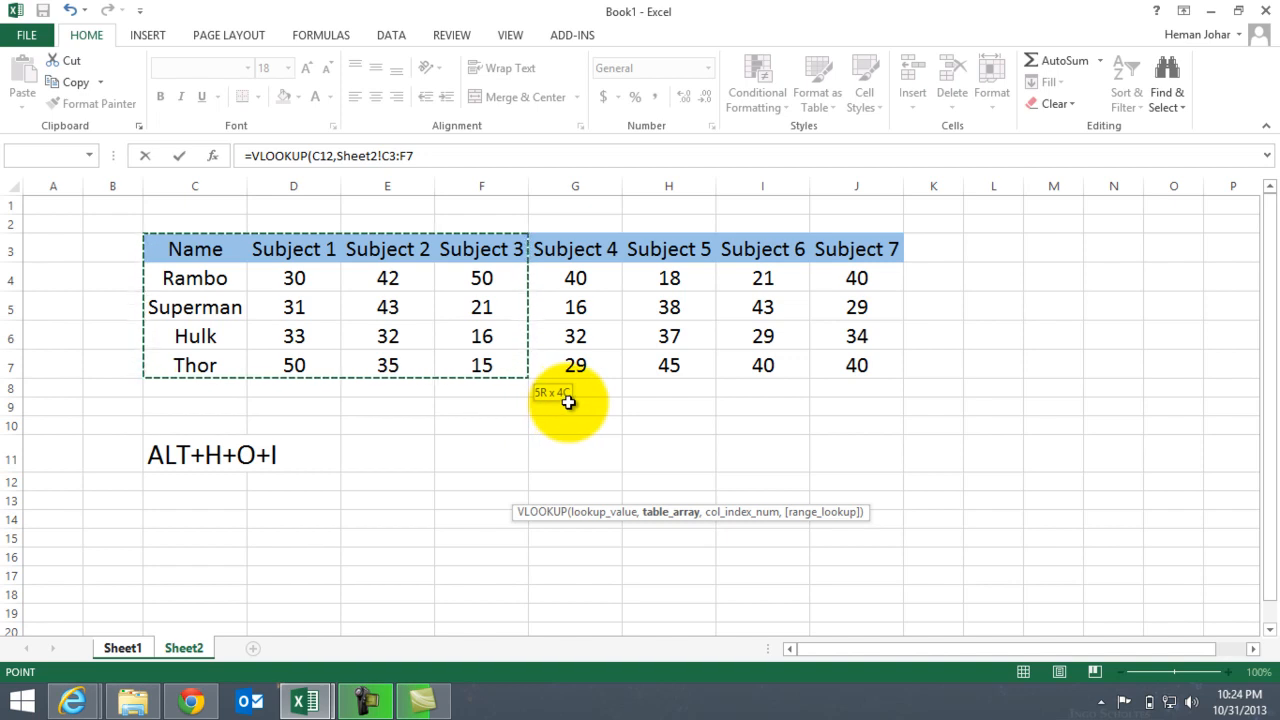
mouse_move(563, 401)
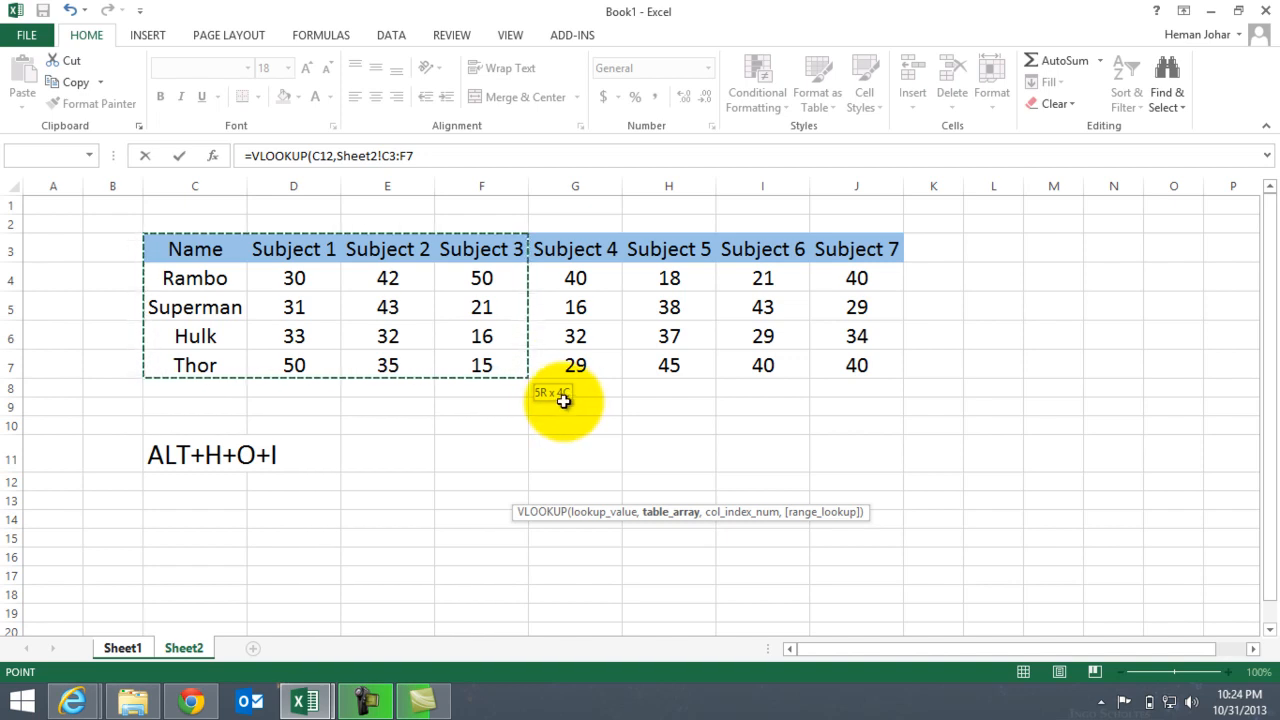
mouse_move(438, 162)
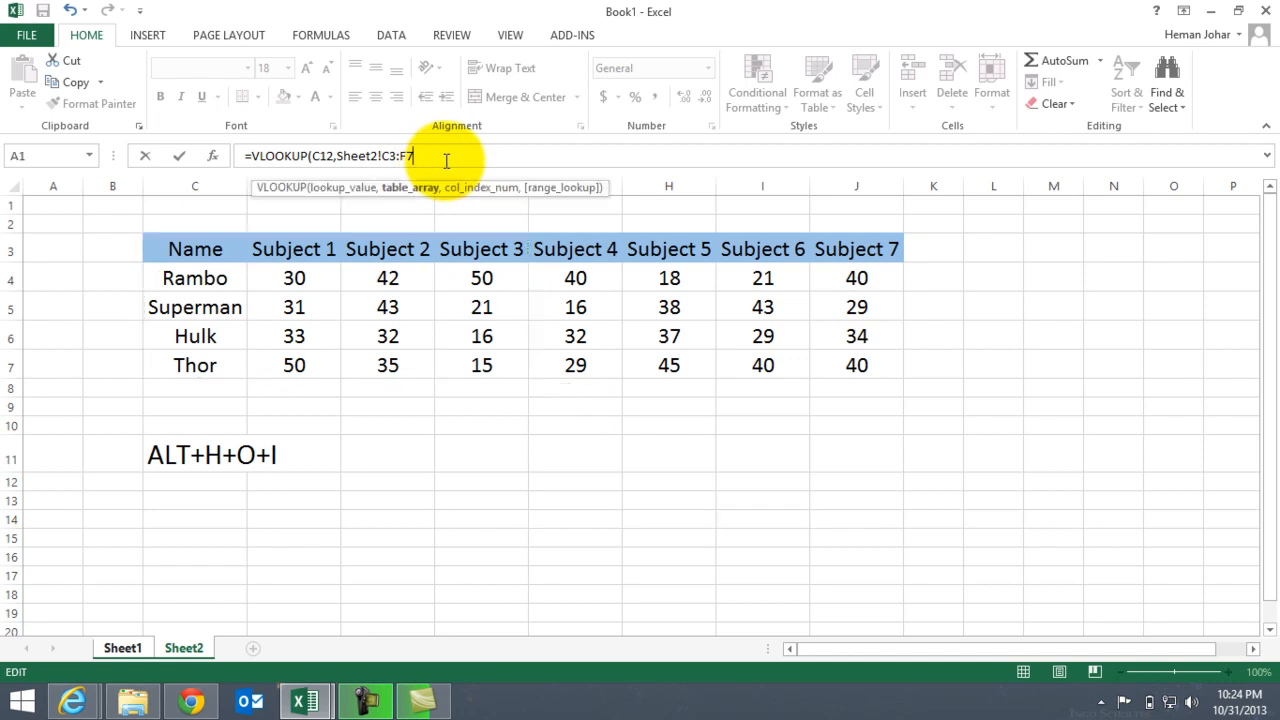
Complete =VLOOKUP(C12,Sheet2!C3:F7,4,0) so Superman's Subject 3 mark 21 appears
text(,)
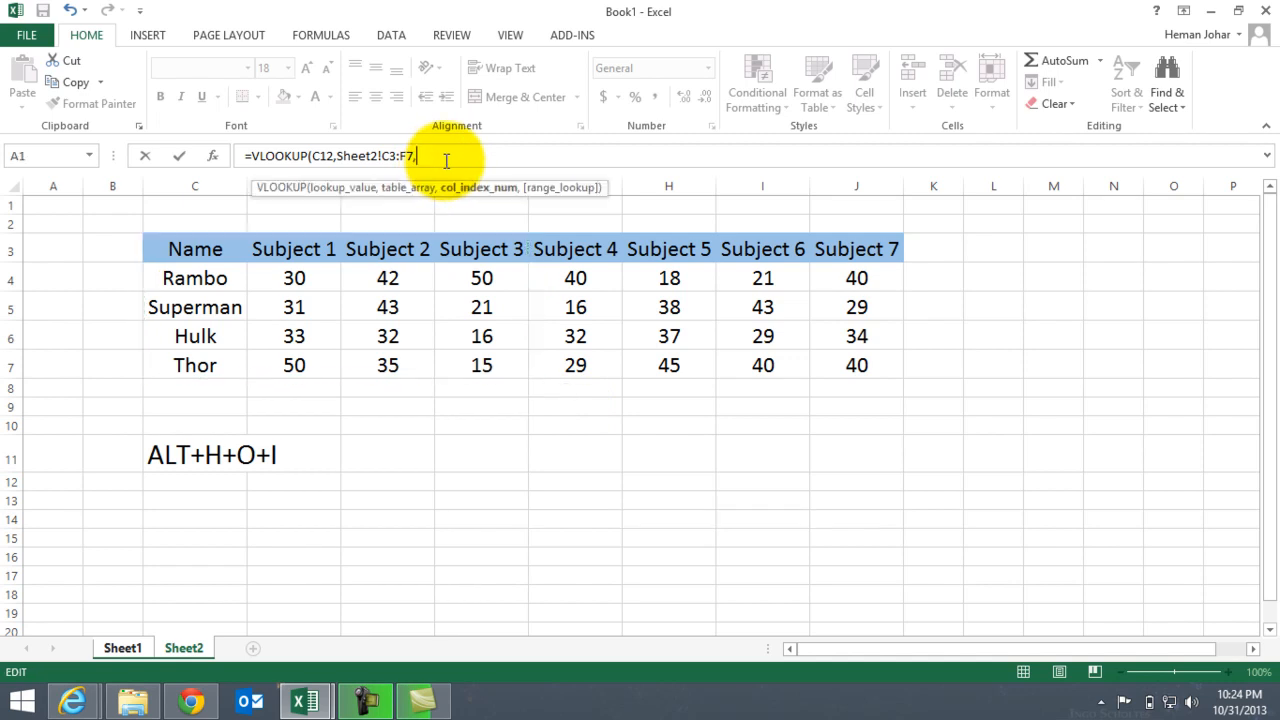
text(4)
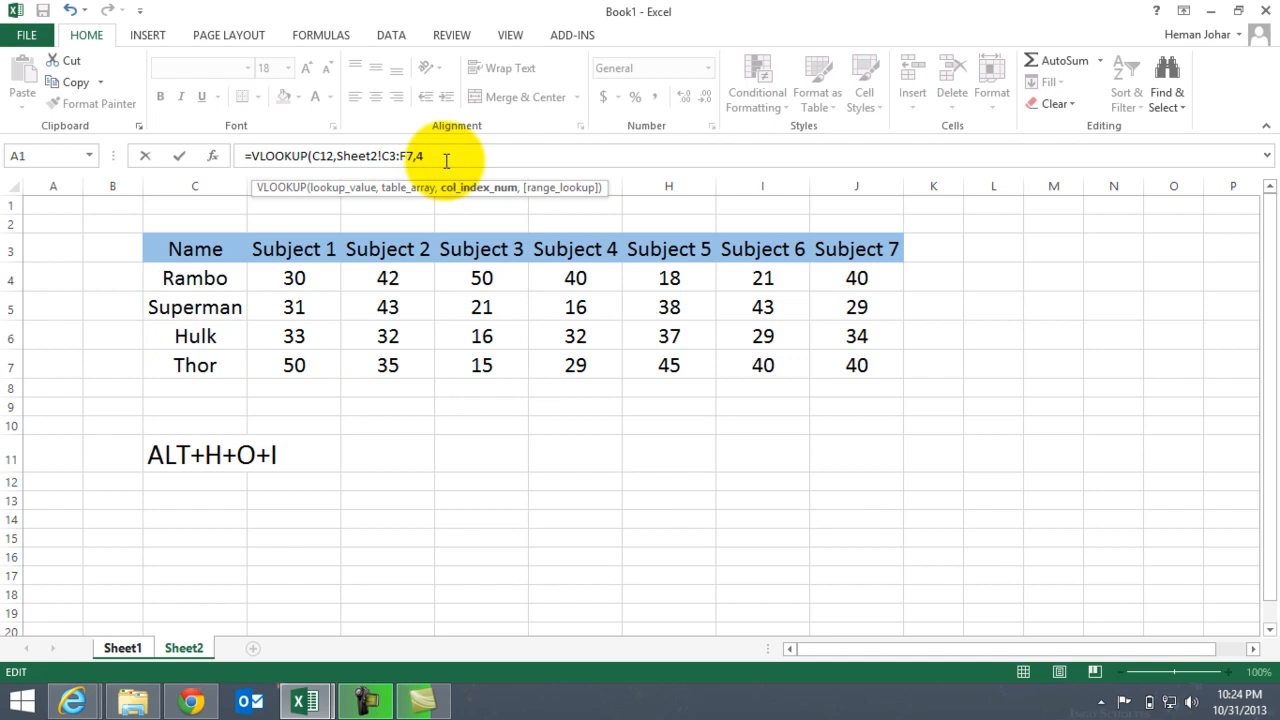
text(,0)
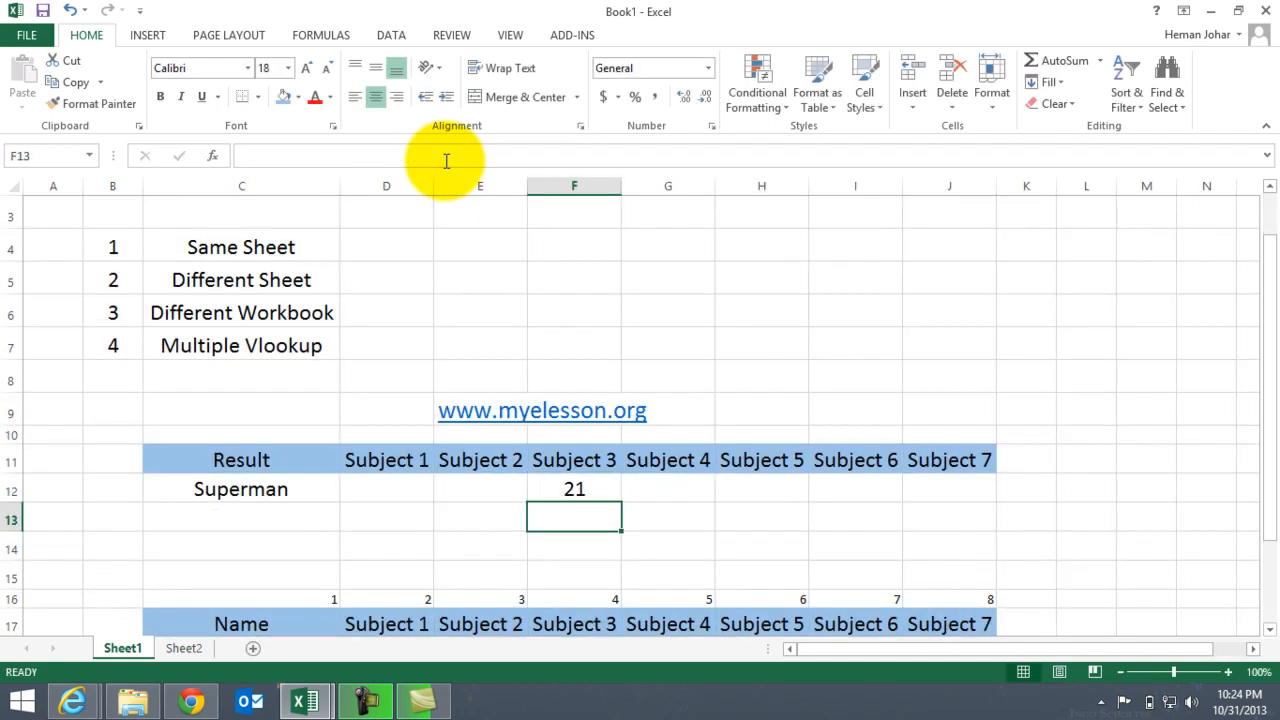
mouse_move(446, 160)
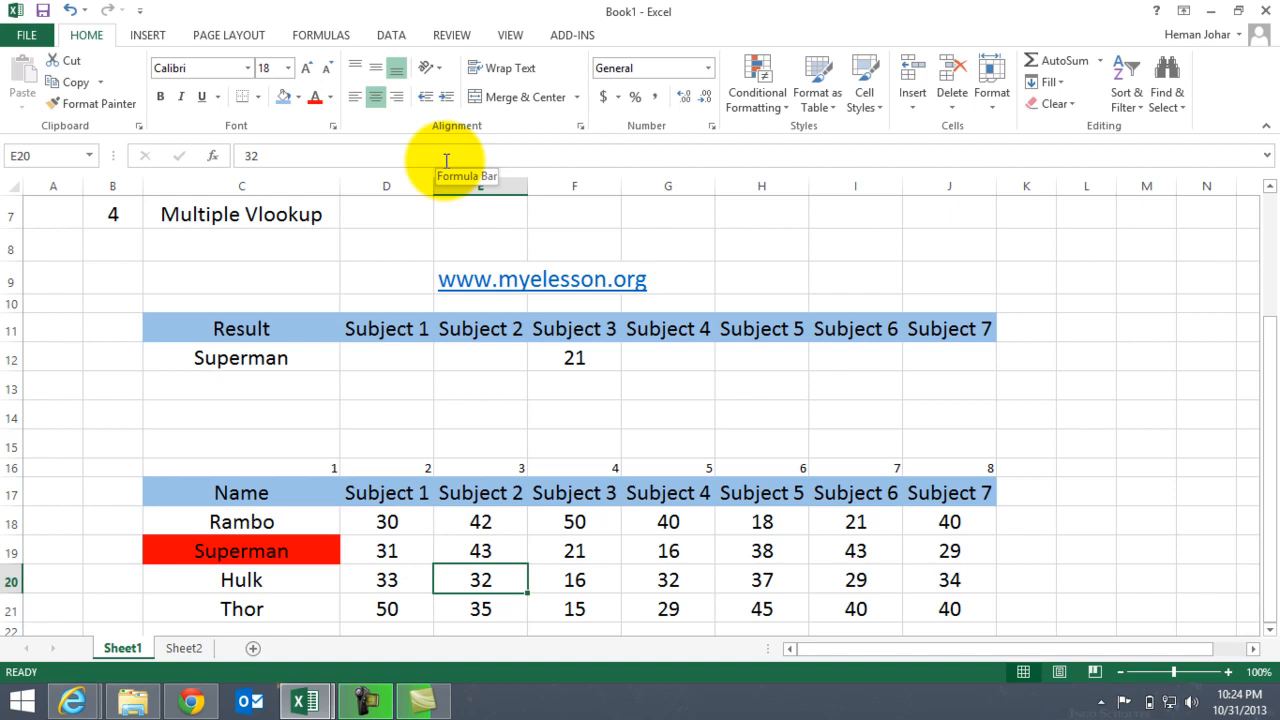
click(573, 551)
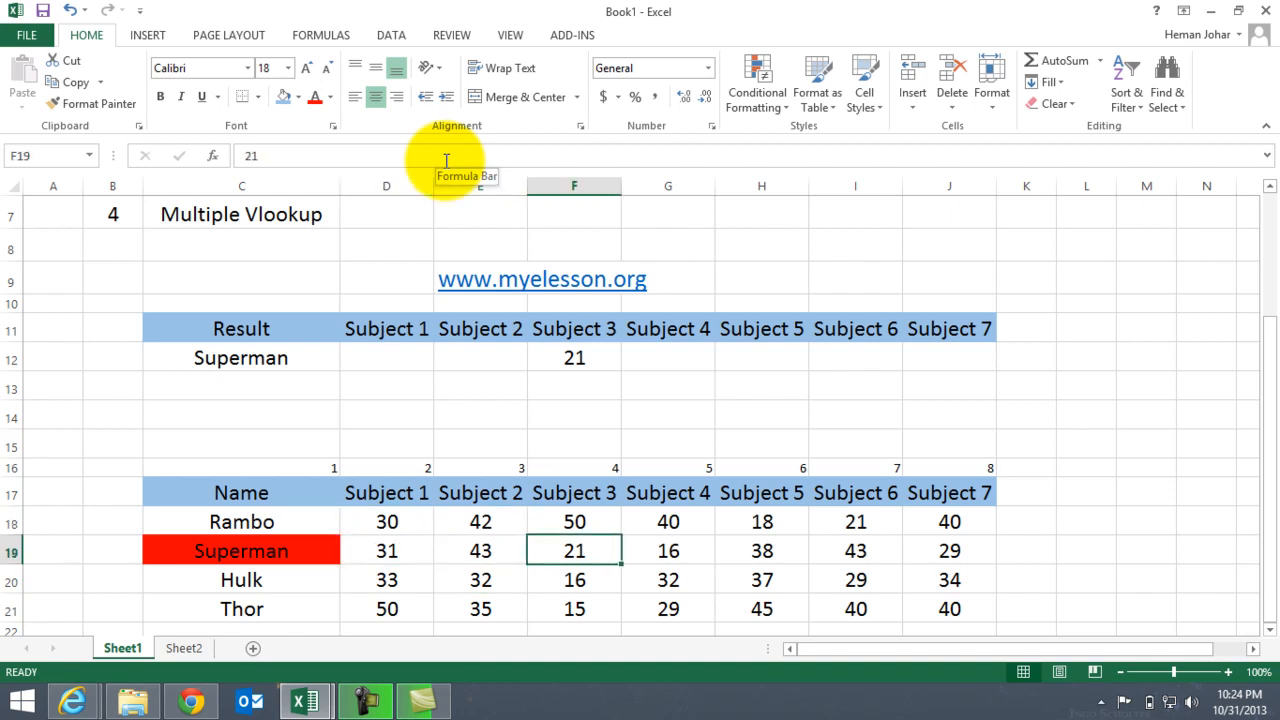
click(573, 493)
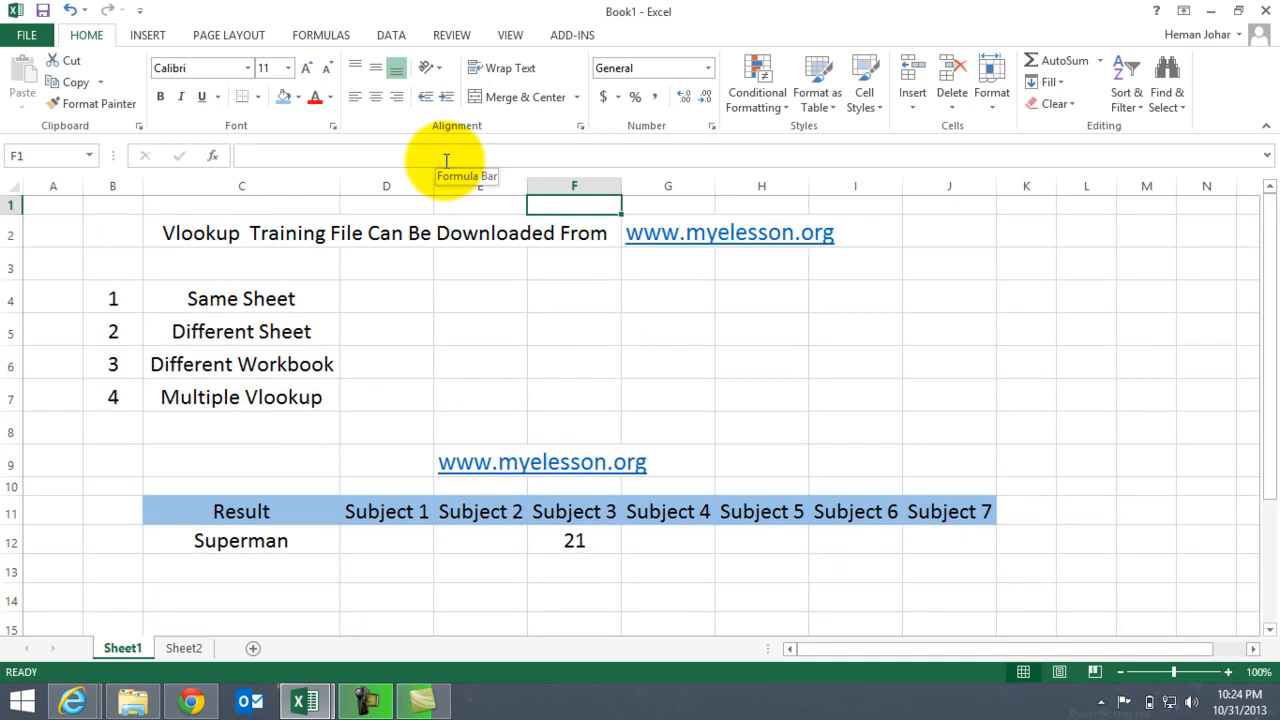
click(241, 331)
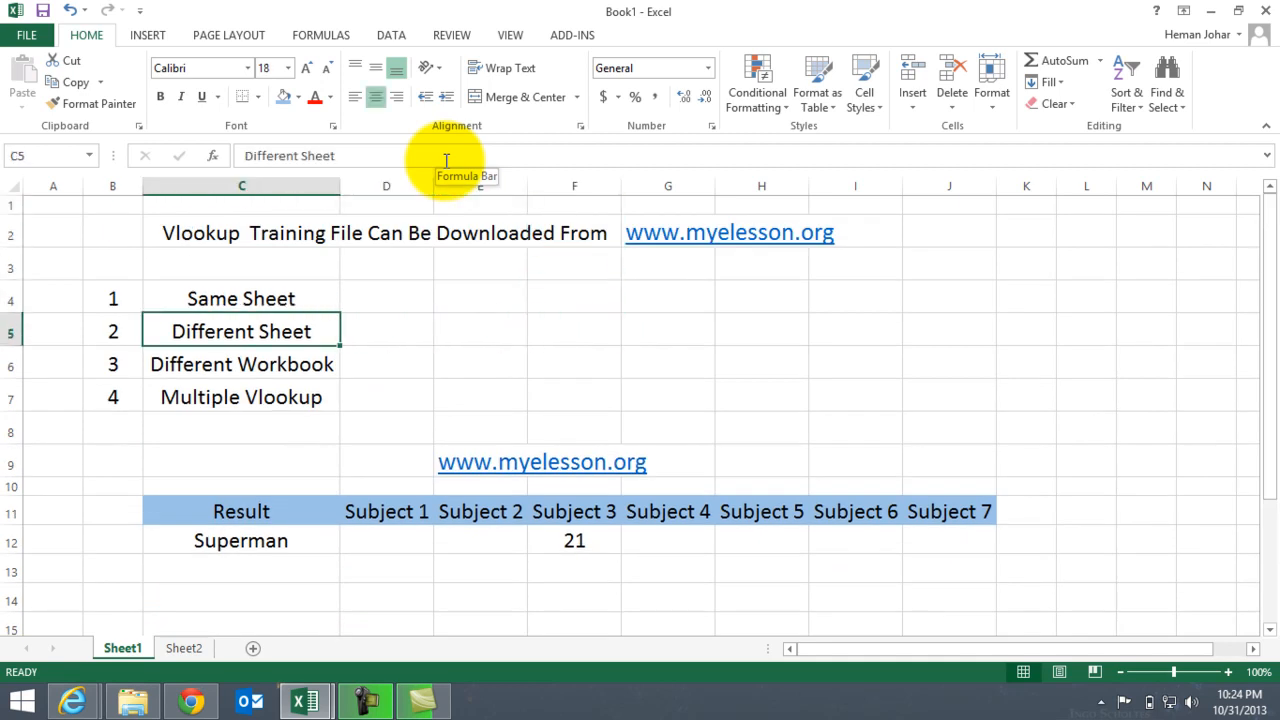
click(241, 364)
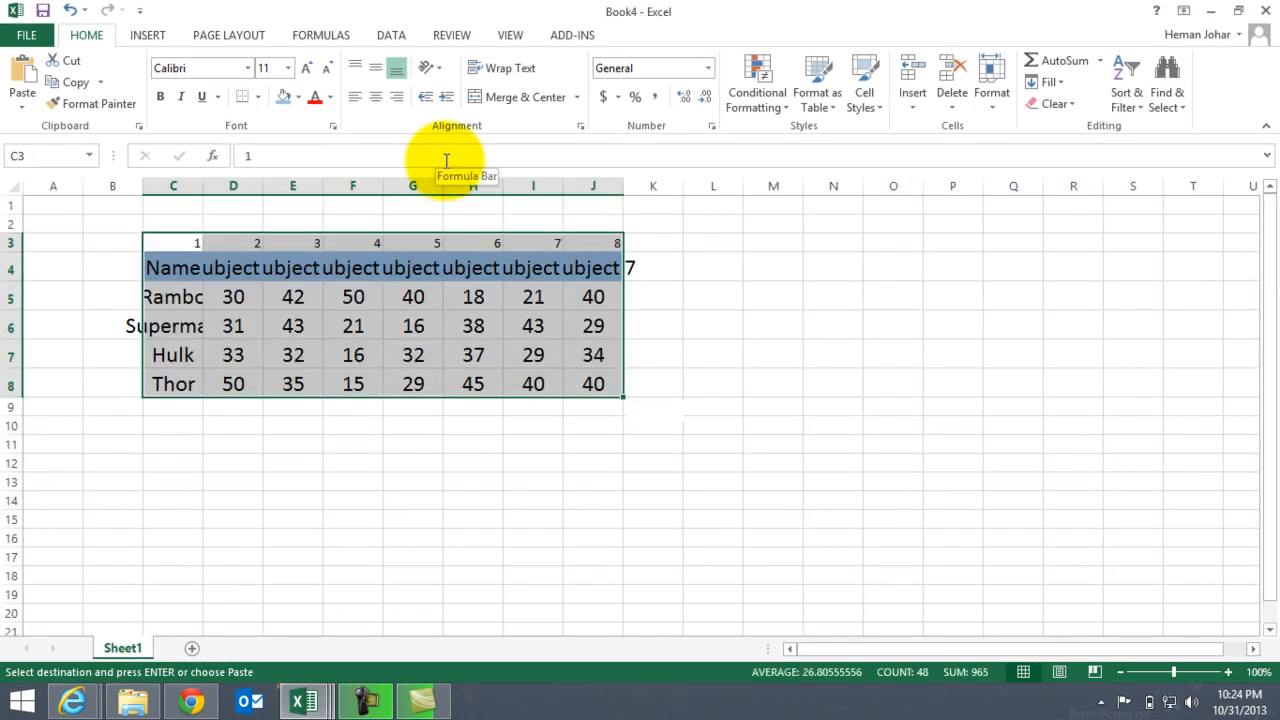
mouse_move(727, 350)
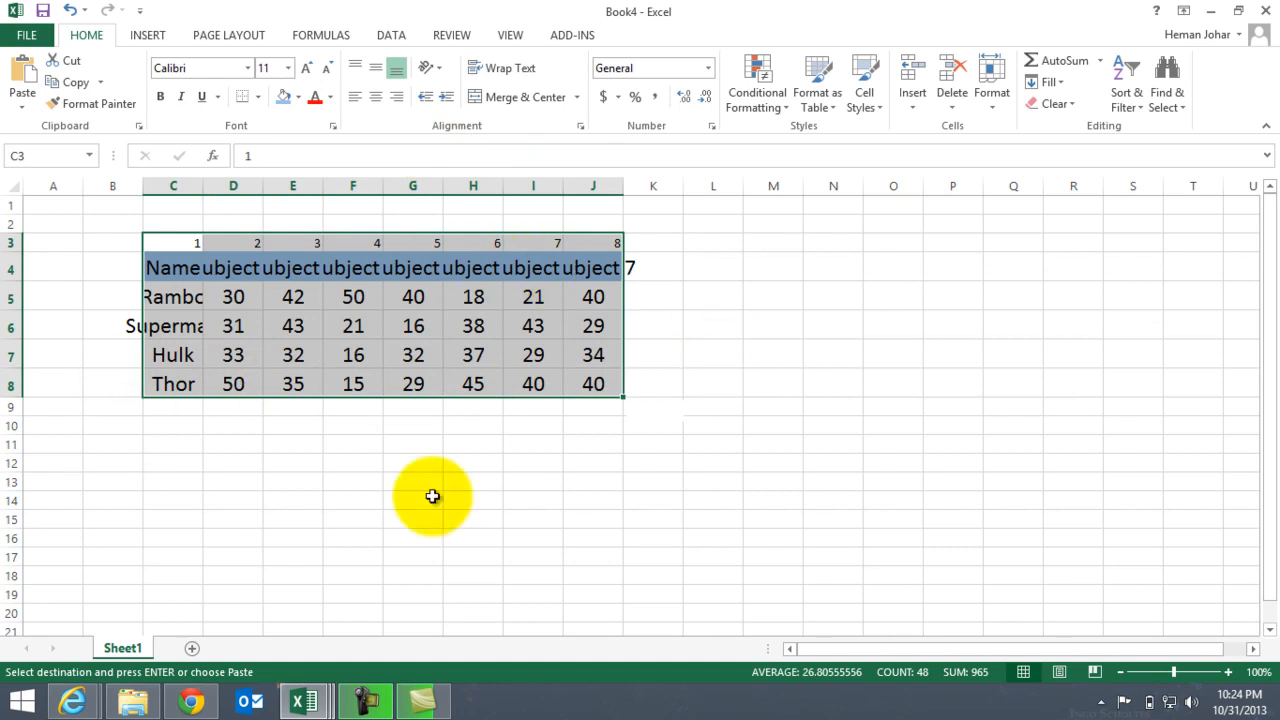
mouse_move(310, 275)
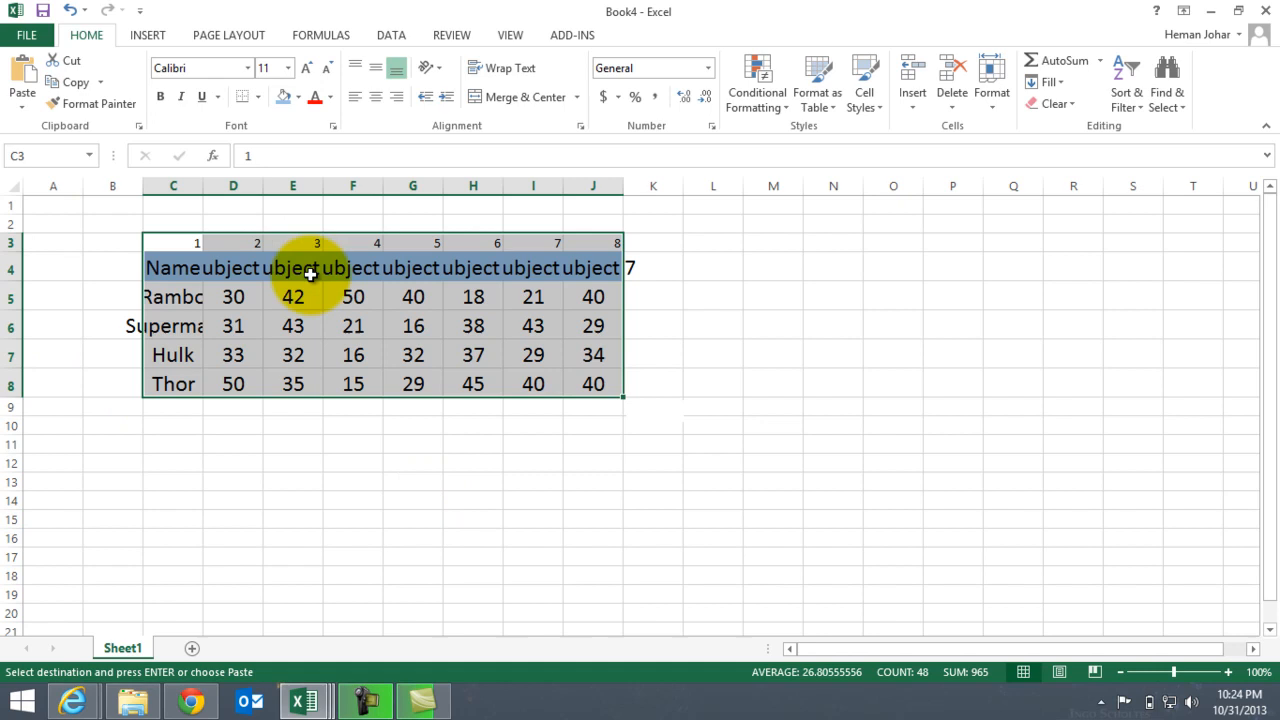
mouse_move(287, 488)
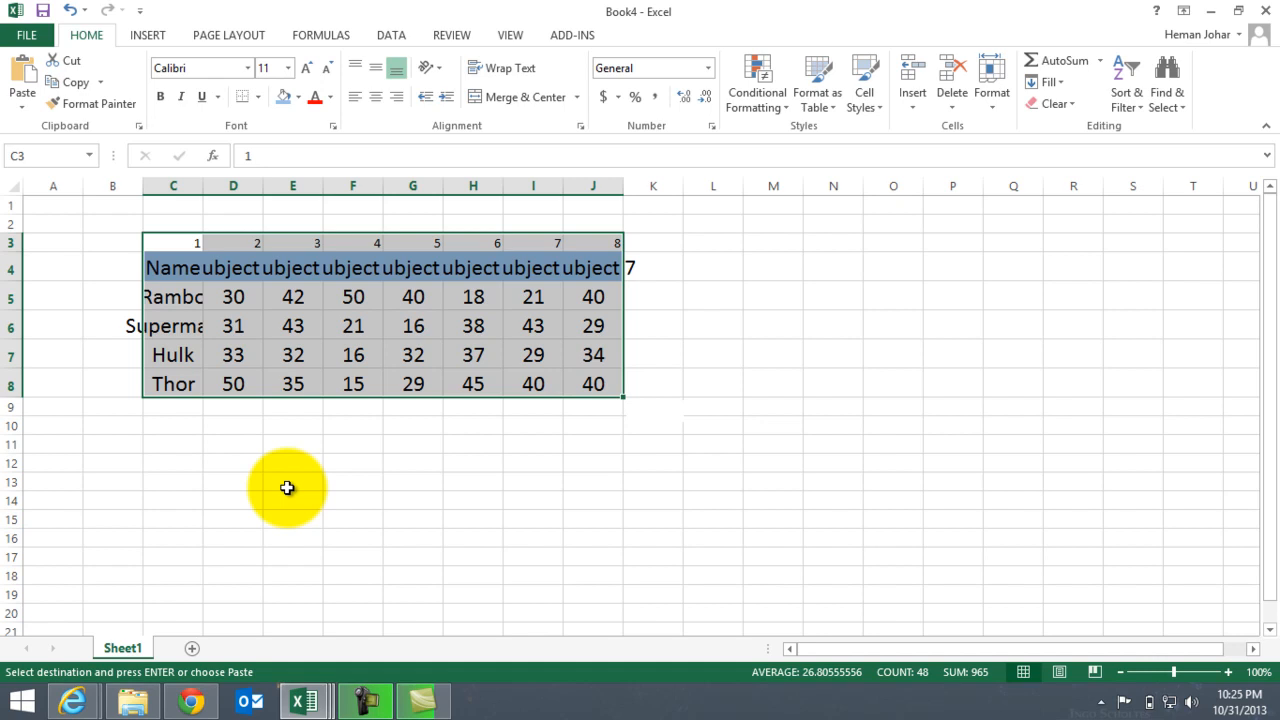
AutoFit the Book4 marks table columns with Alt+H,O,I and select C11 below it
key(alt)
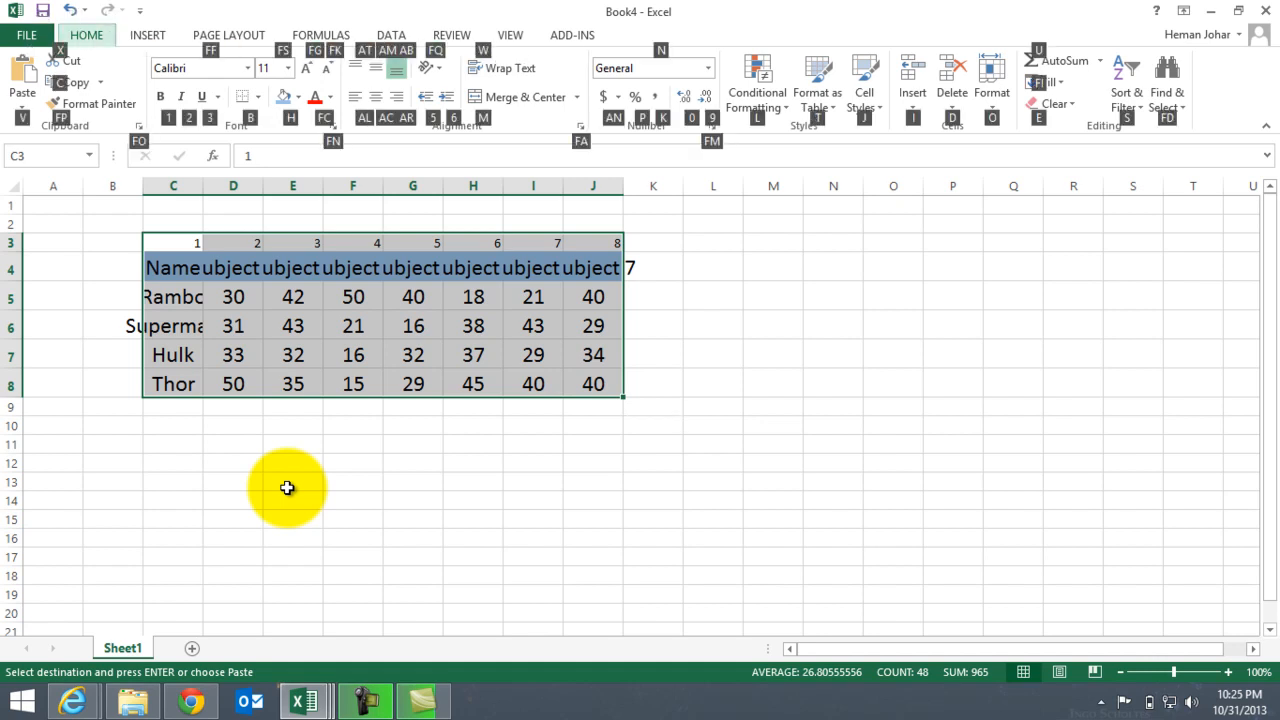
click(1060, 103)
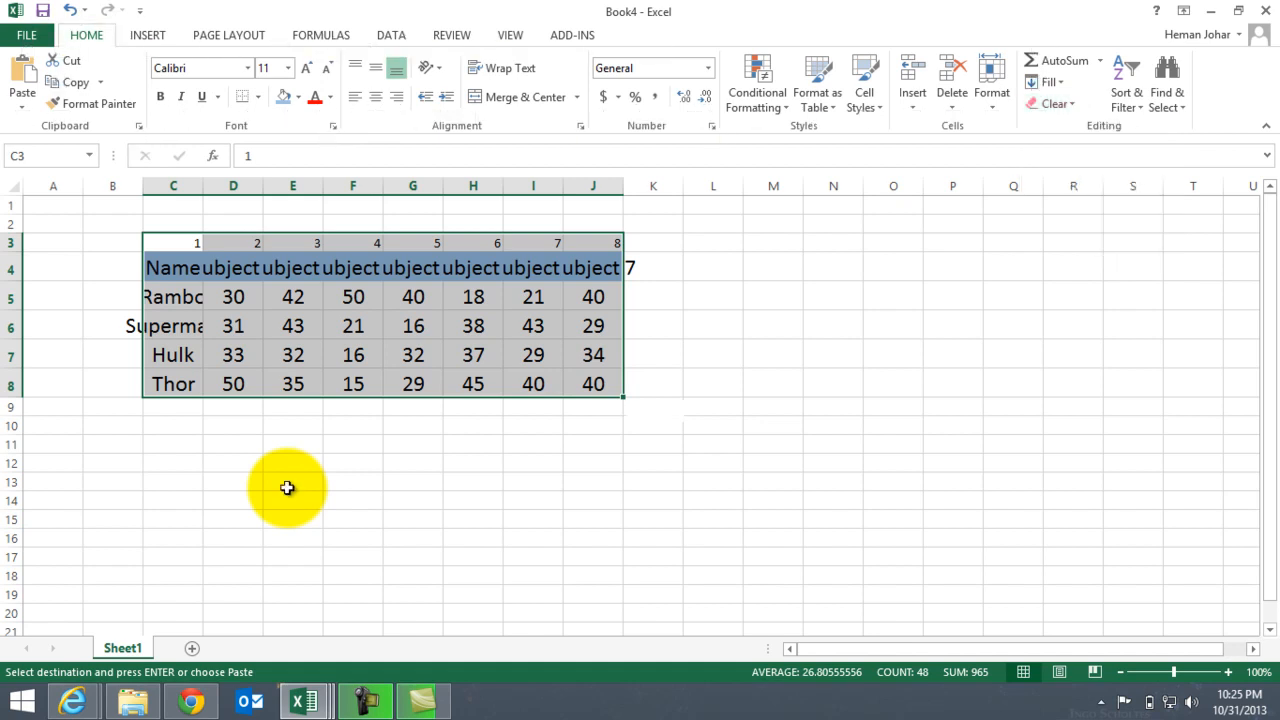
key(alt)
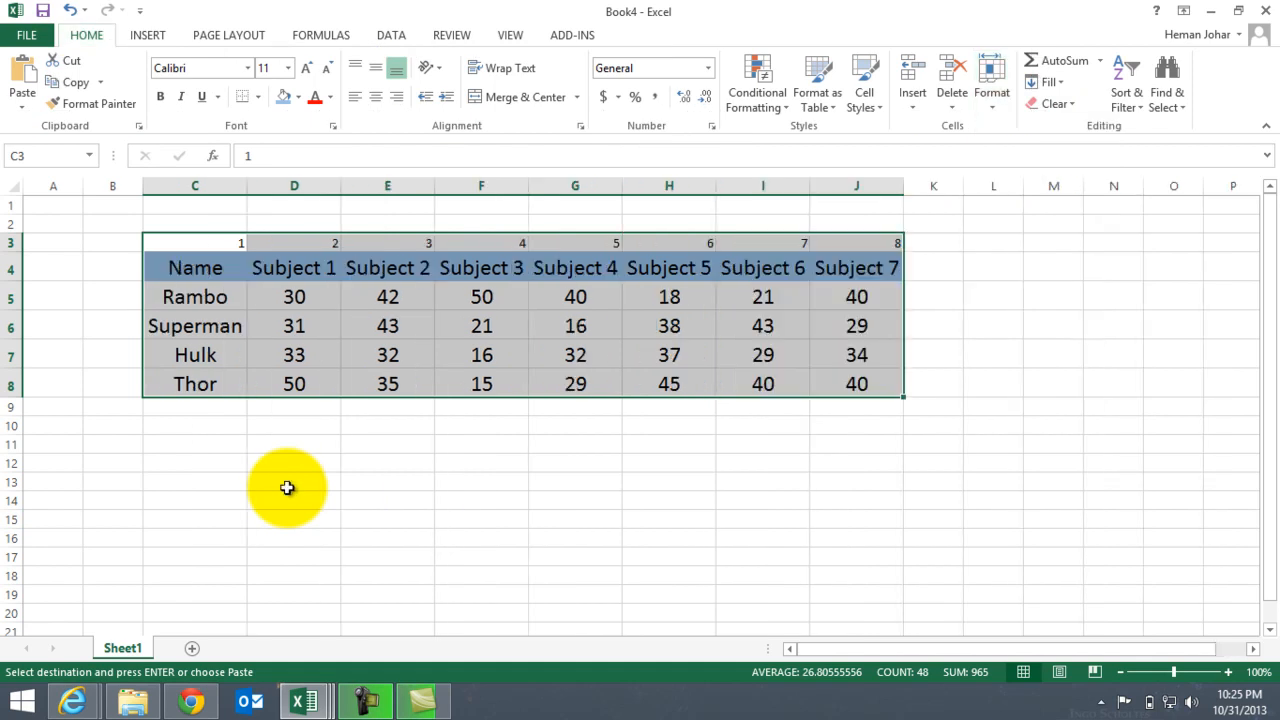
click(137, 443)
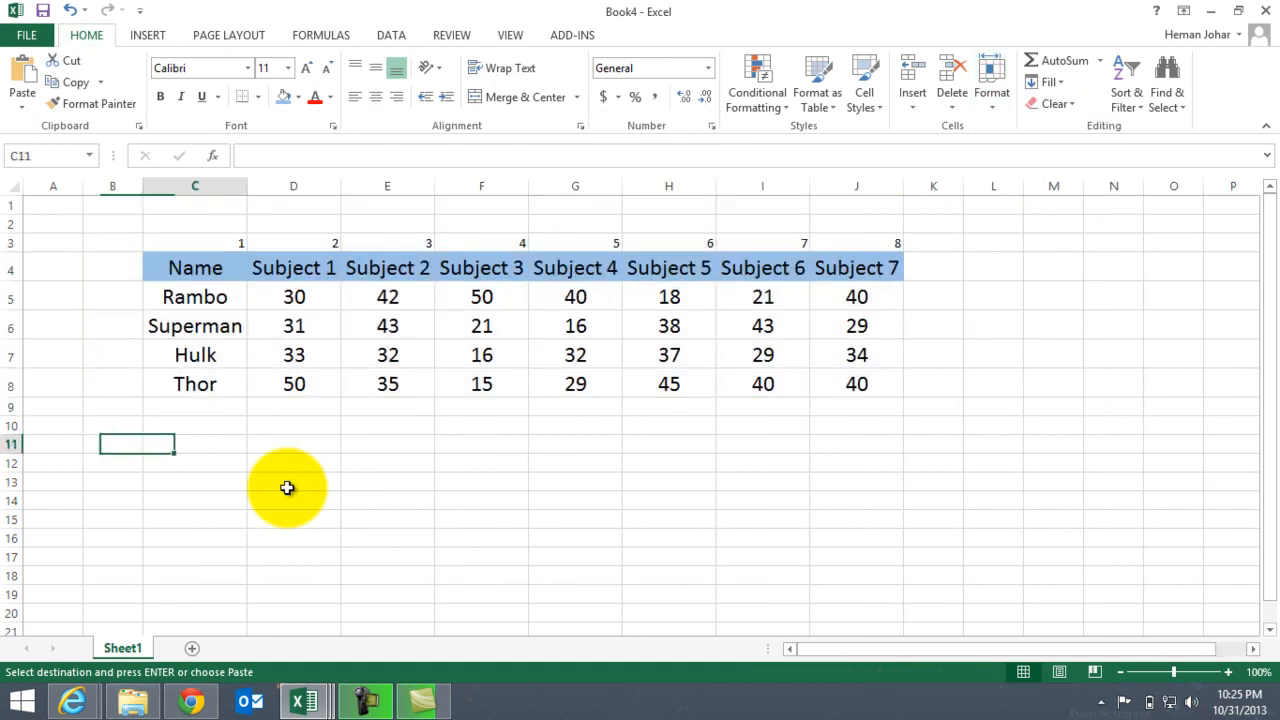
Note the autofit shortcut ALT +H +o+I in cell C11 of Book4
text(ALT +H)
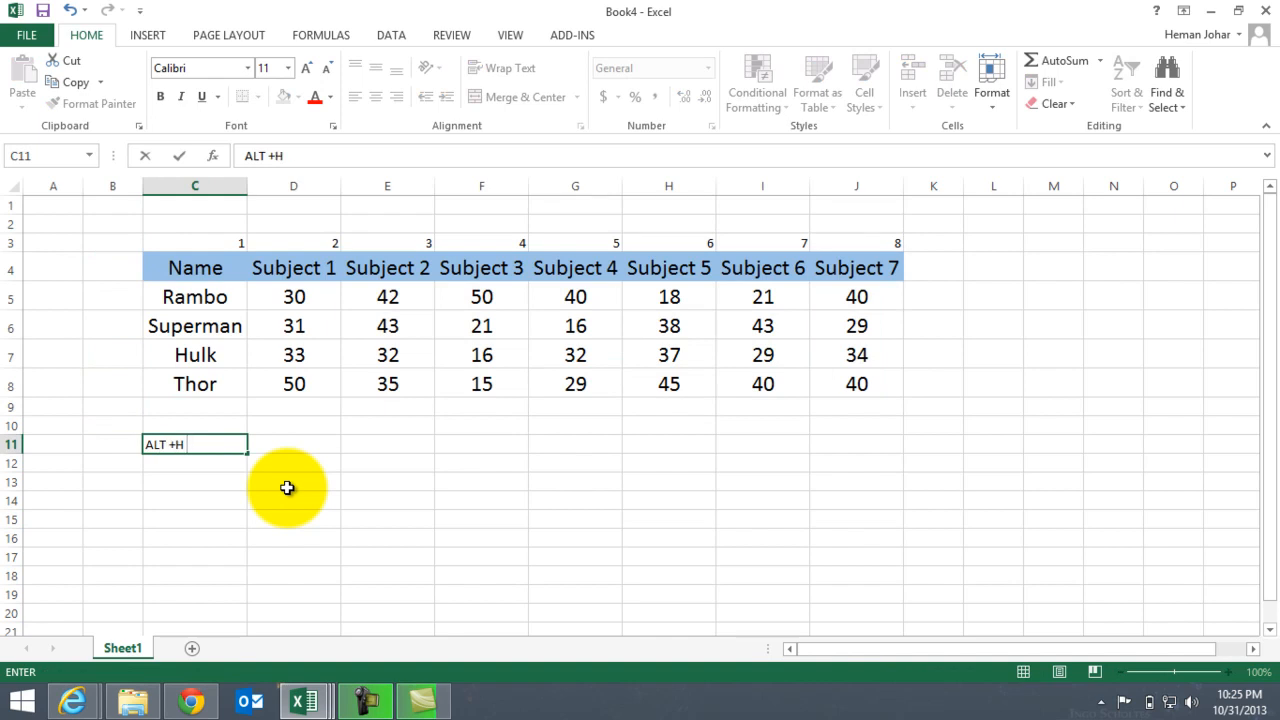
text(+o+I)
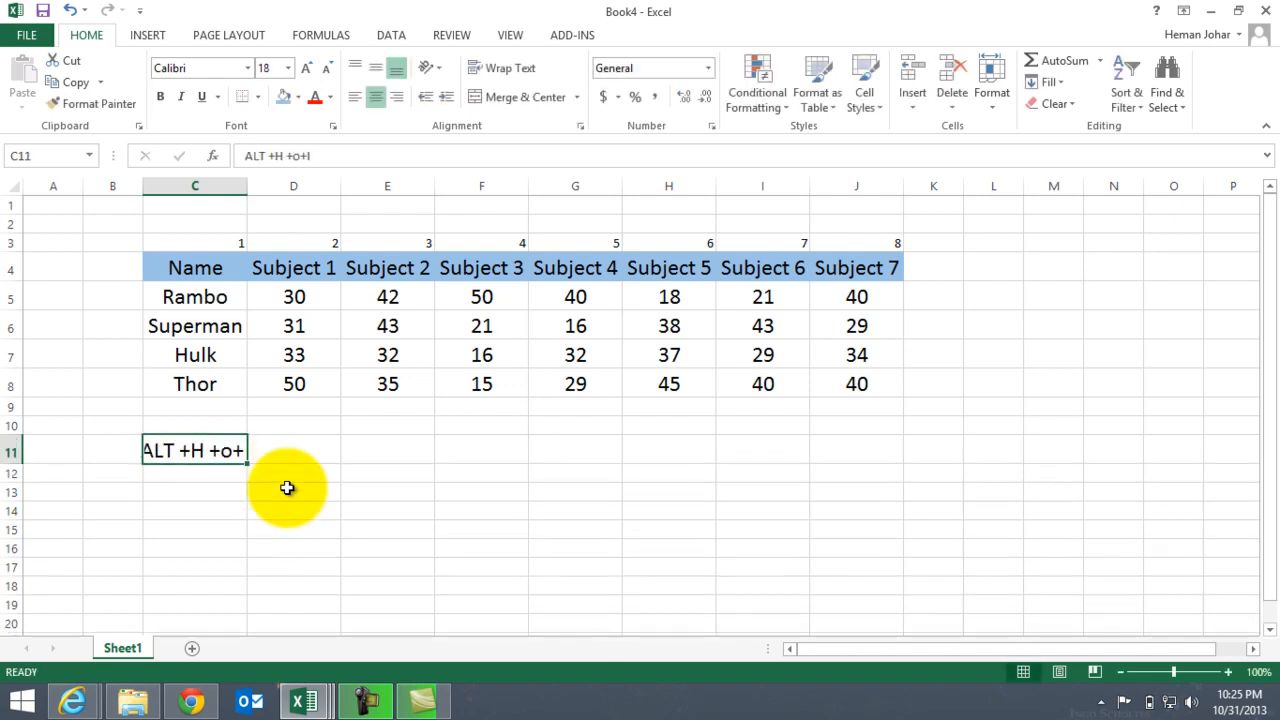
key(alt)
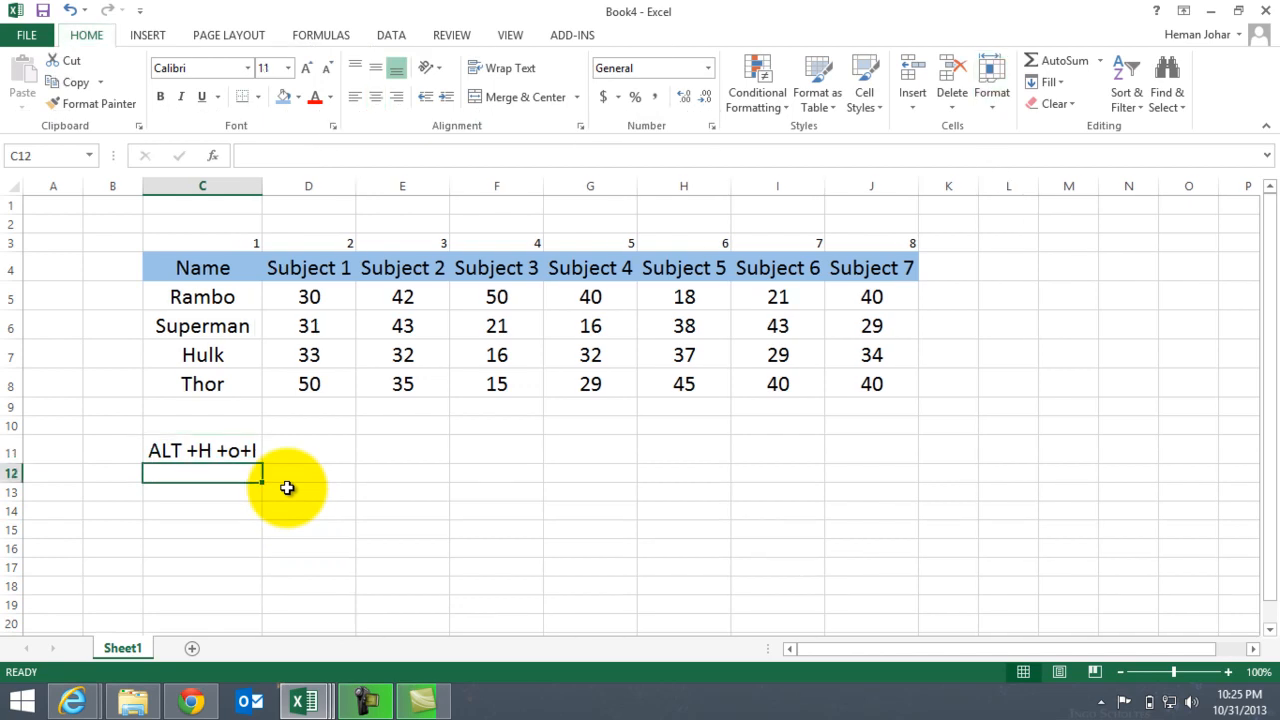
mouse_move(281, 328)
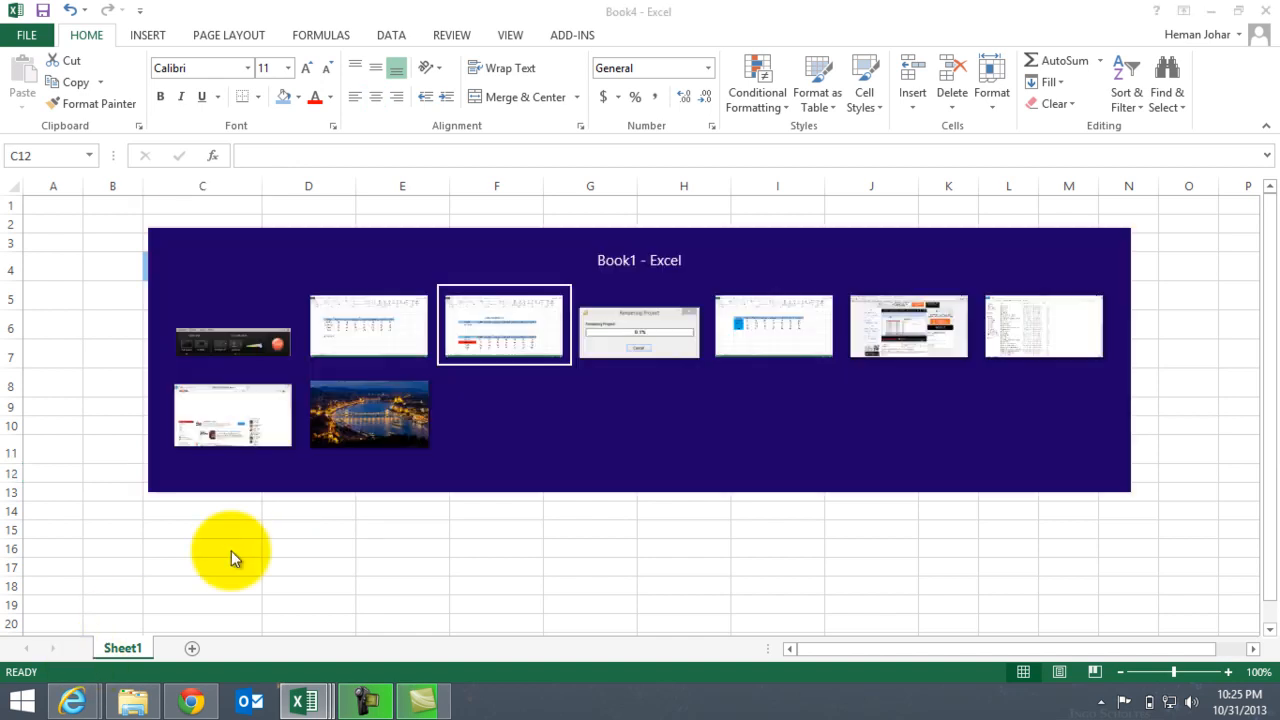
Enter =VLOOKUP(C12,[Book4]Sheet1!$C$4:$E$8,3,0) to return Hulk's Subject 2 mark 32, then clear it
click(504, 325)
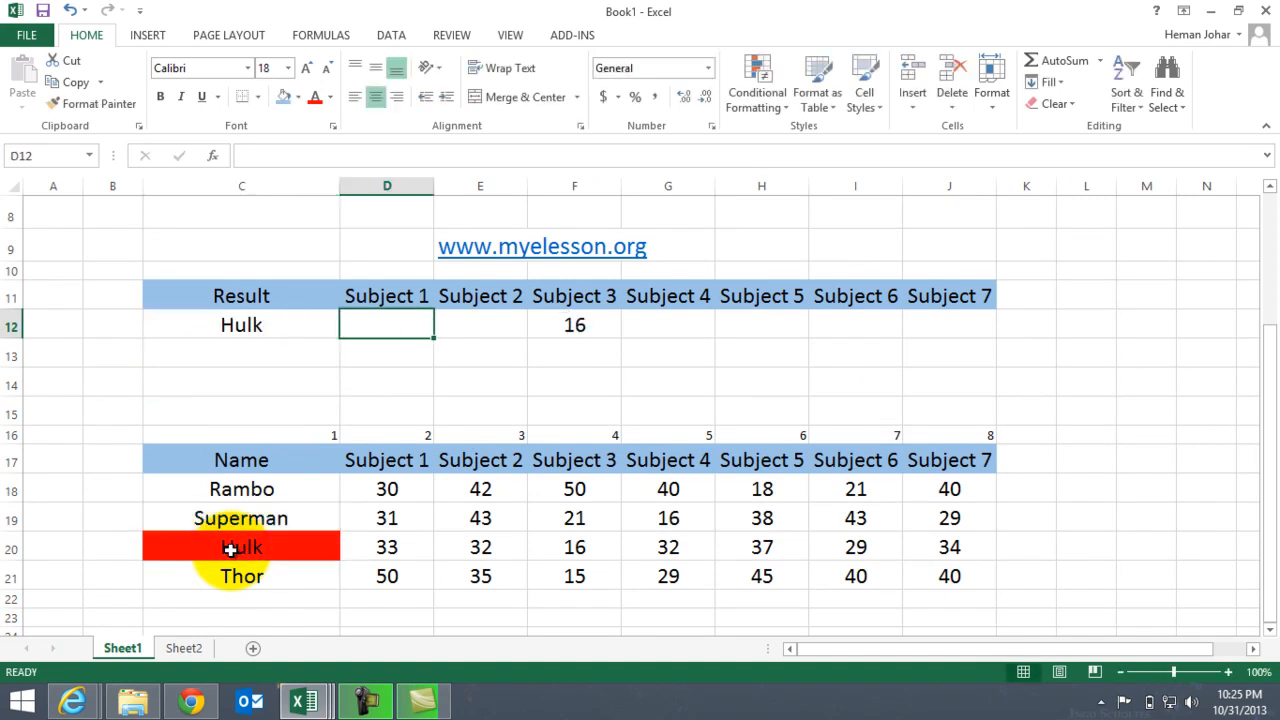
click(455, 324)
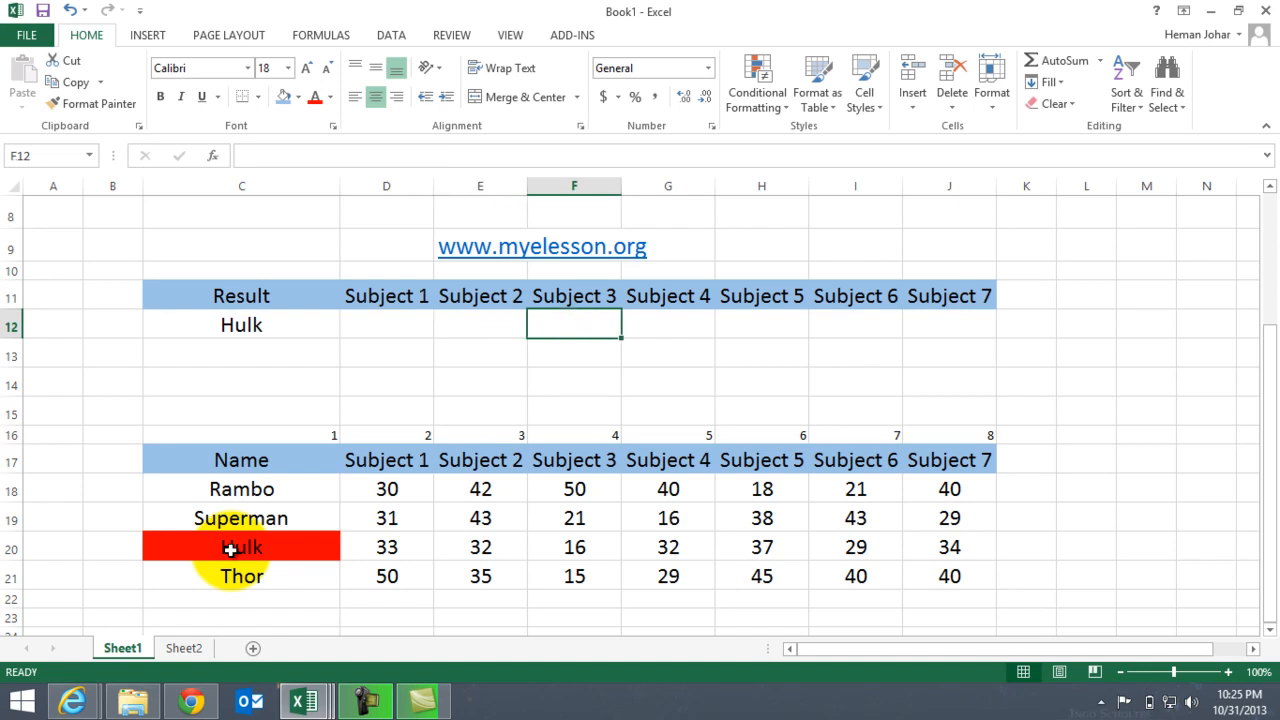
text(=vl)
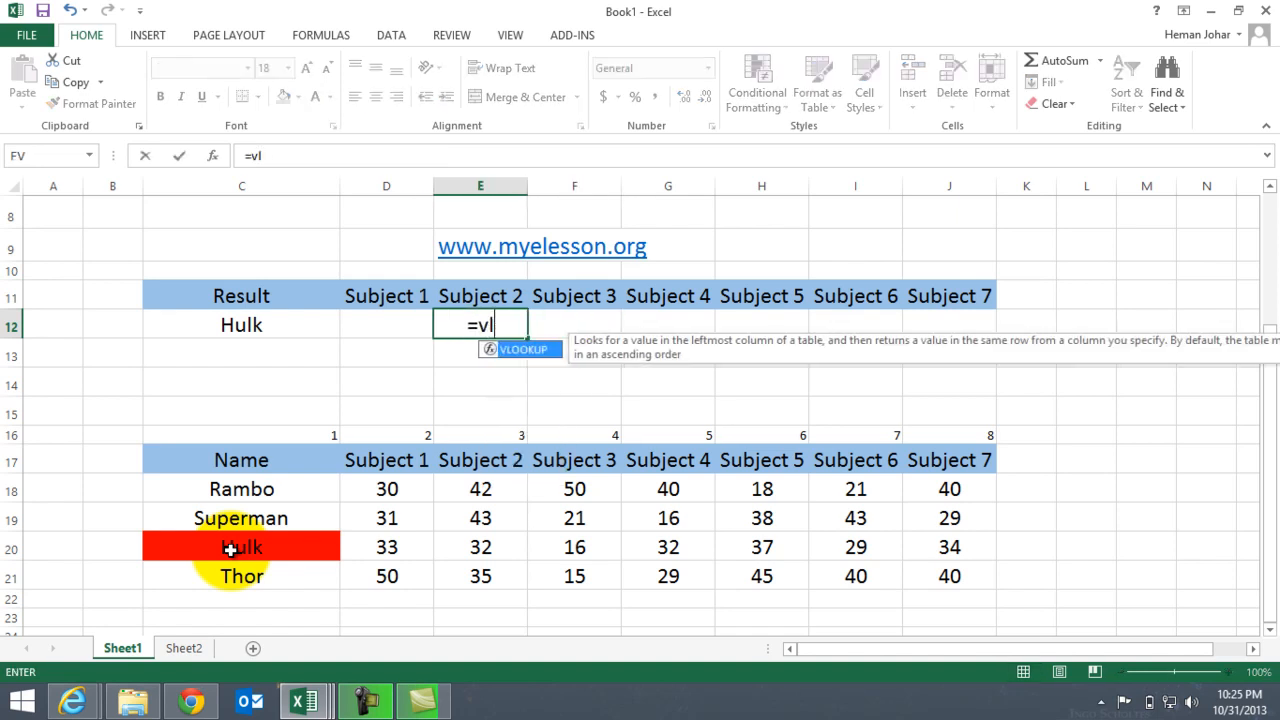
click(241, 324)
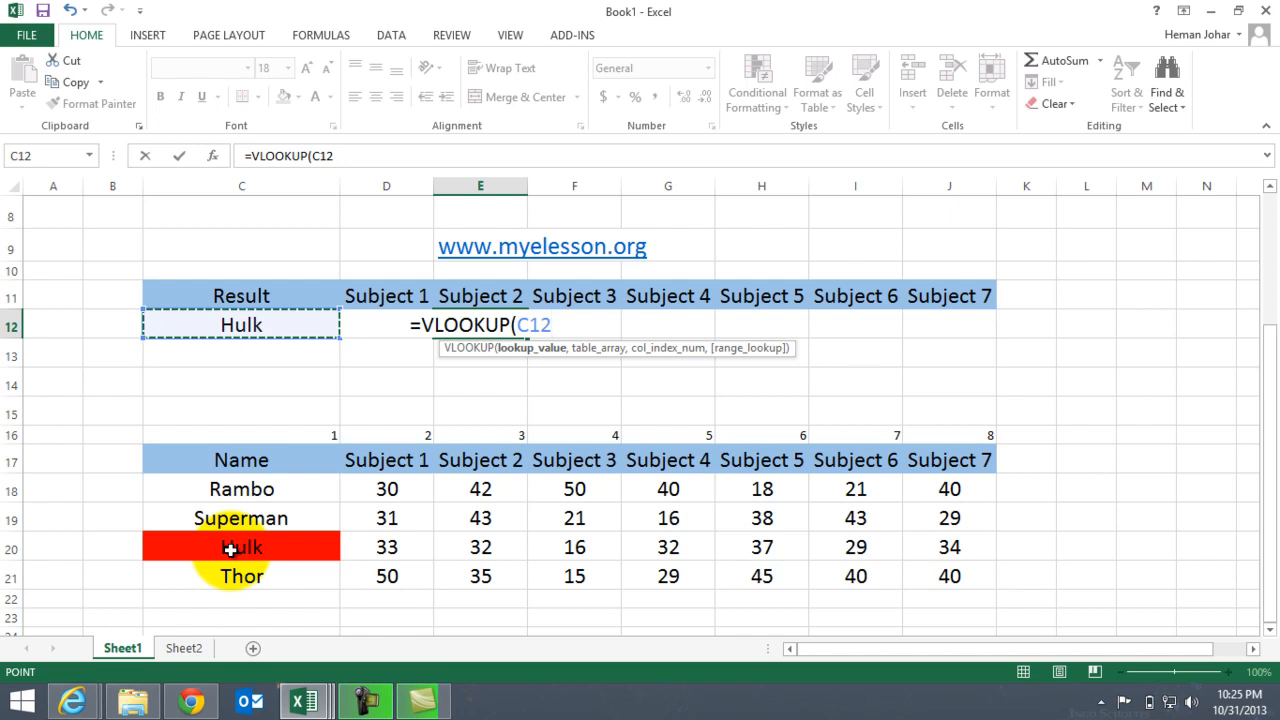
text(,)
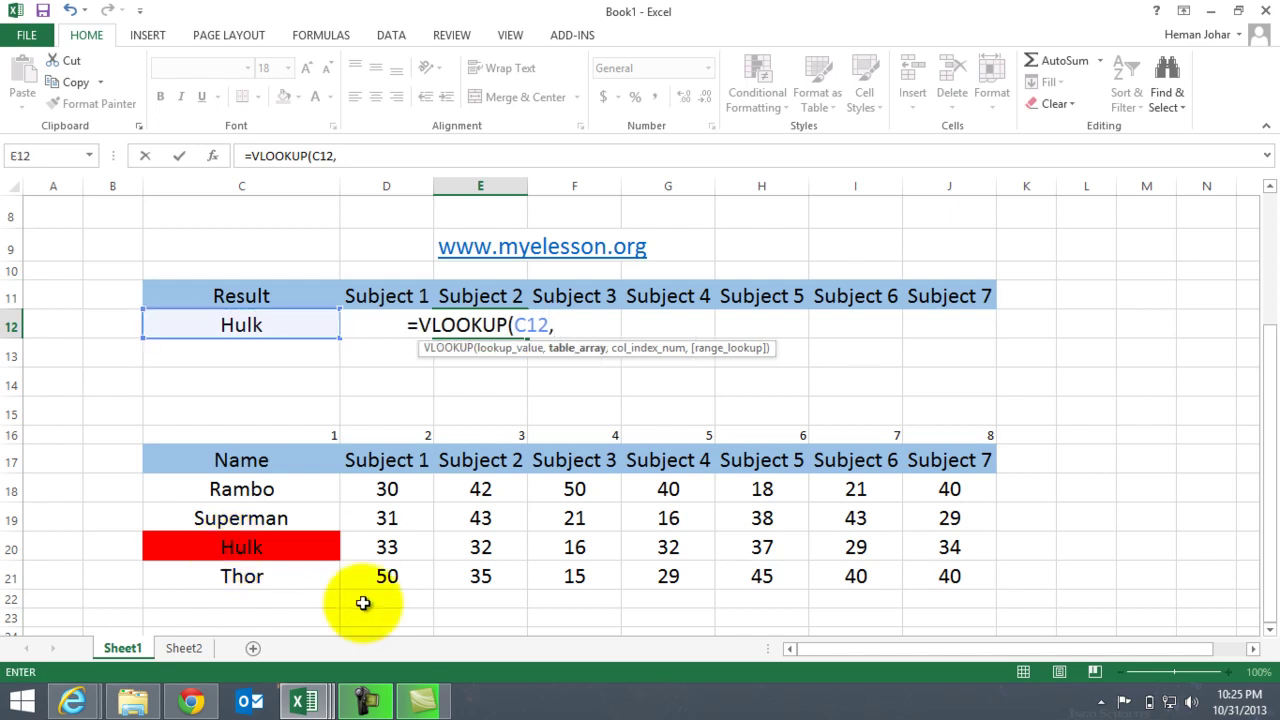
mouse_move(252, 652)
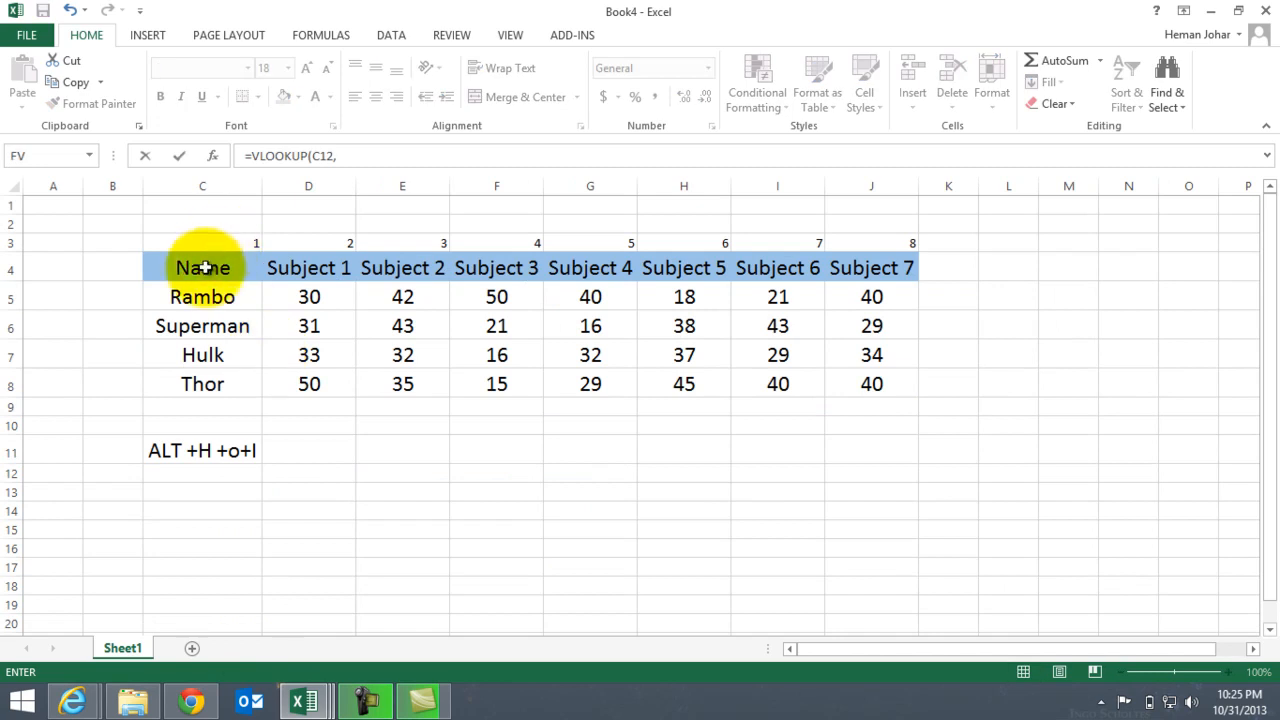
drag(202, 267, 496, 267)
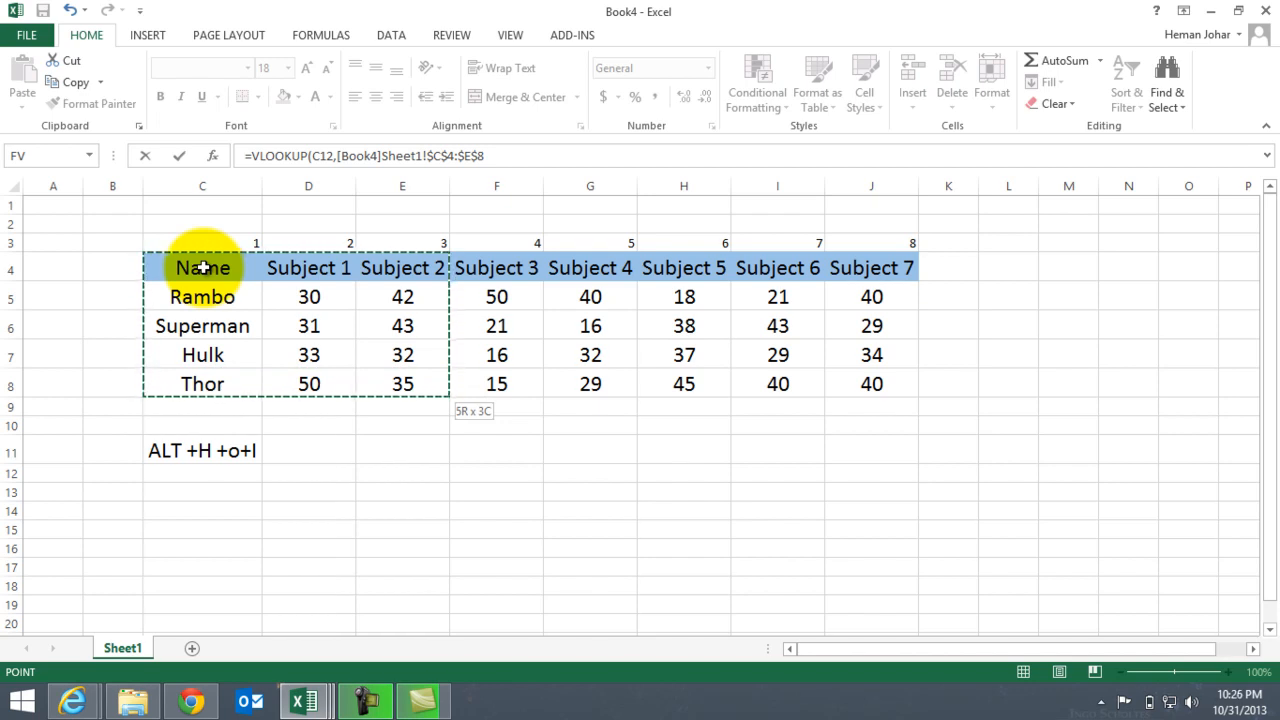
mouse_move(483, 423)
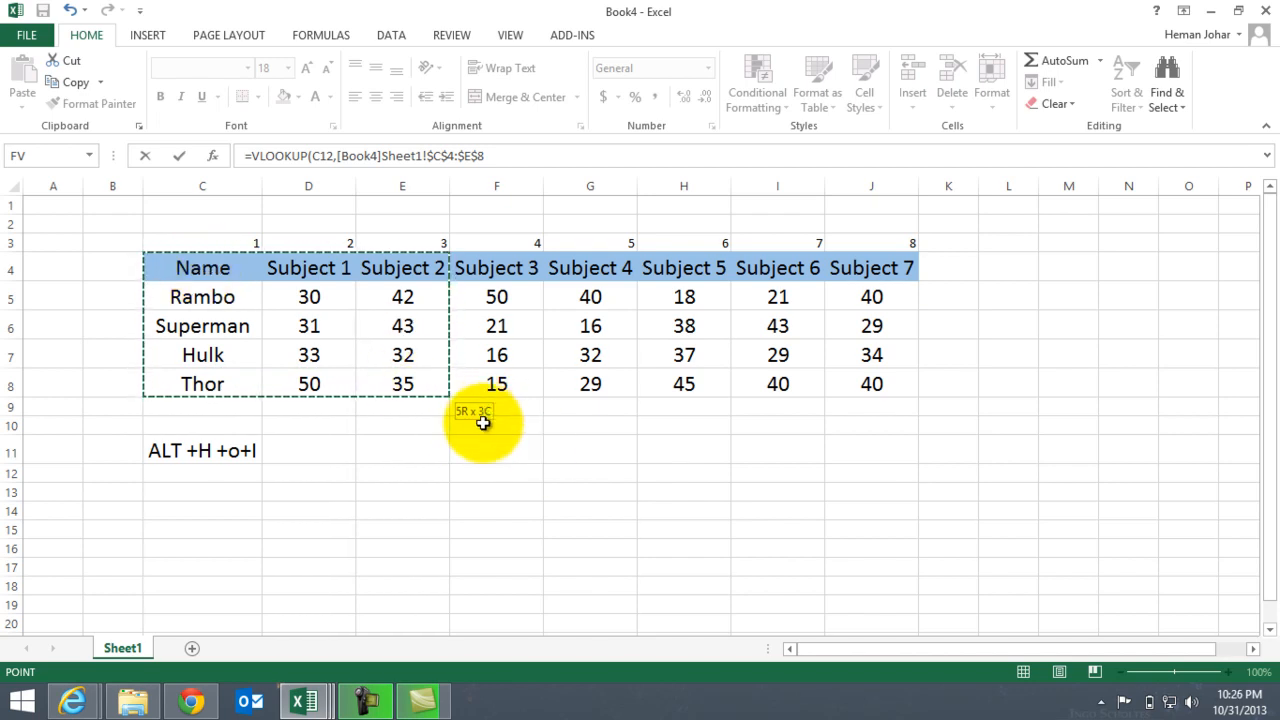
mouse_move(512, 133)
text(,)
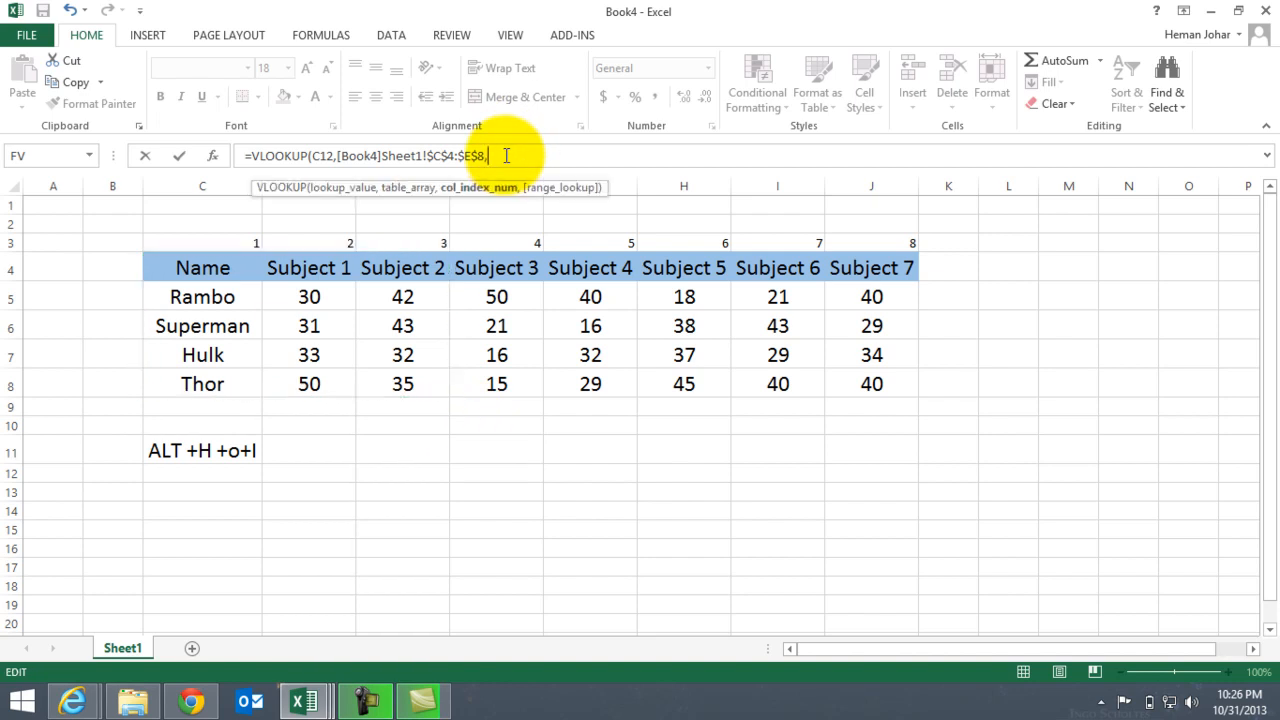
text(3)
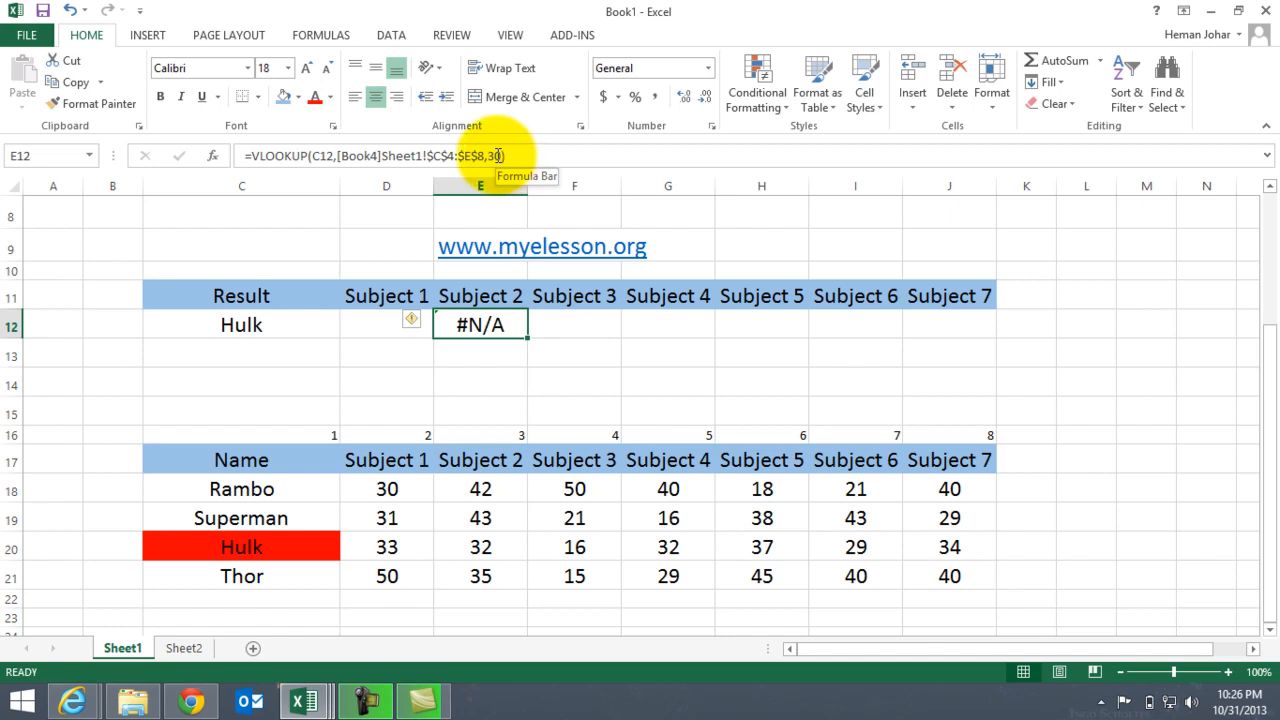
text(,0)
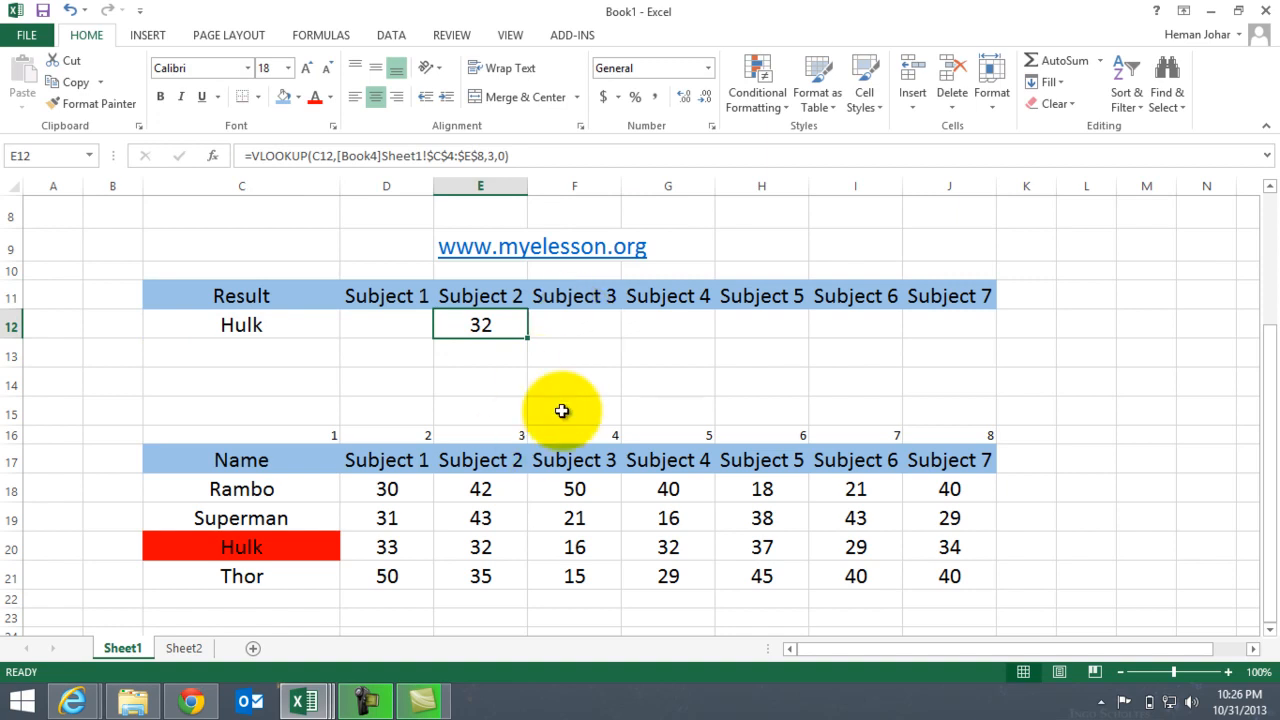
key(Delete)
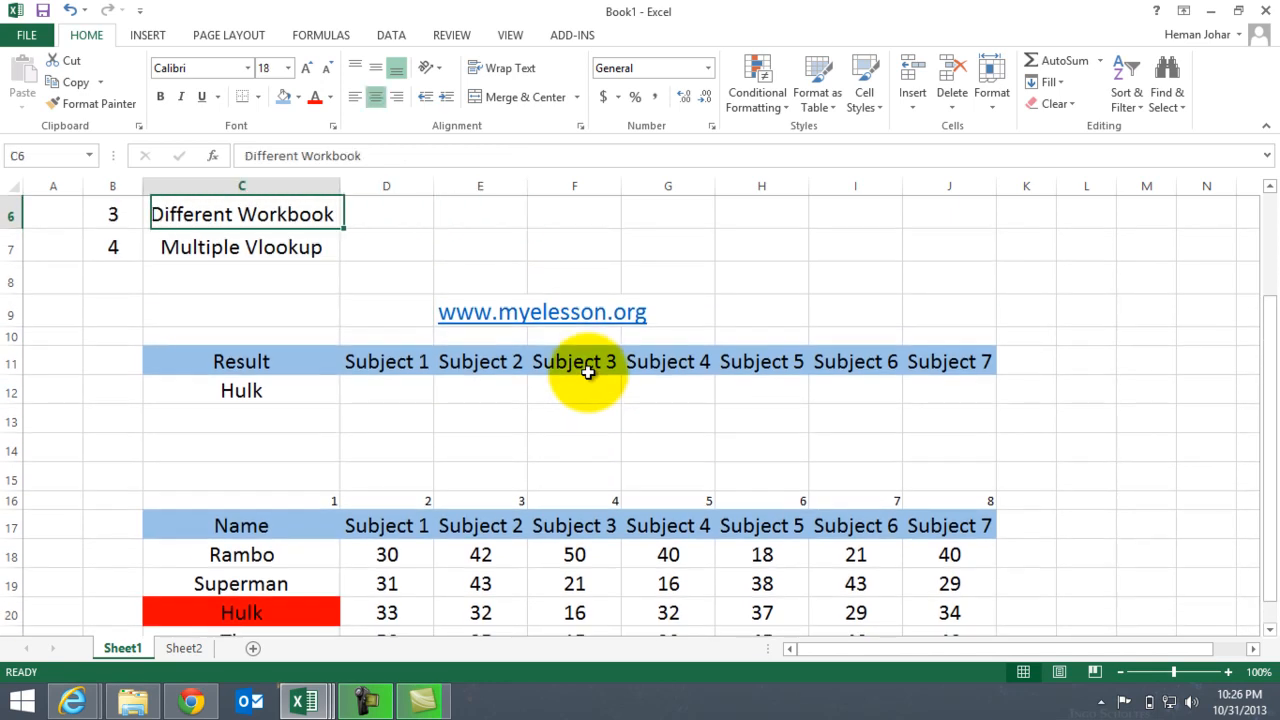
Name Rambo in the result row and begin a formula in D12 under Subject 1
click(386, 390)
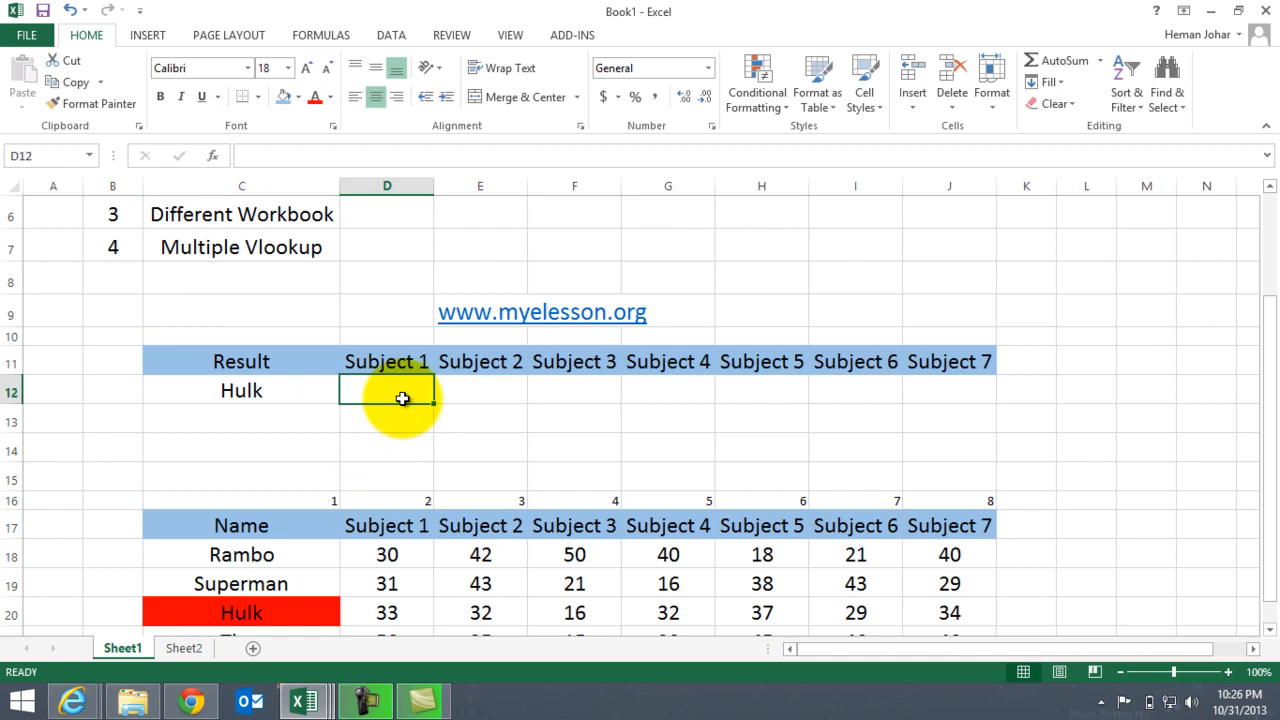
mouse_move(545, 553)
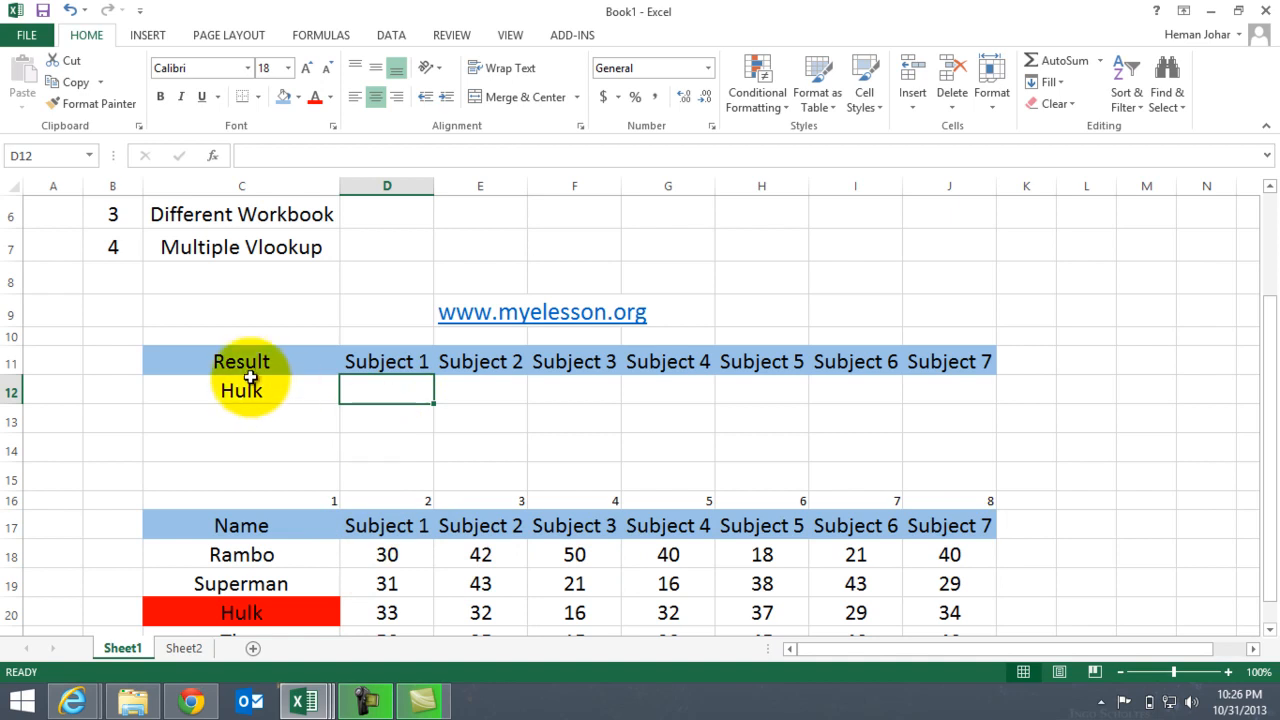
text(Rambo)
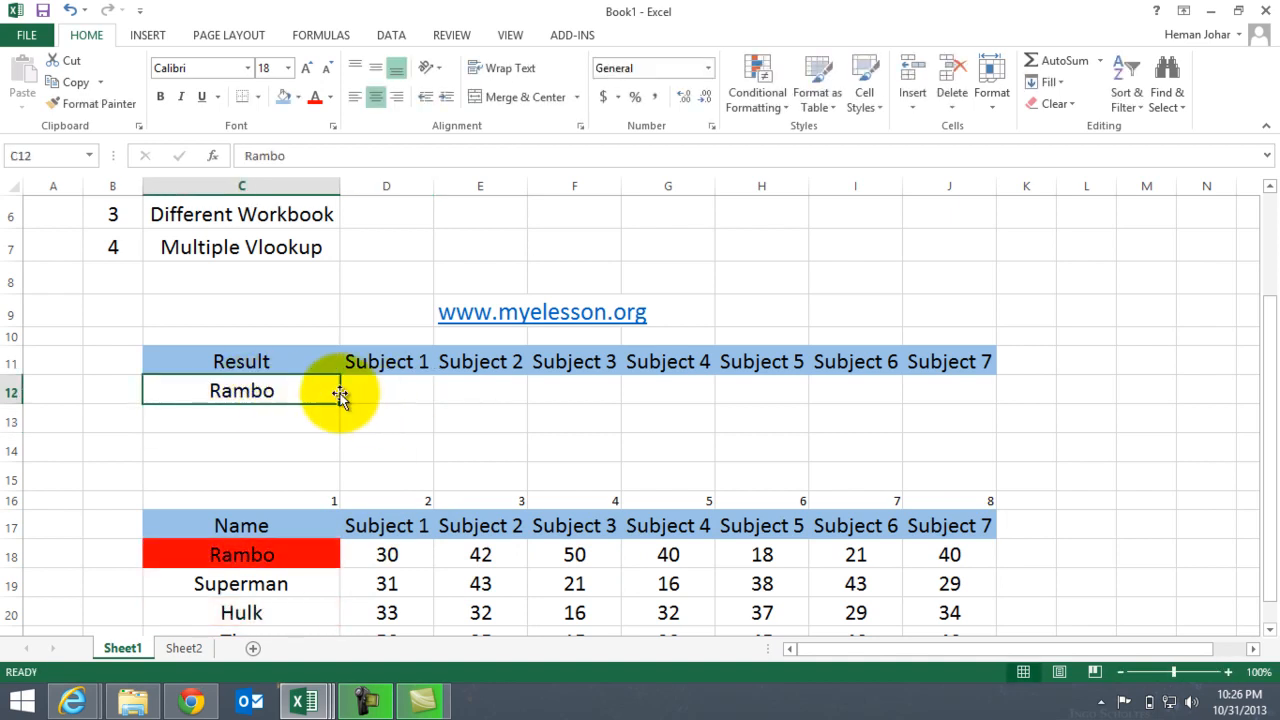
mouse_move(493, 393)
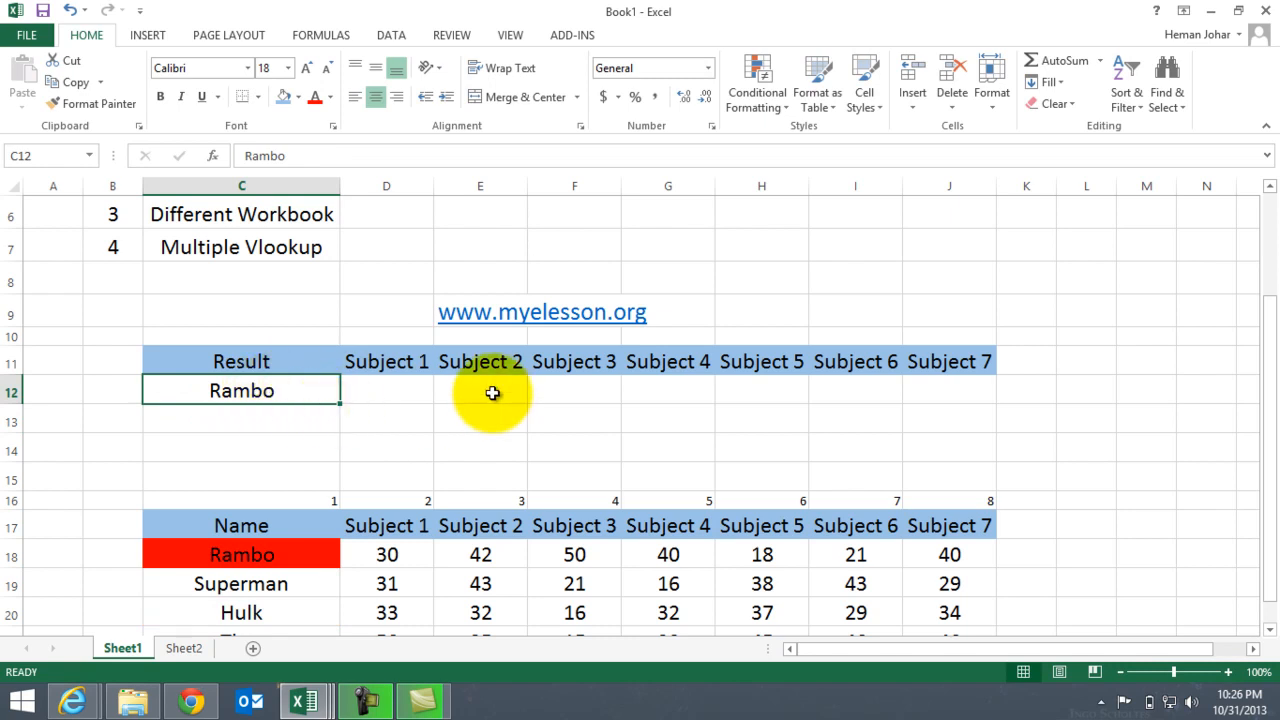
mouse_move(965, 390)
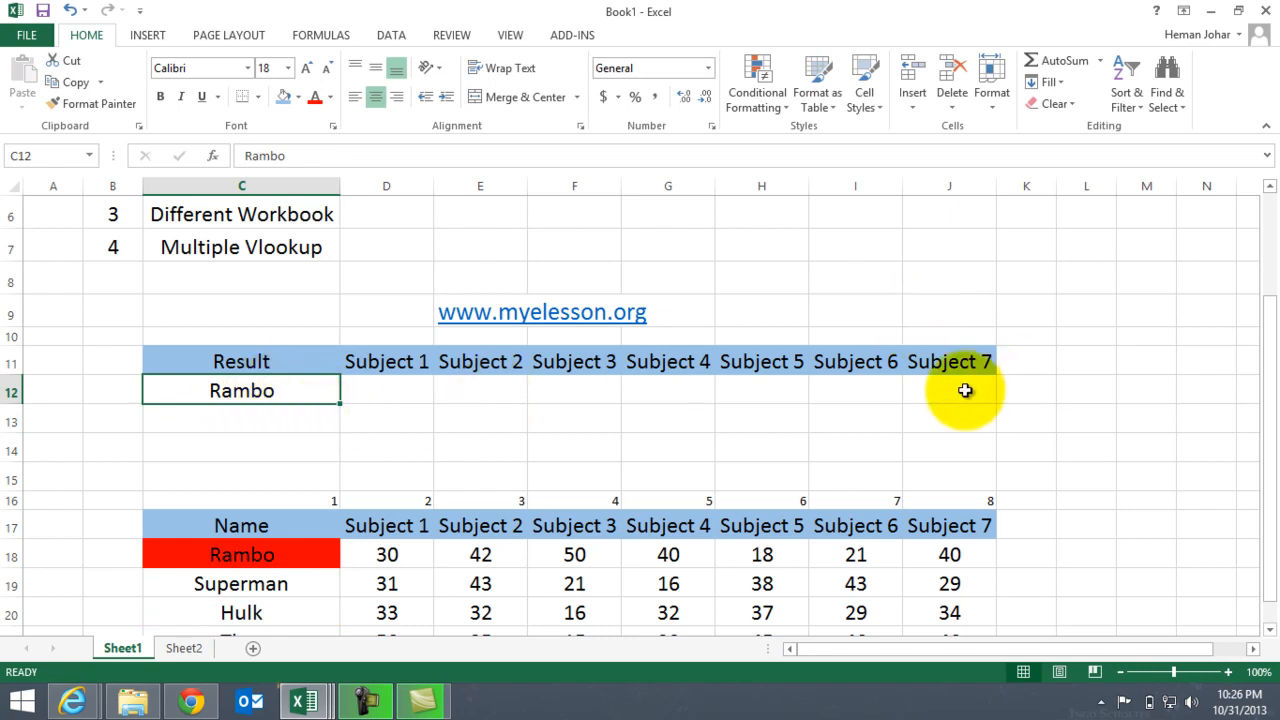
click(386, 390)
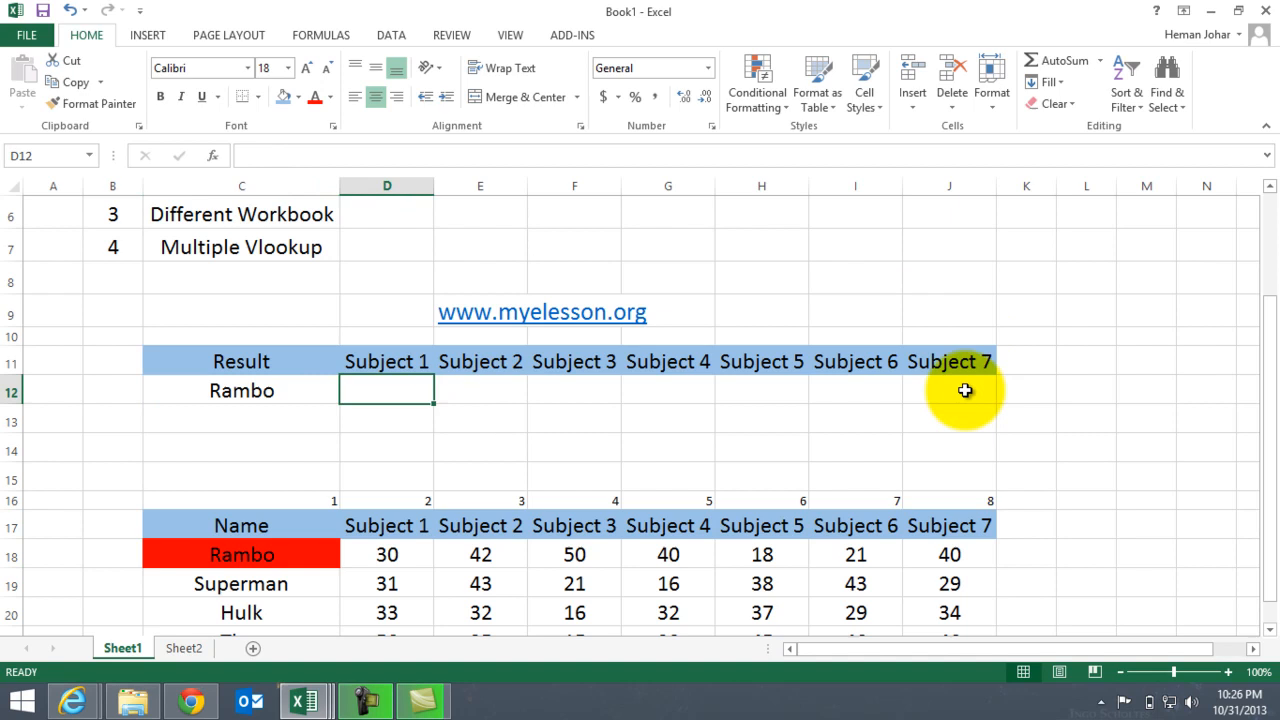
text(=)
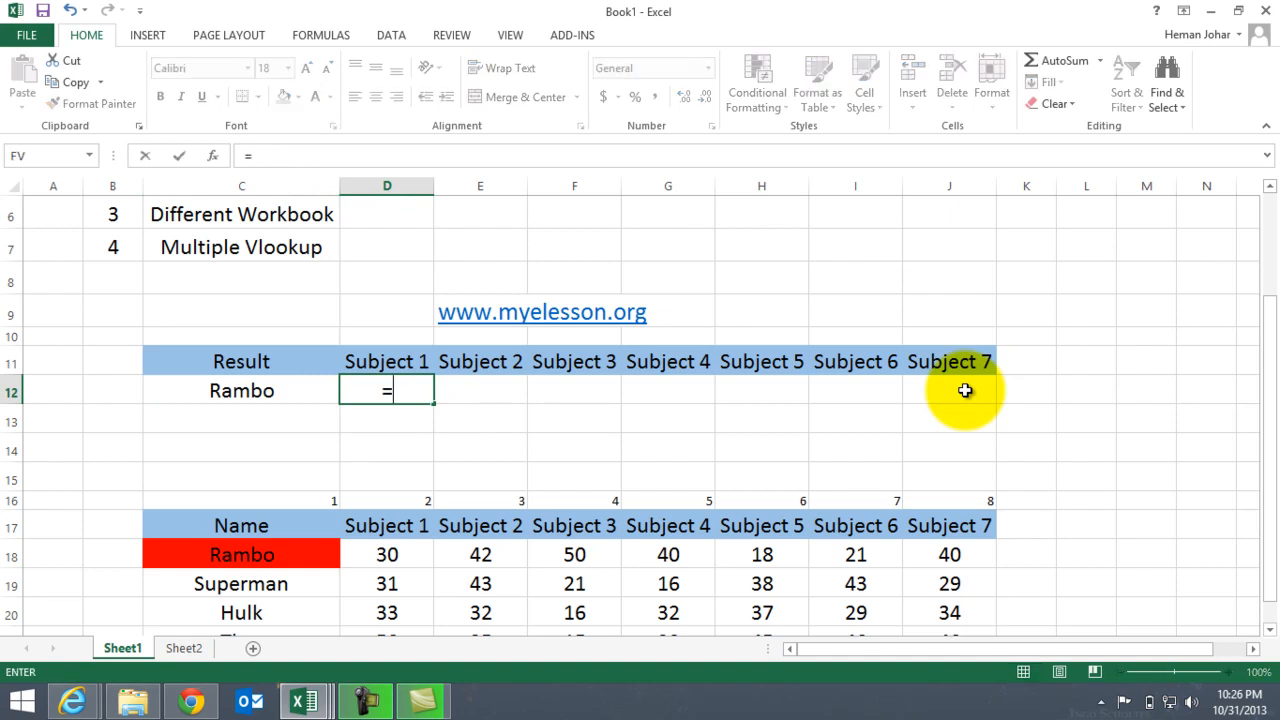
Write VLOOKUP($C$12,$C$17:$J$21, with the name and marks table locked absolute
text(VLOOKUP(C12)
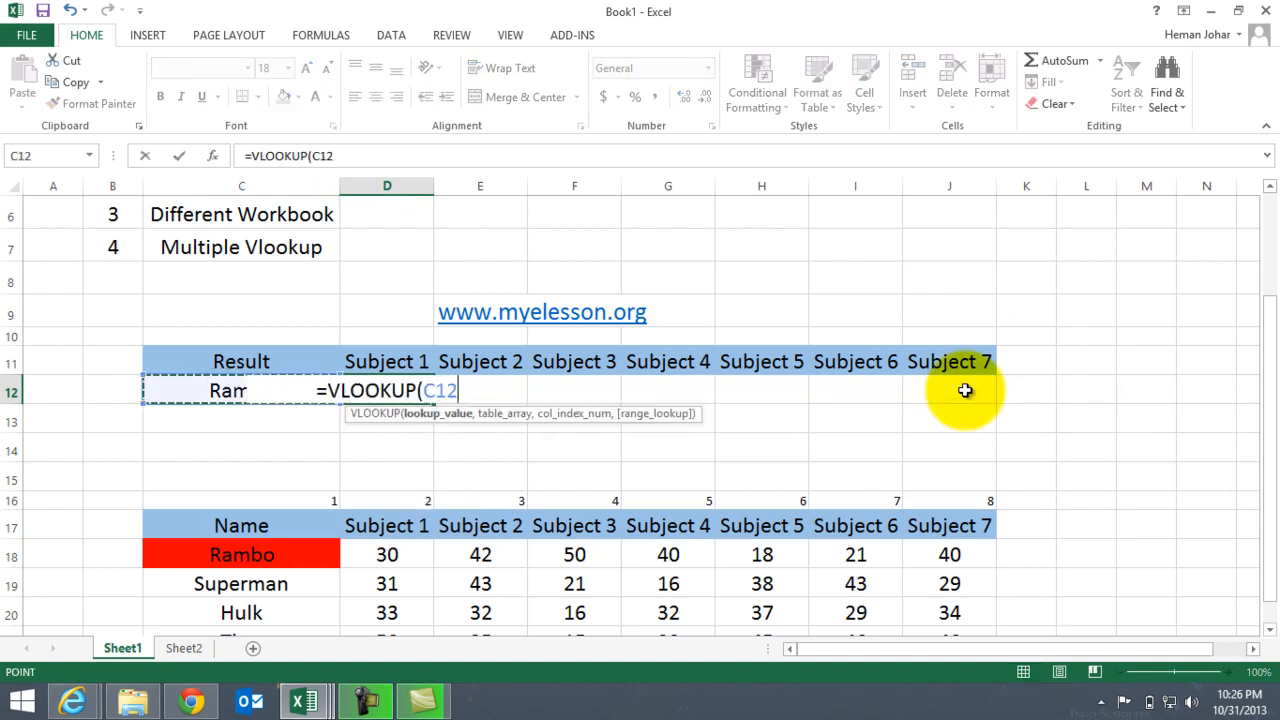
mouse_move(895, 450)
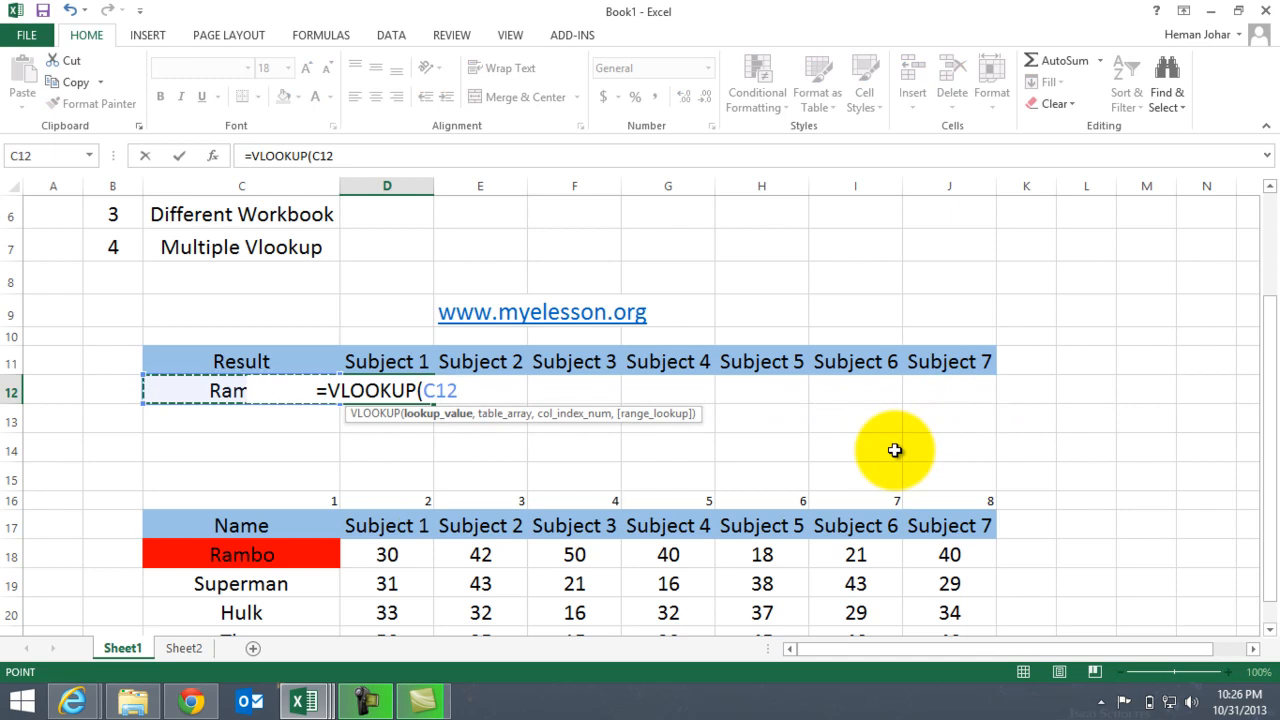
key(F4)
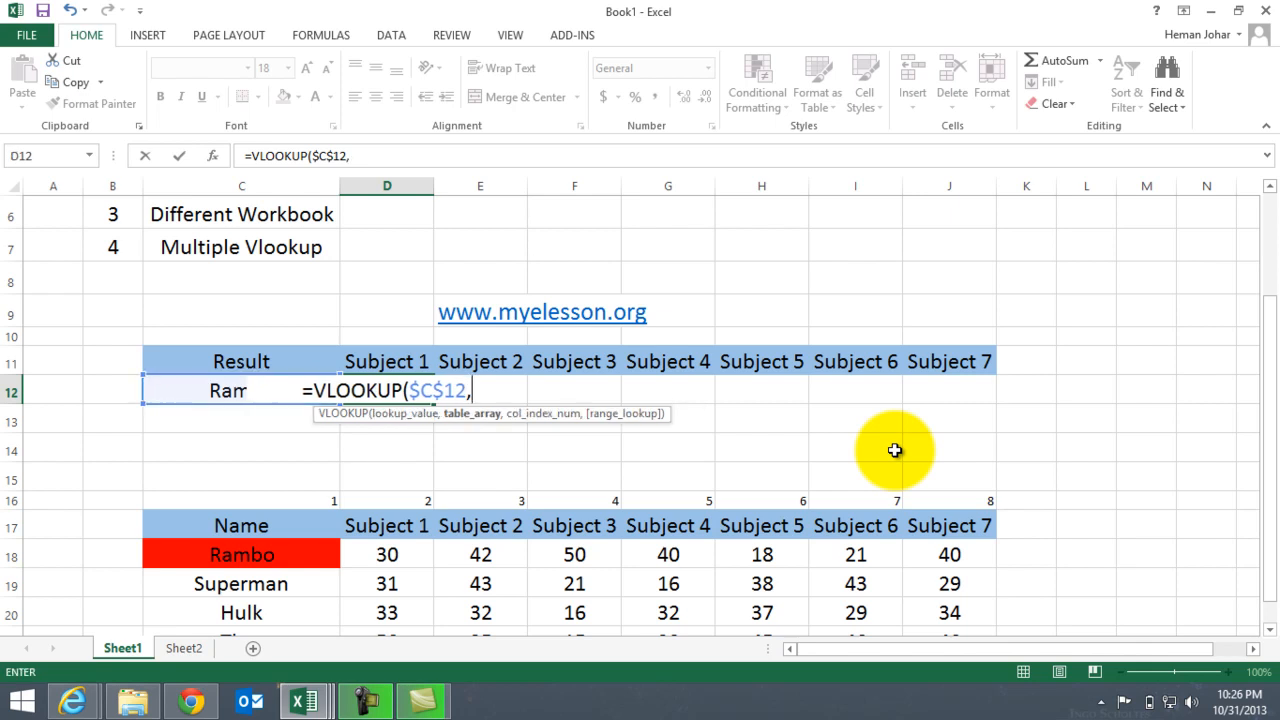
mouse_move(255, 526)
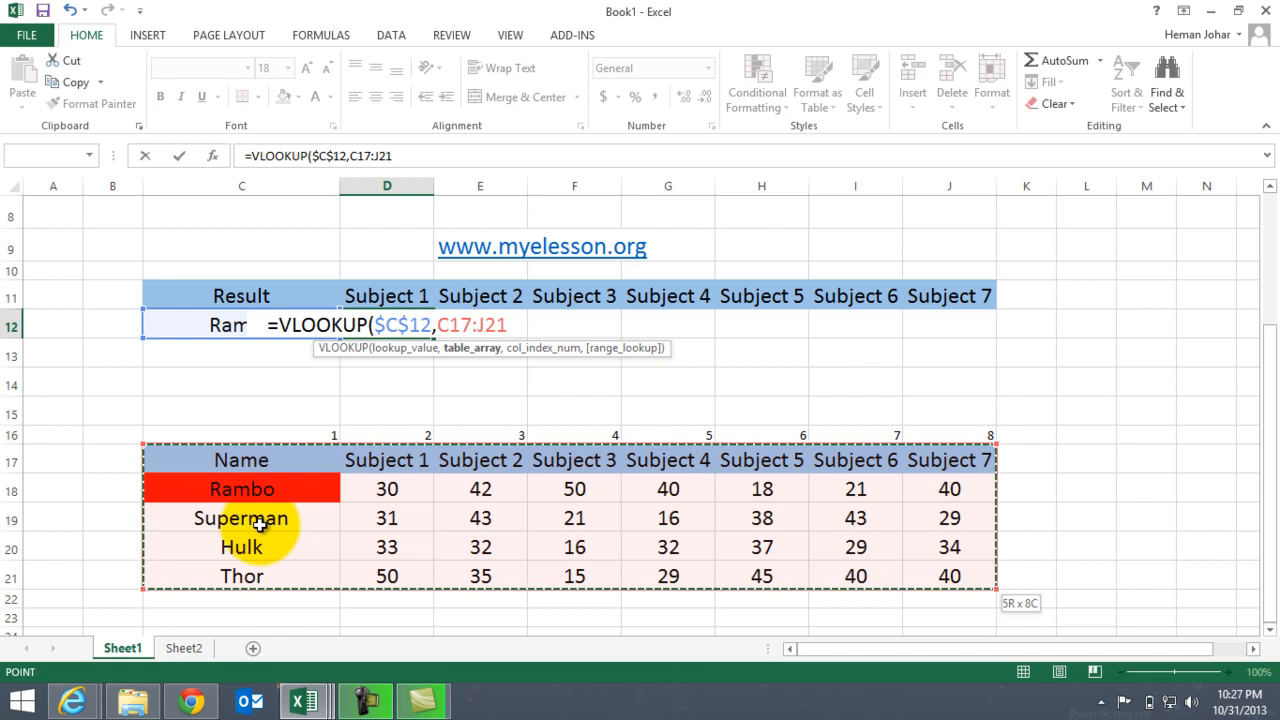
key(F4)
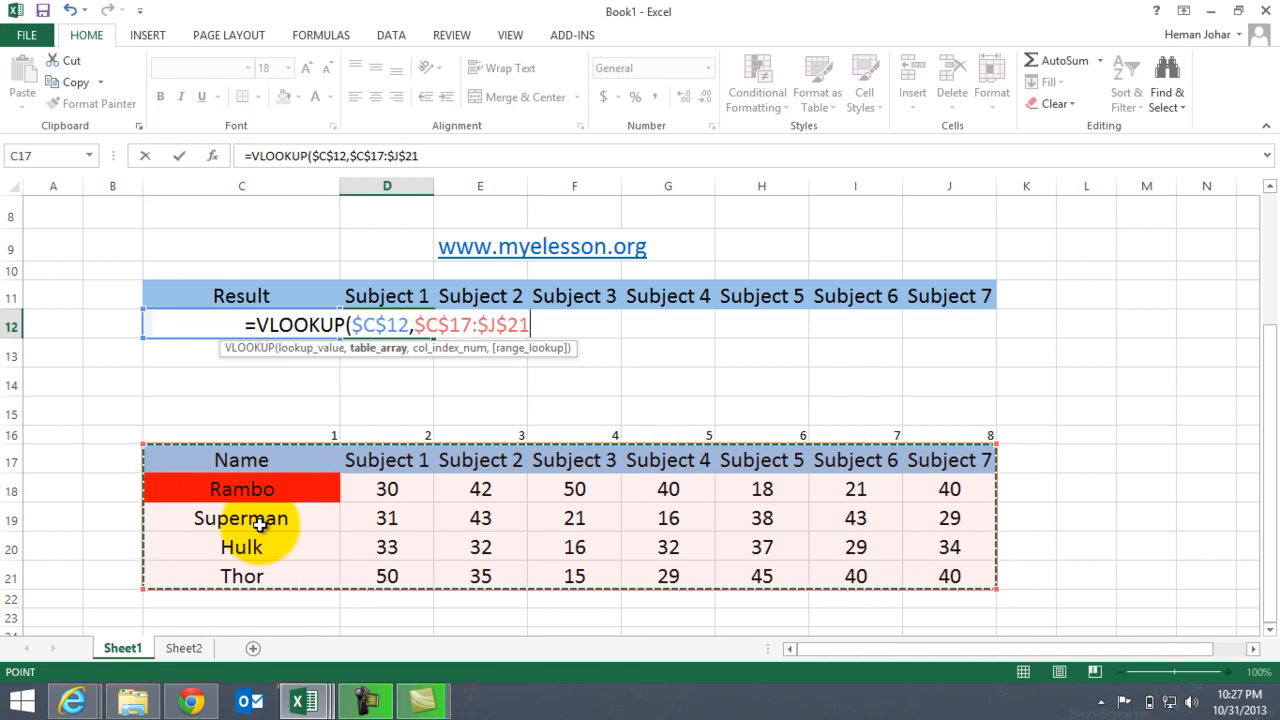
text(,)
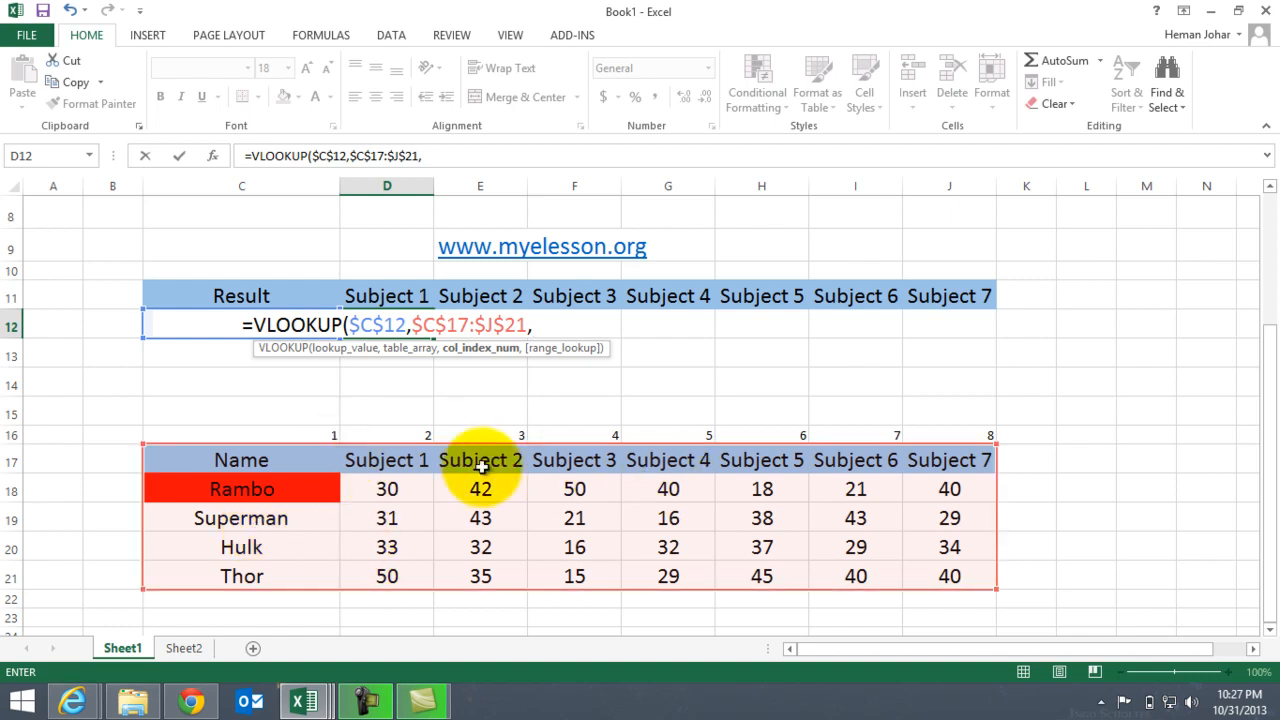
mouse_move(748, 457)
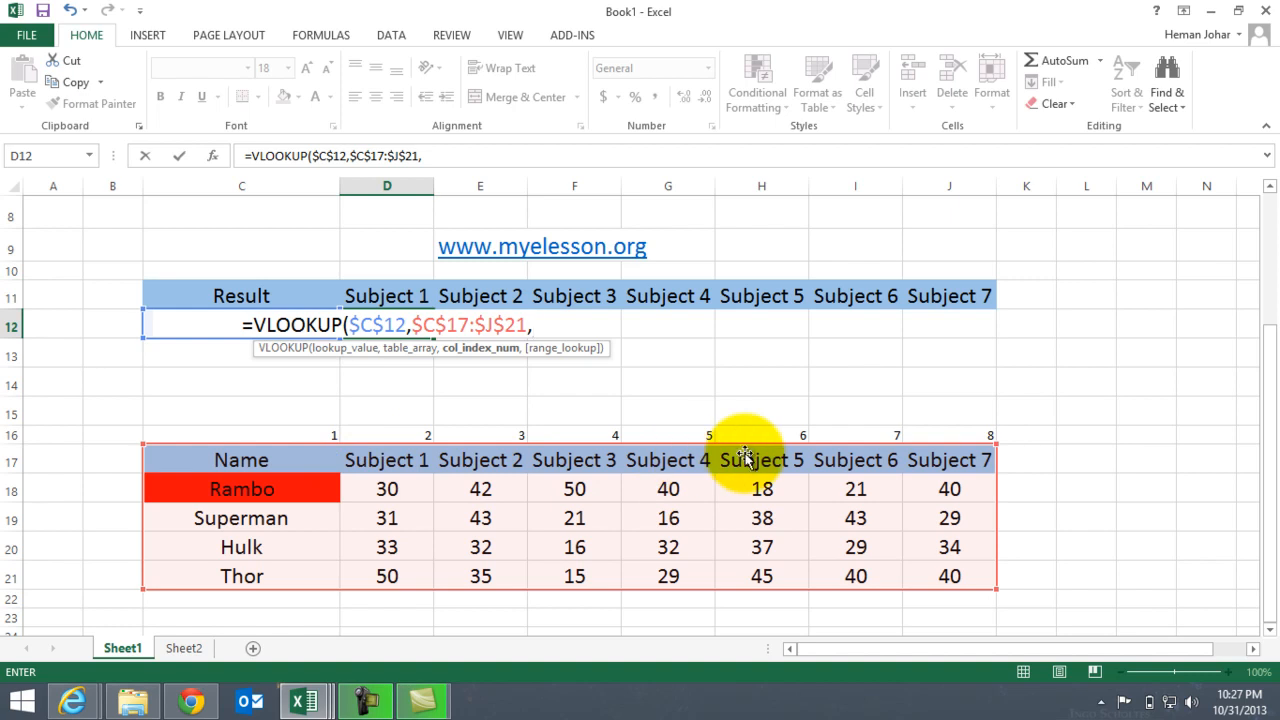
mouse_move(574, 335)
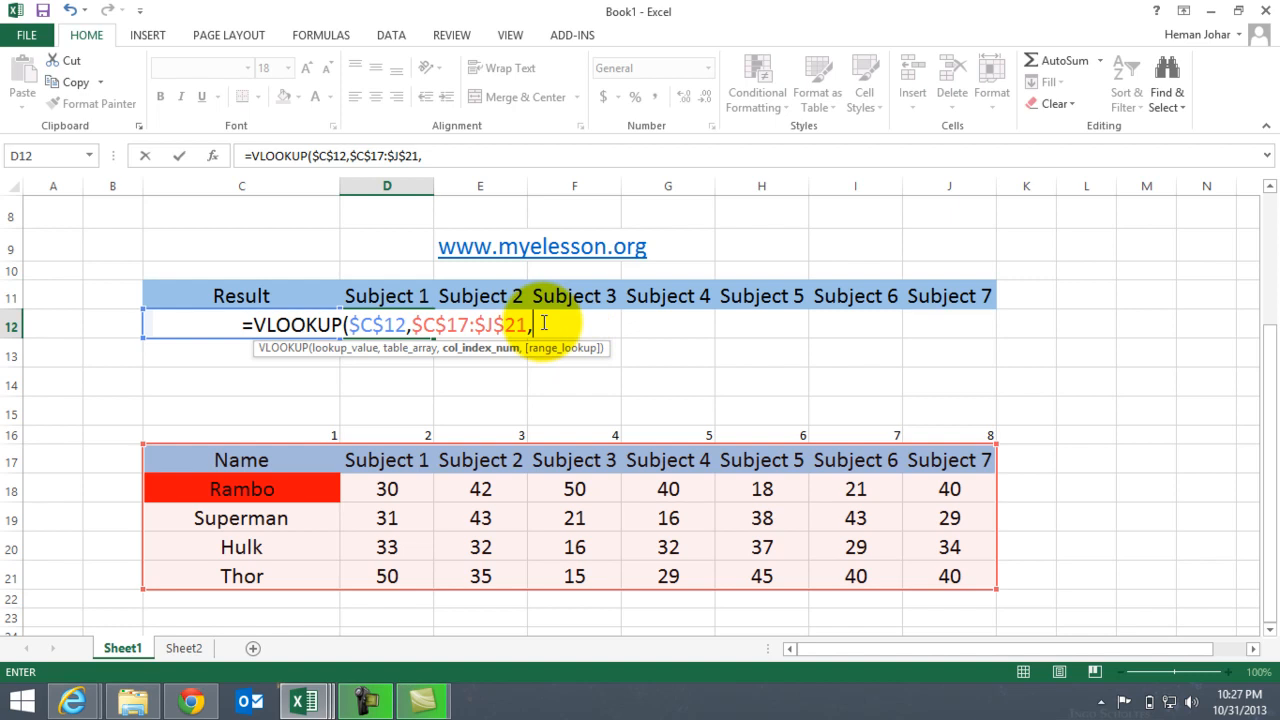
mouse_move(1048, 294)
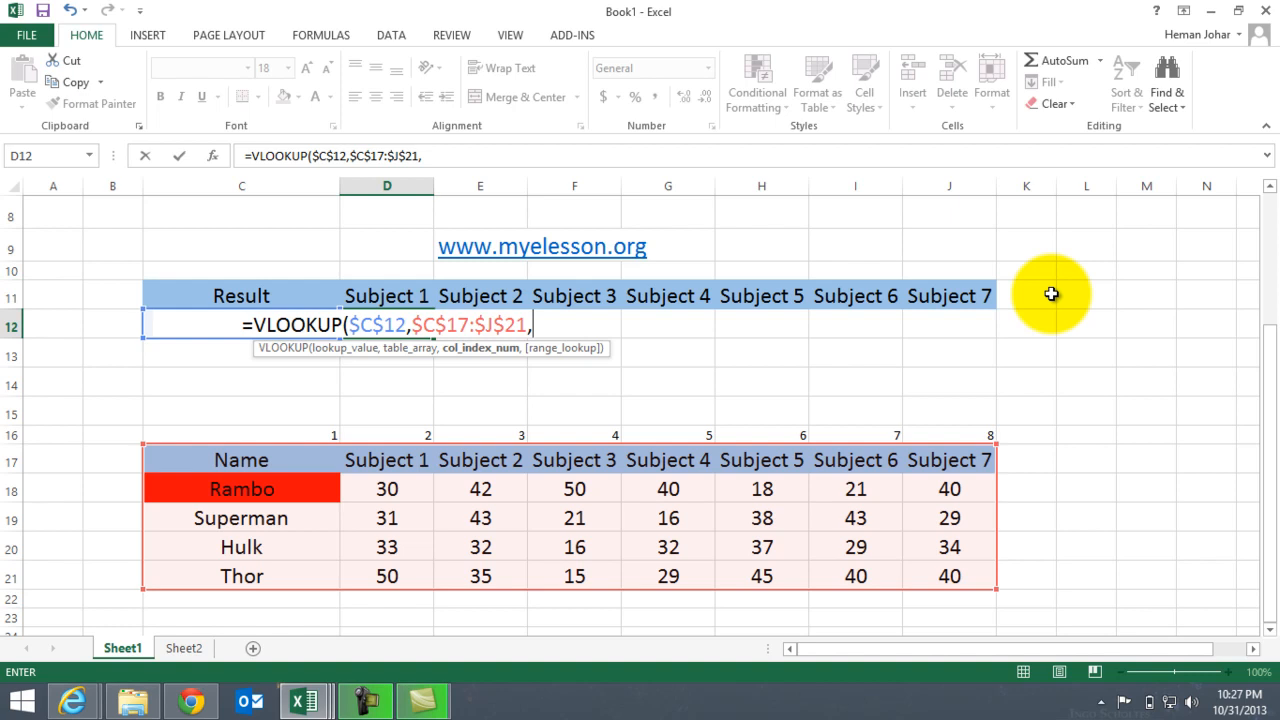
Complete the lookup with COLUMNS($C$11:D11),0) so D12 returns Rambo's Subject 1 mark 30
text(col)
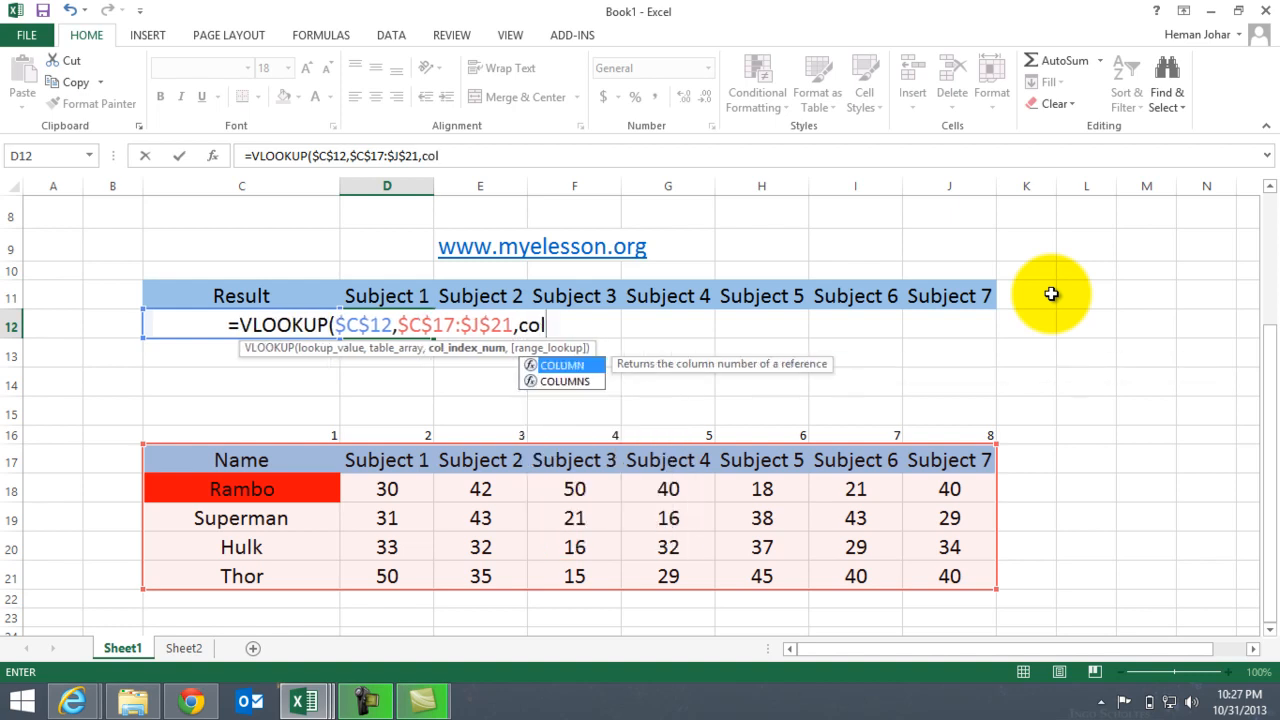
text(umn)
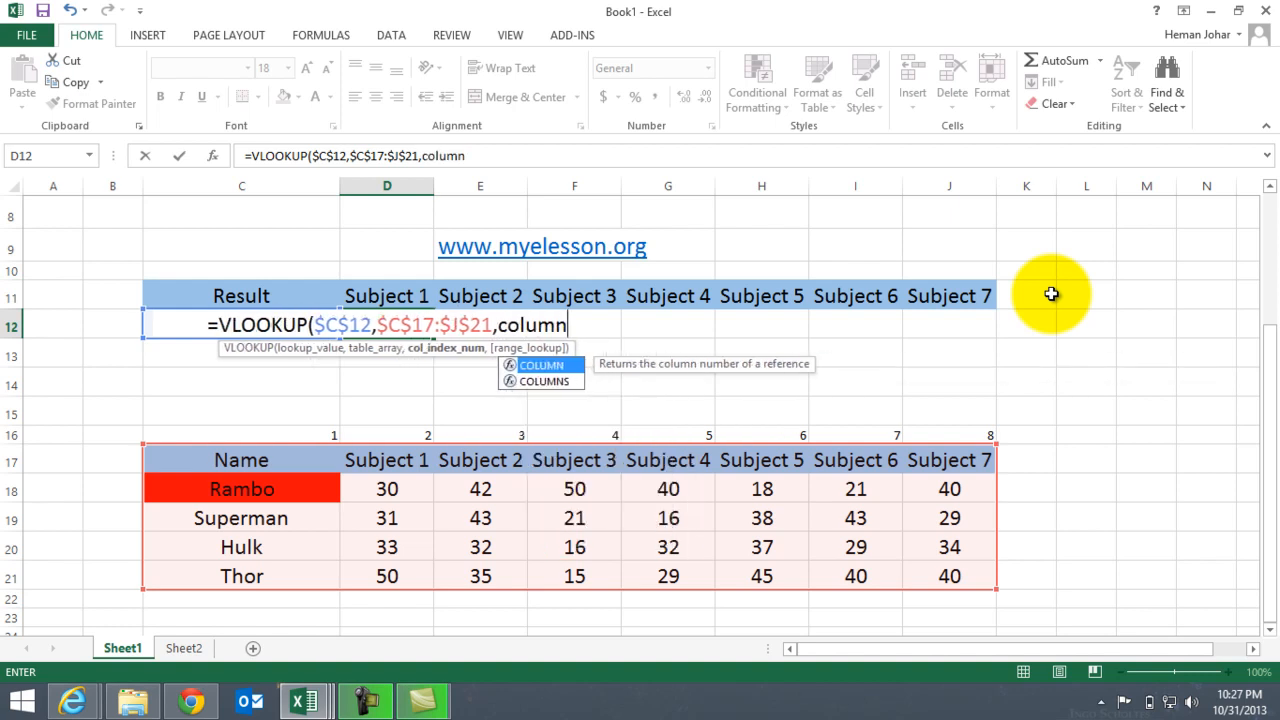
text(s)
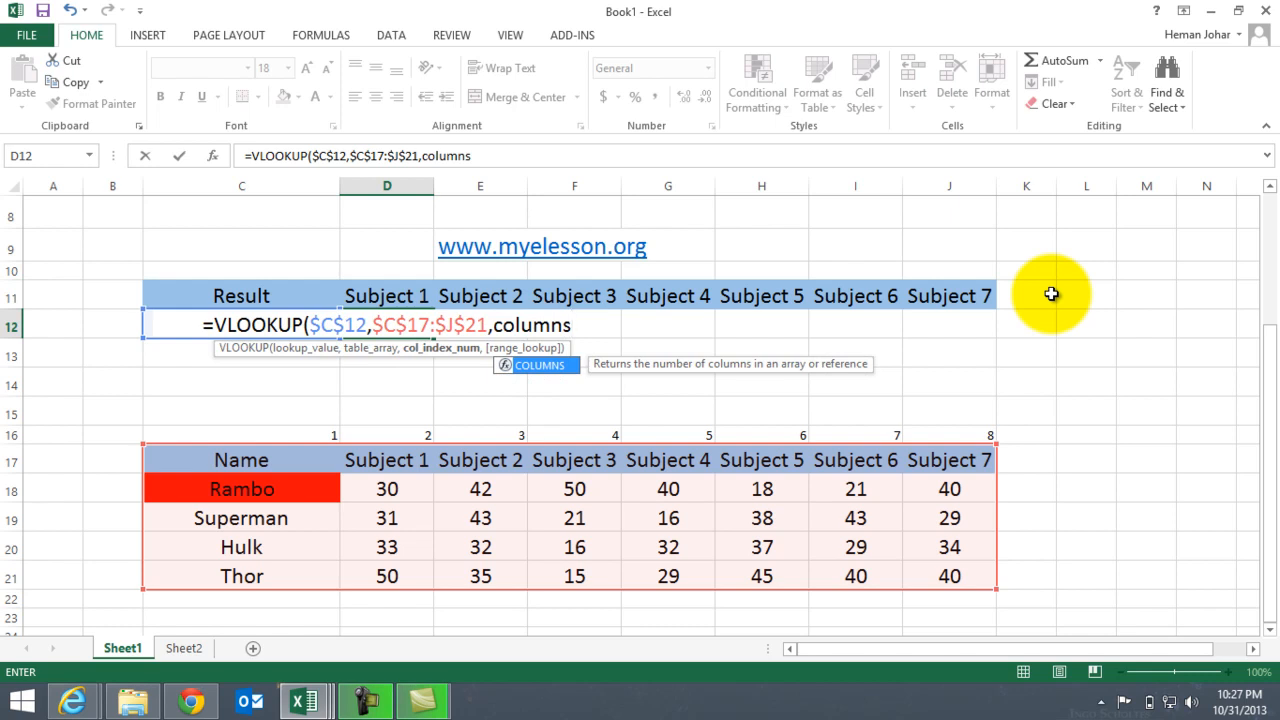
text(()
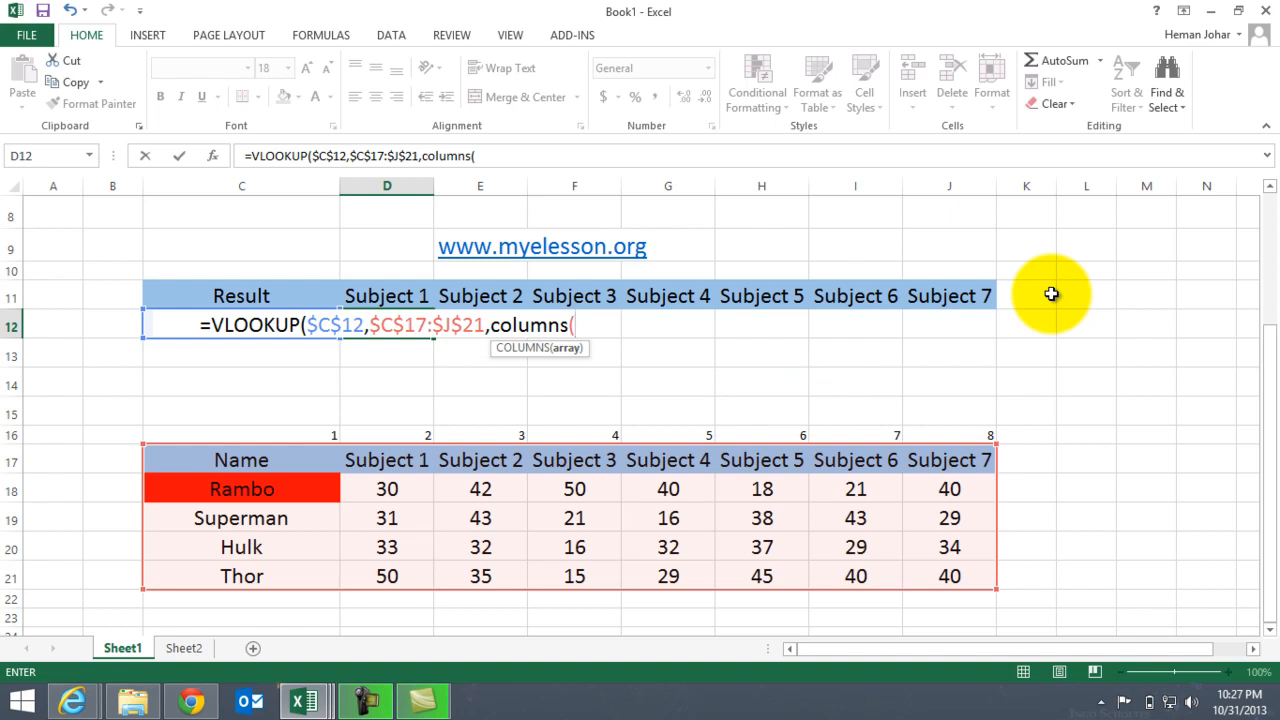
mouse_move(1005, 300)
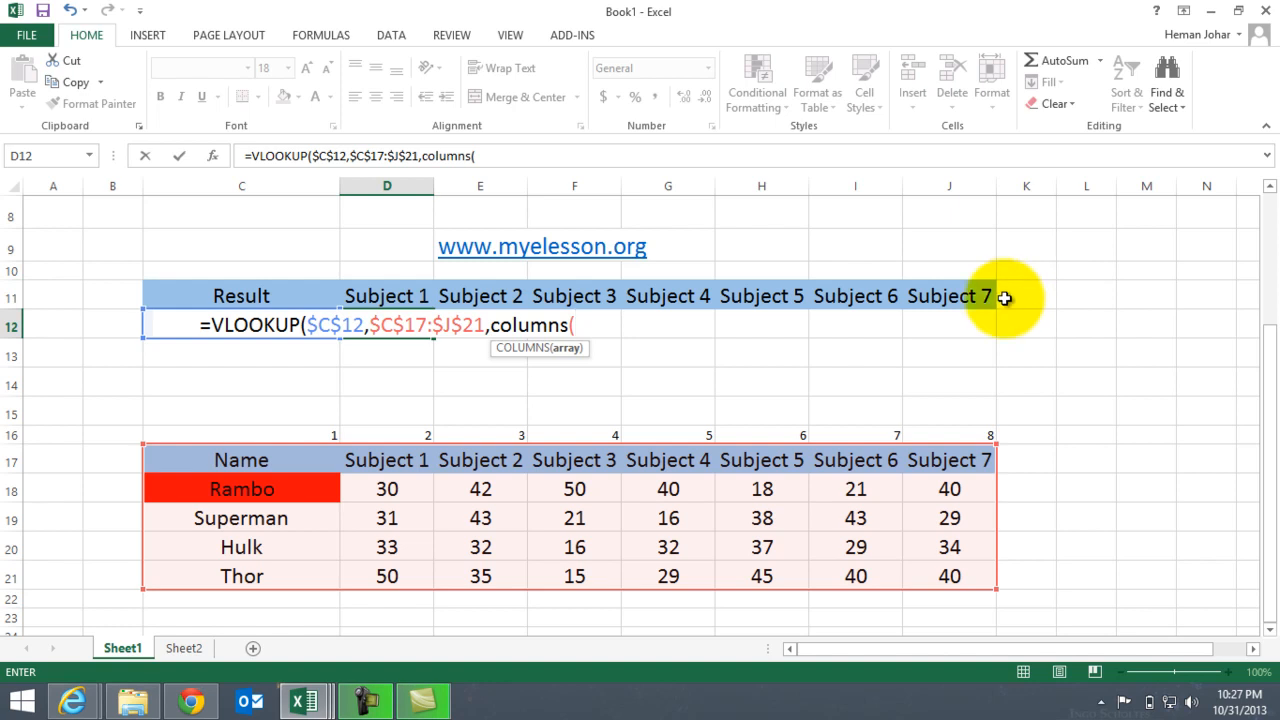
mouse_move(304, 294)
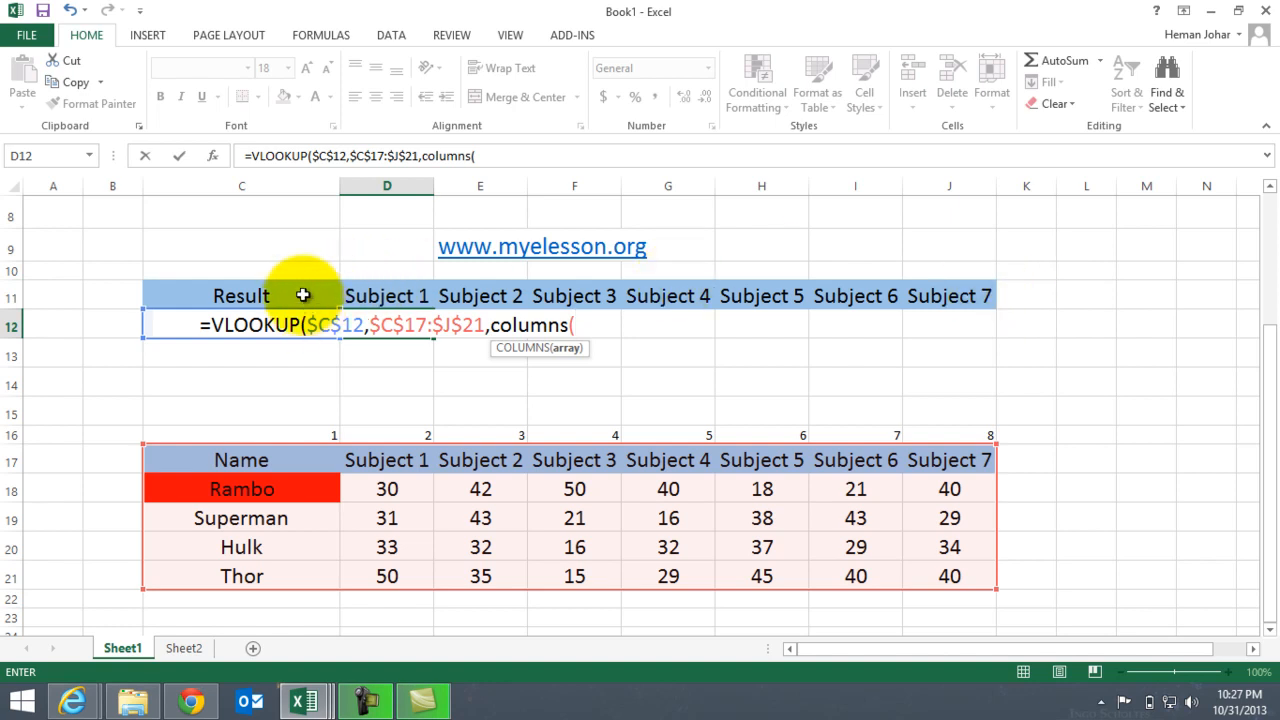
drag(241, 295, 387, 295)
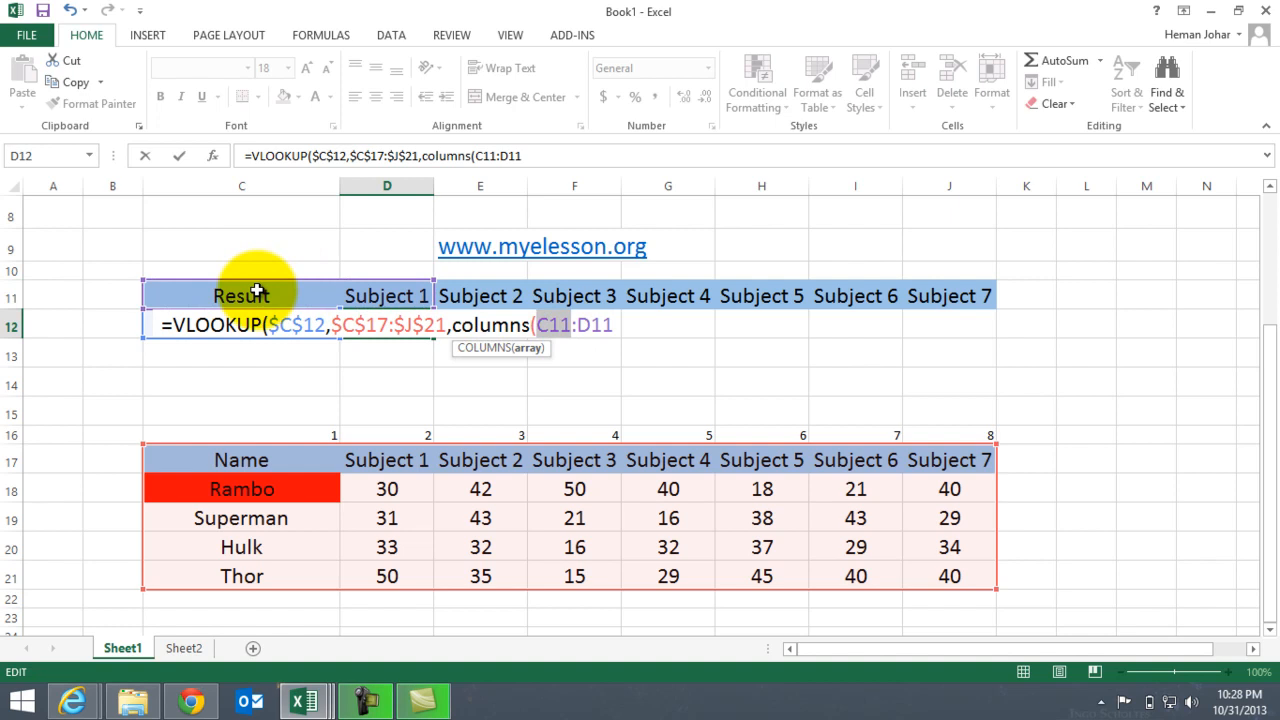
key(F4)
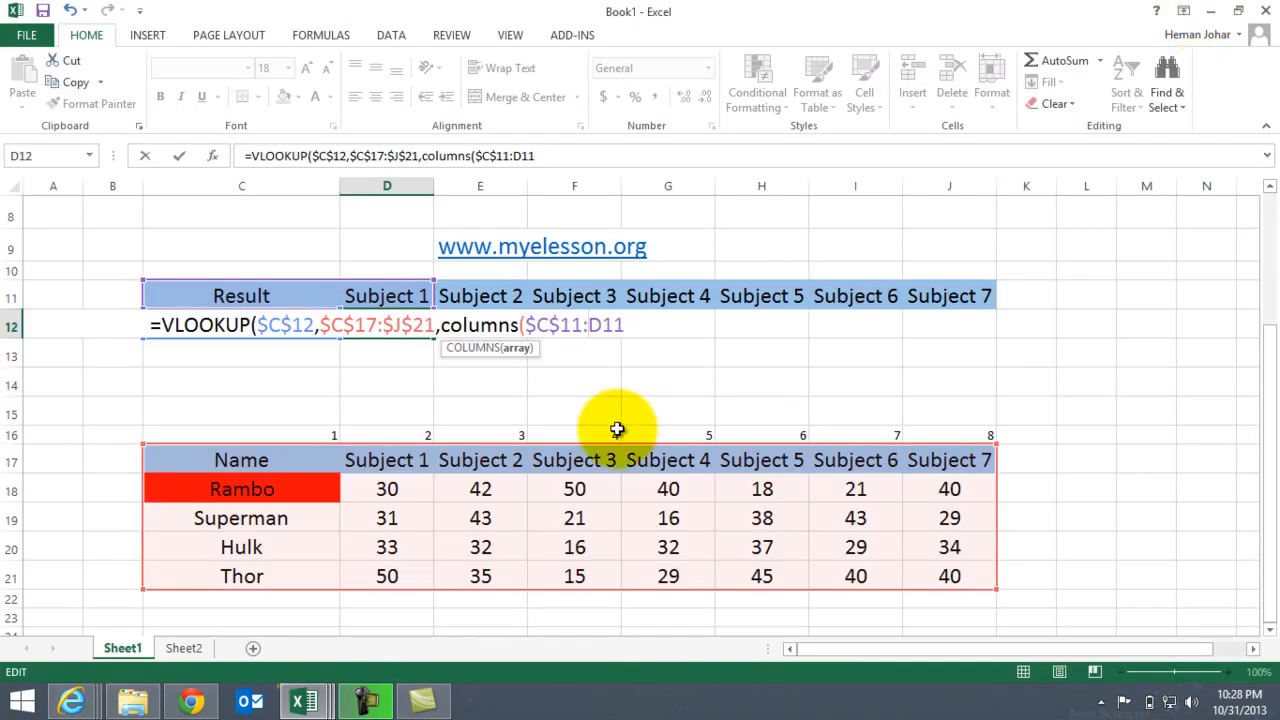
mouse_move(627, 349)
text())
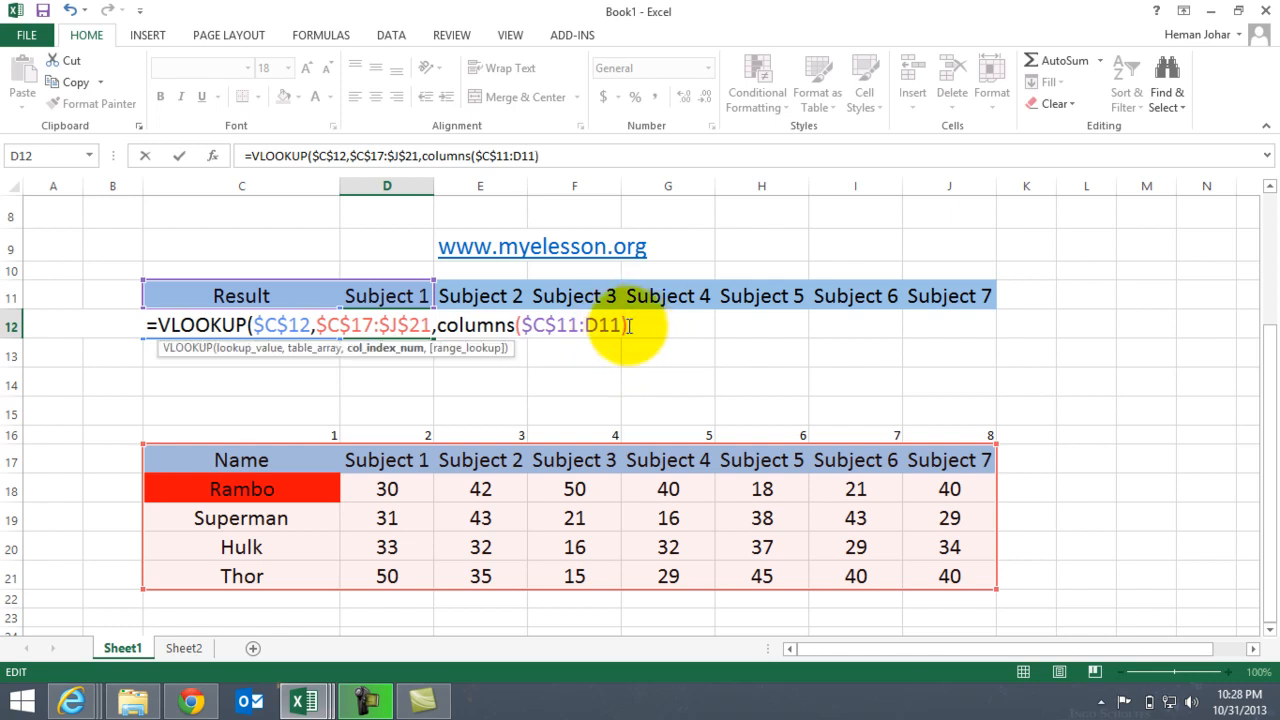
text(,)
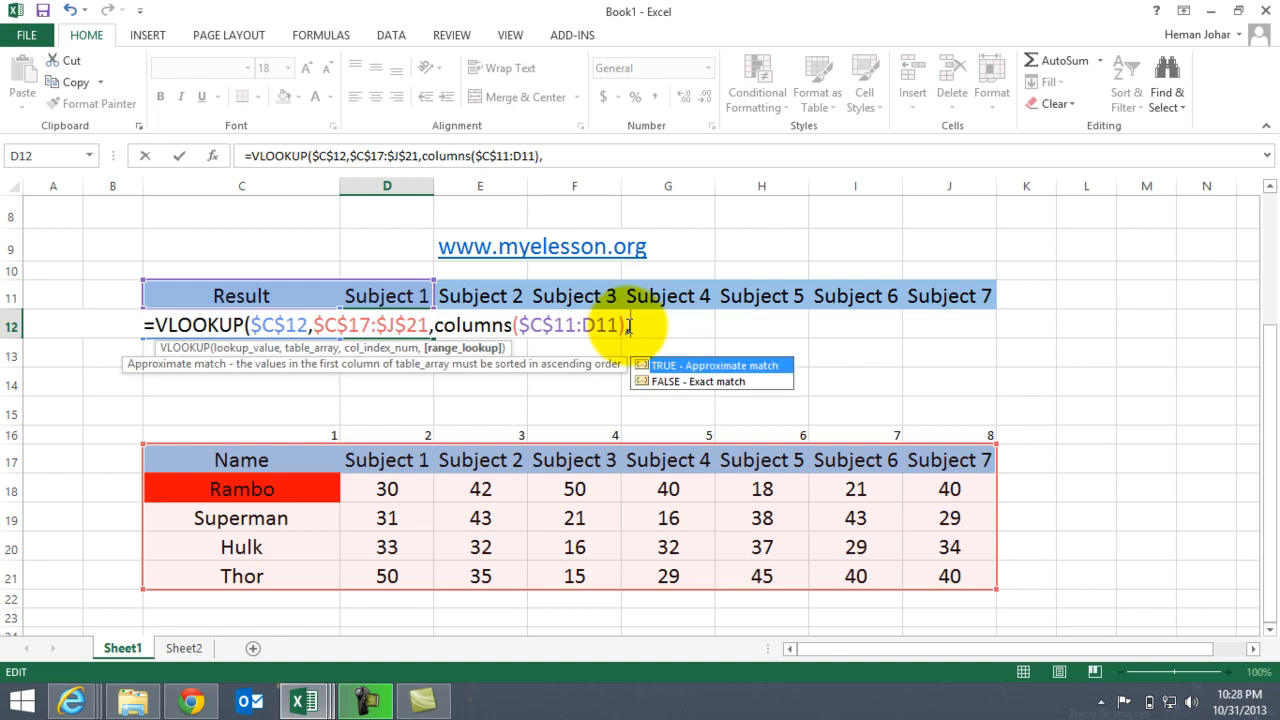
text(,0))
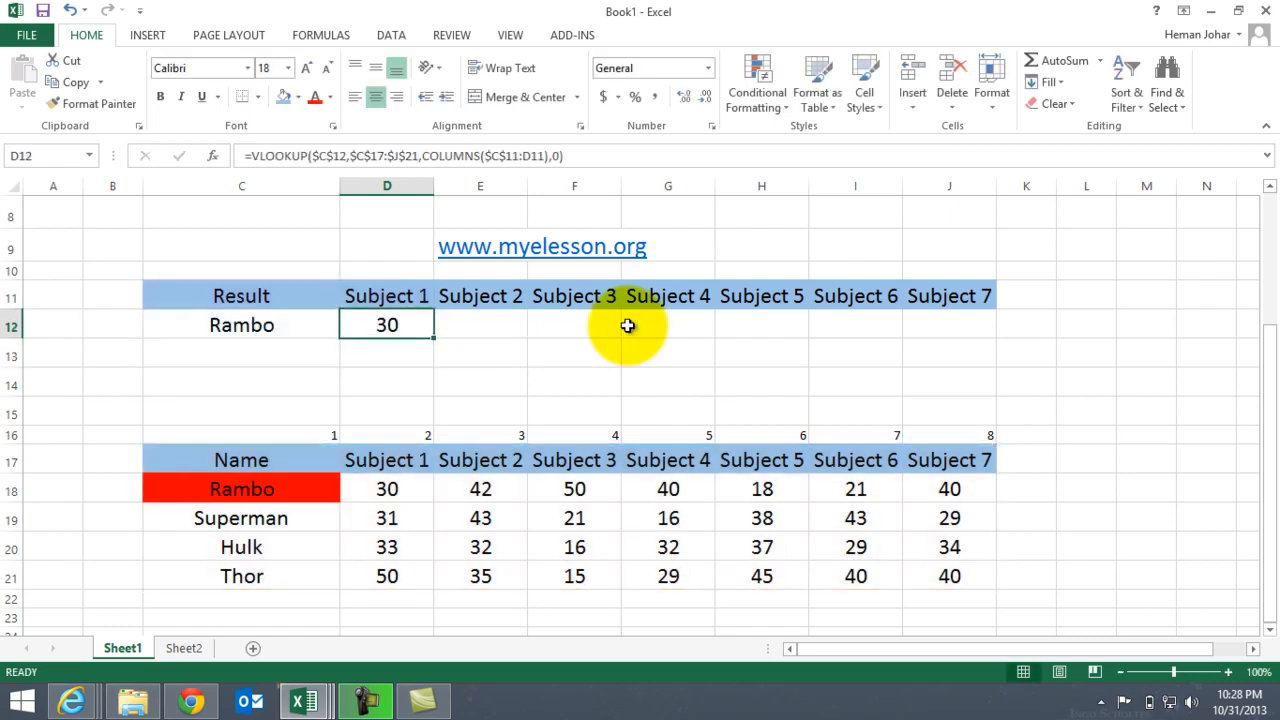
Copy D12 across E12:J12, giving marks 30, 42, 50, 40, 18, 21, 40
key(ctrl+c)
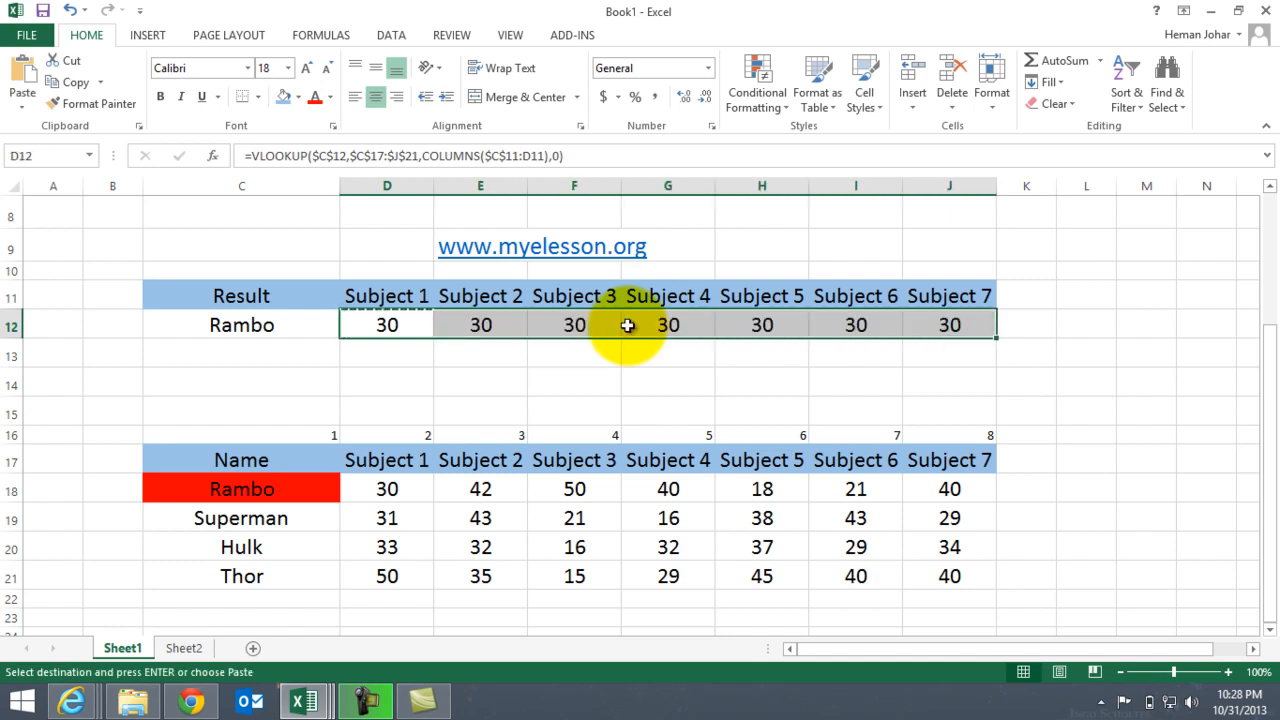
key(enter)
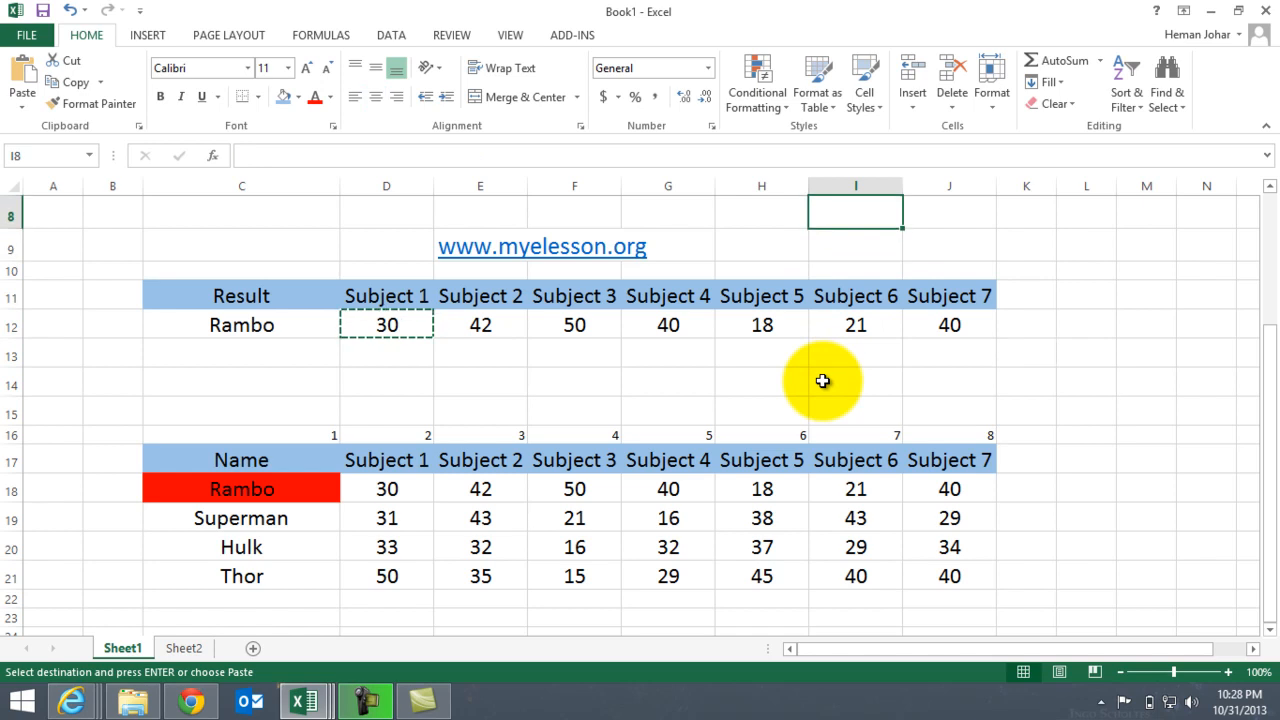
scroll(up, 3)
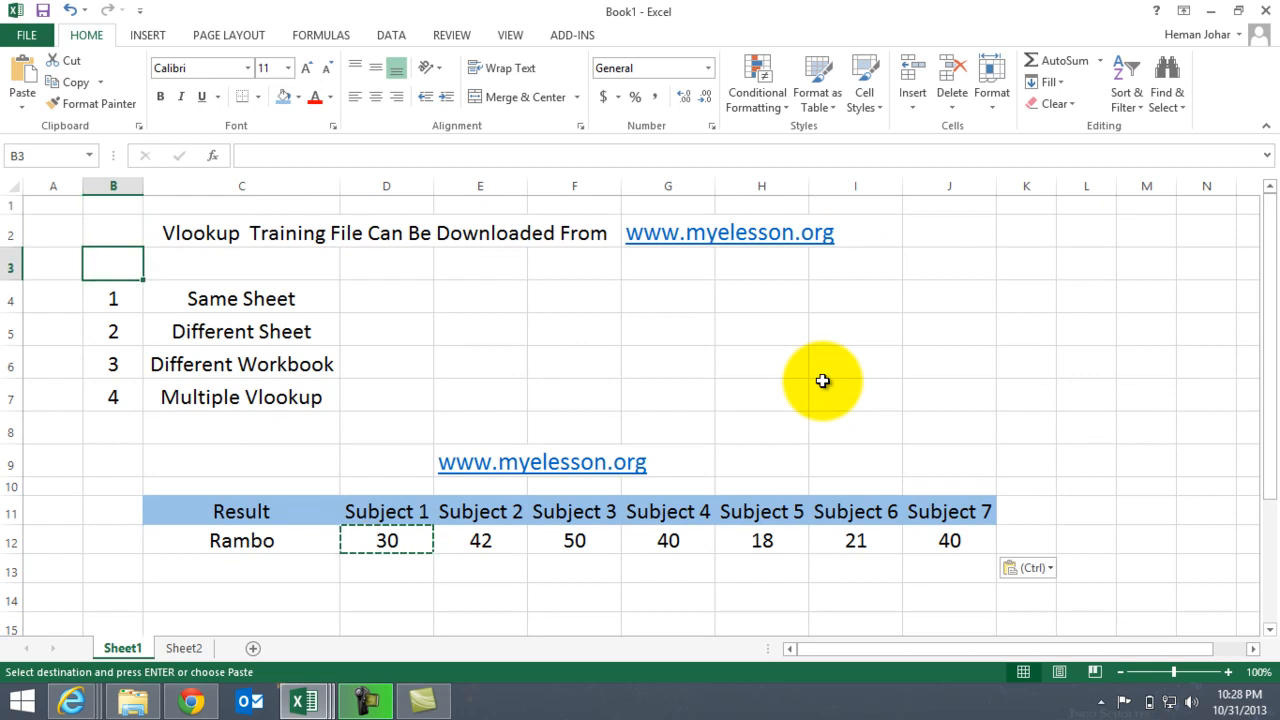
mouse_move(772, 355)
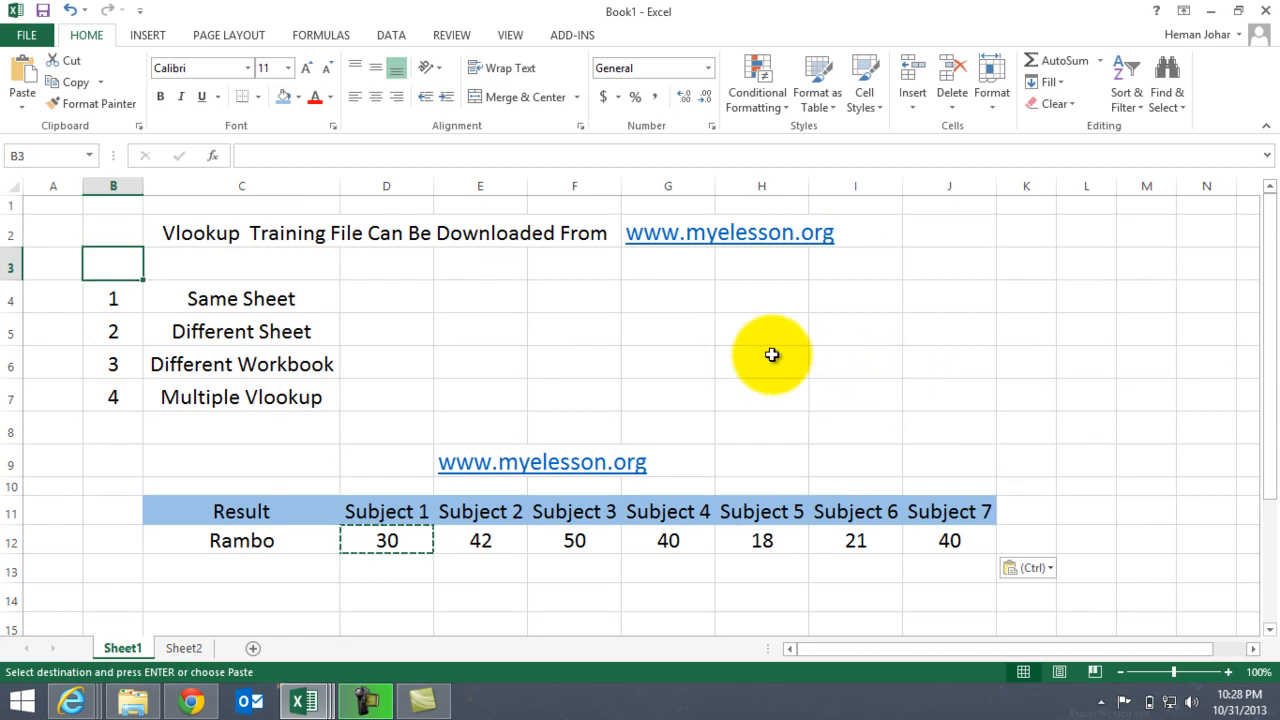